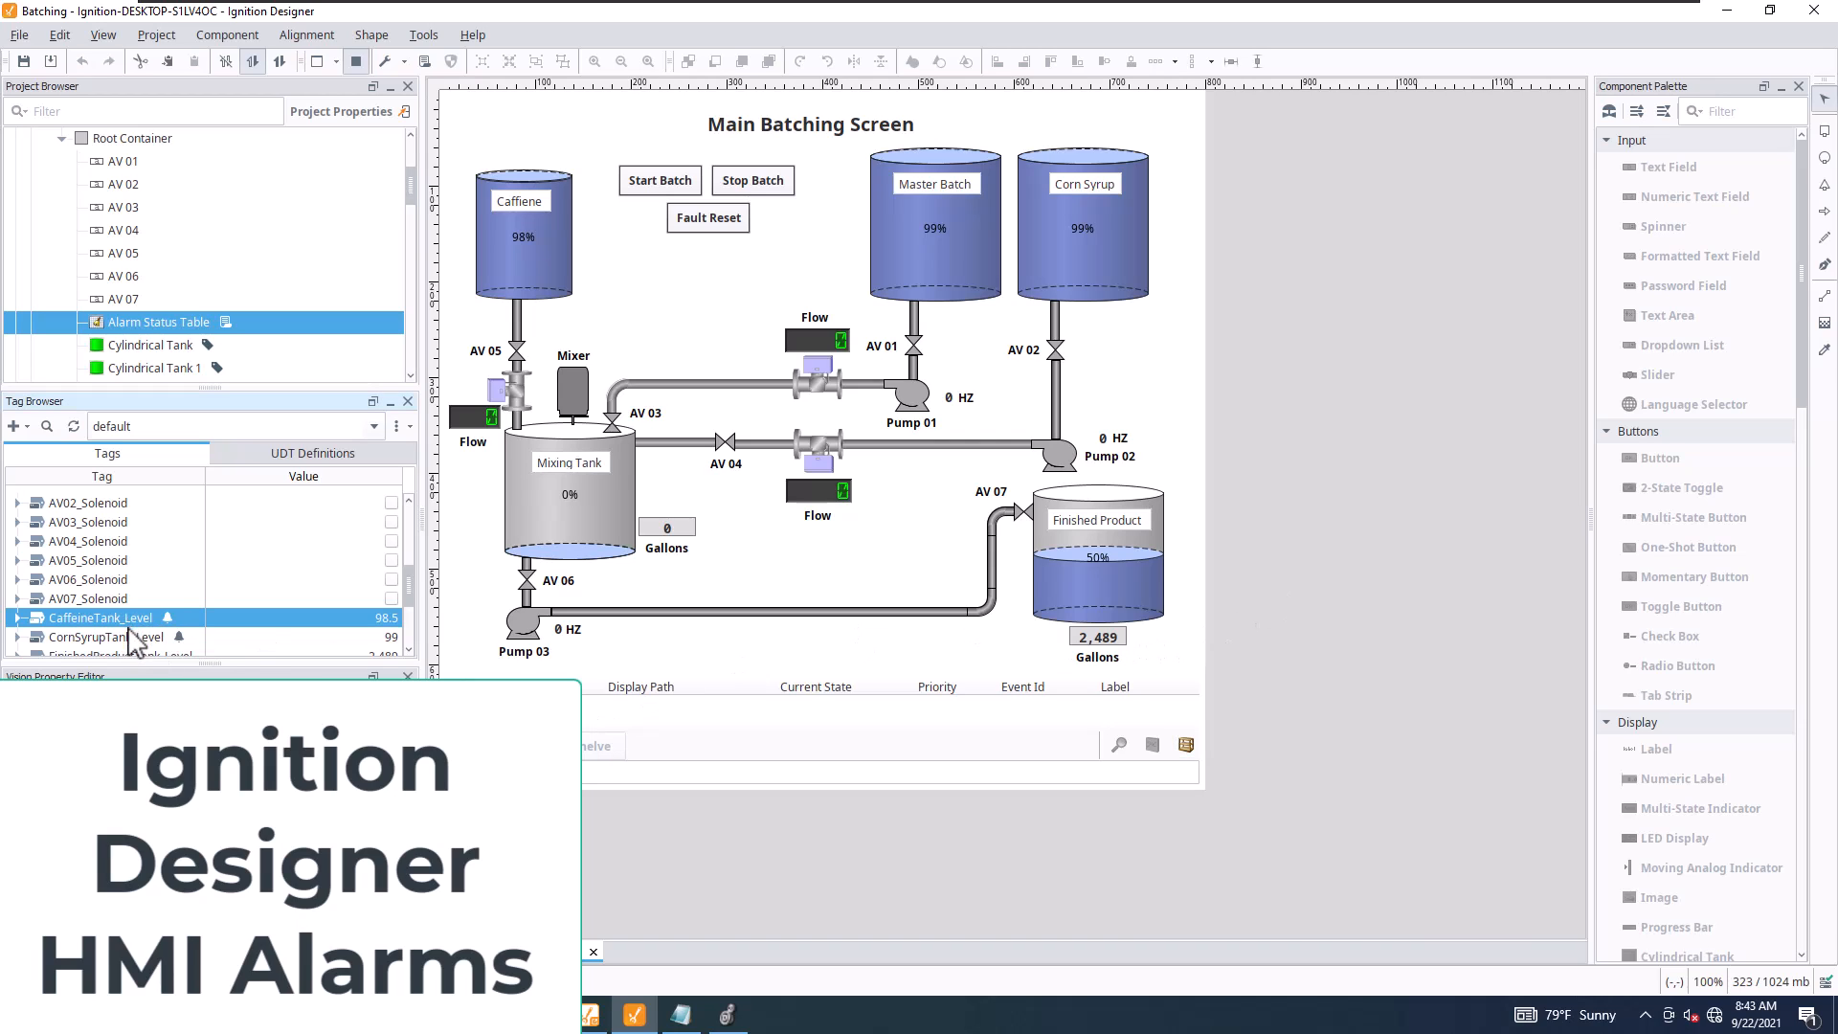
Select the CornSyrupTank_Level tag and bring up its context actions.
left_click(99, 636)
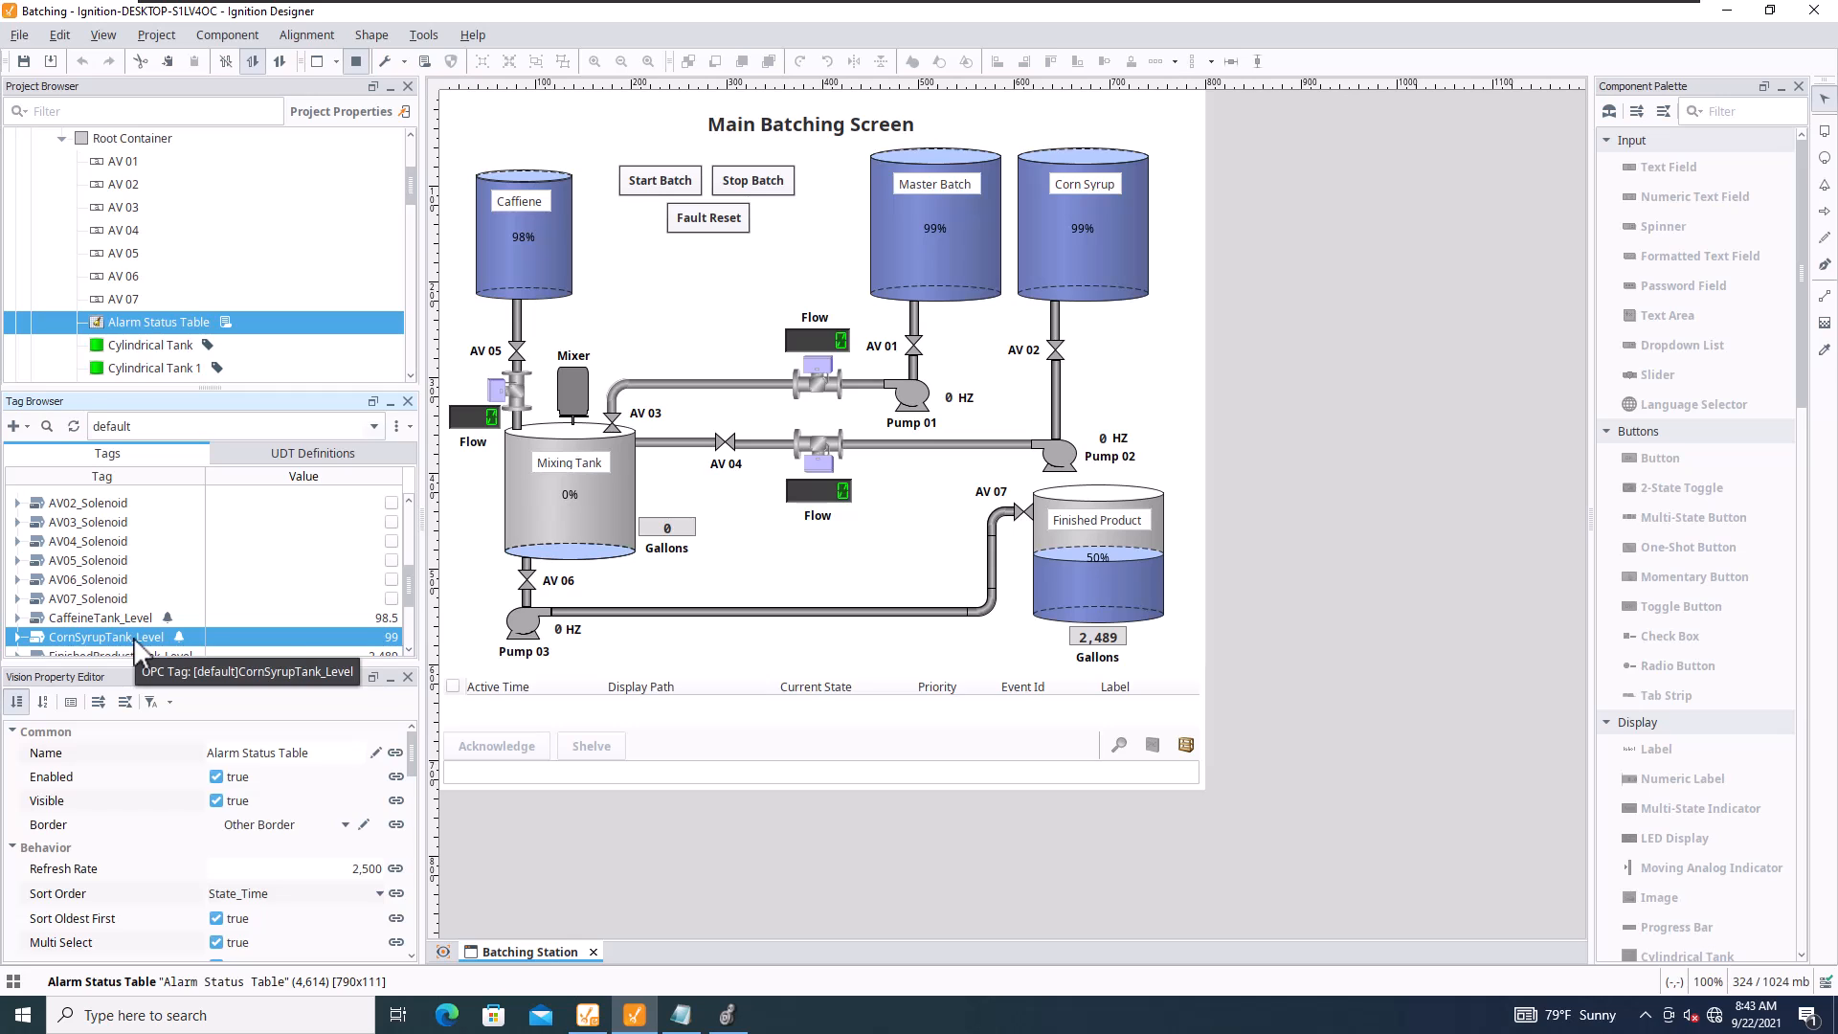
mouse_move(331, 664)
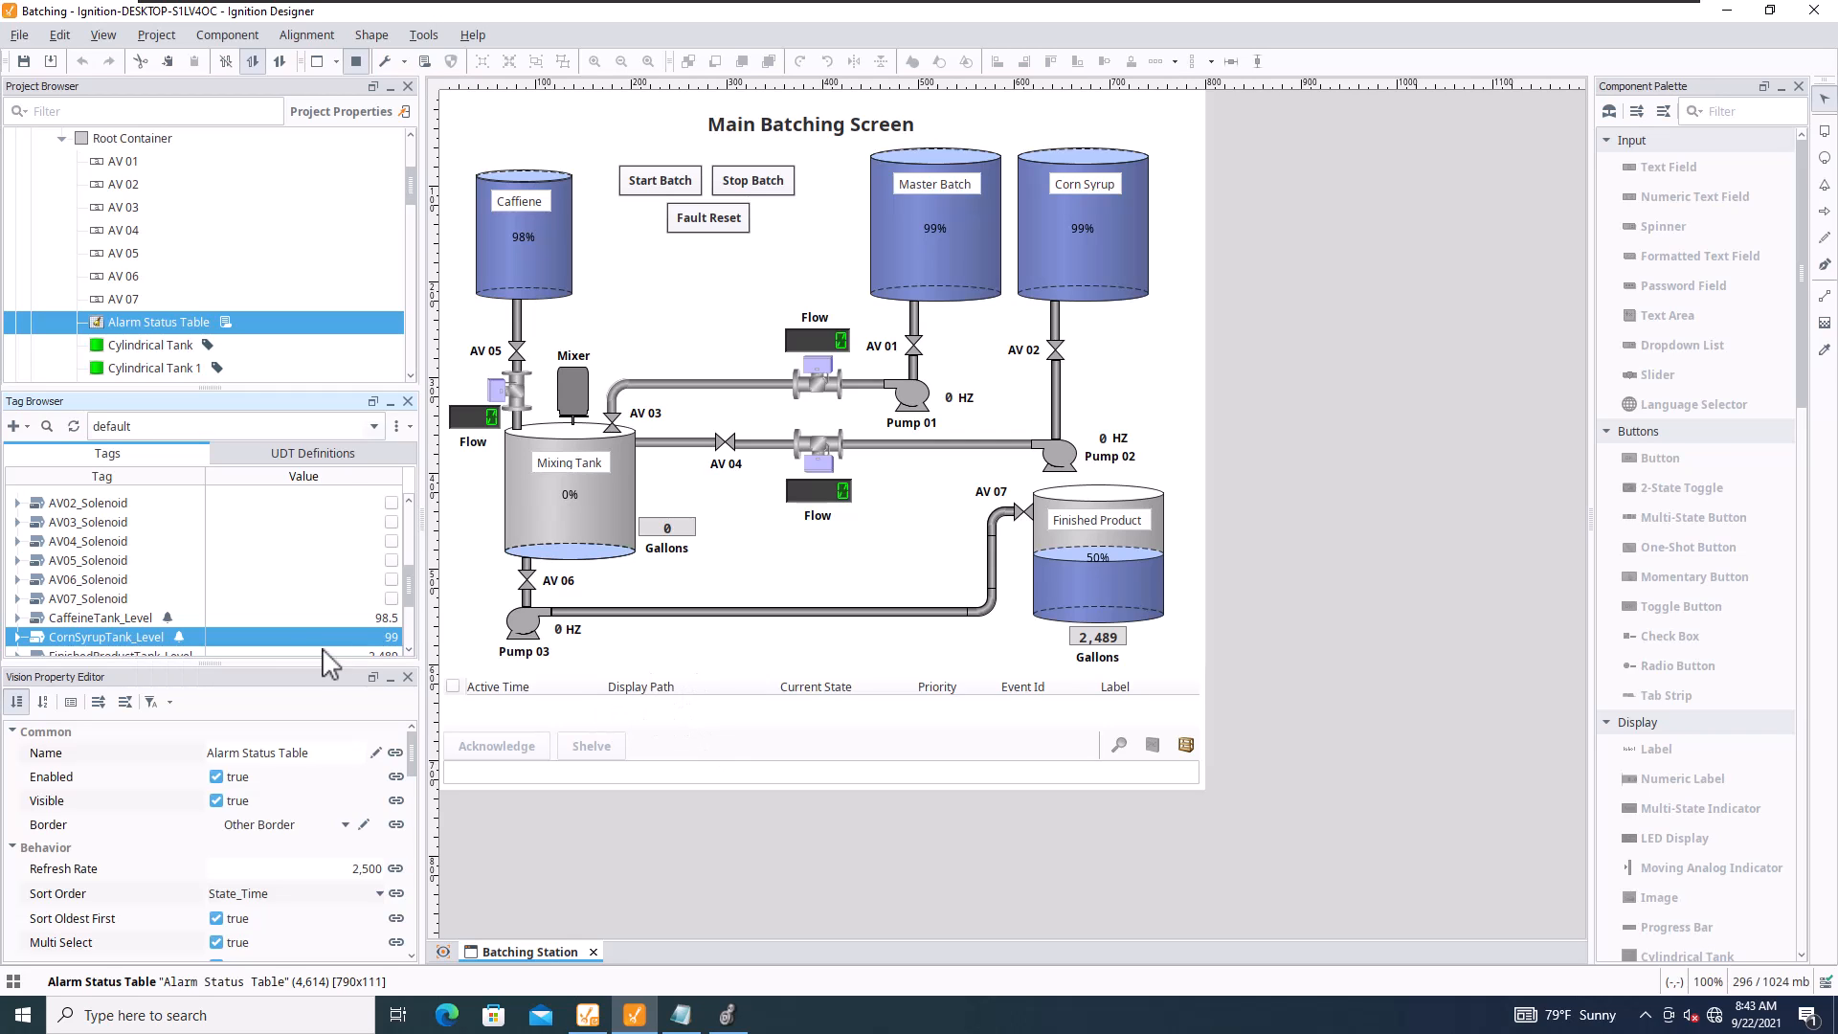
right_click(99, 635)
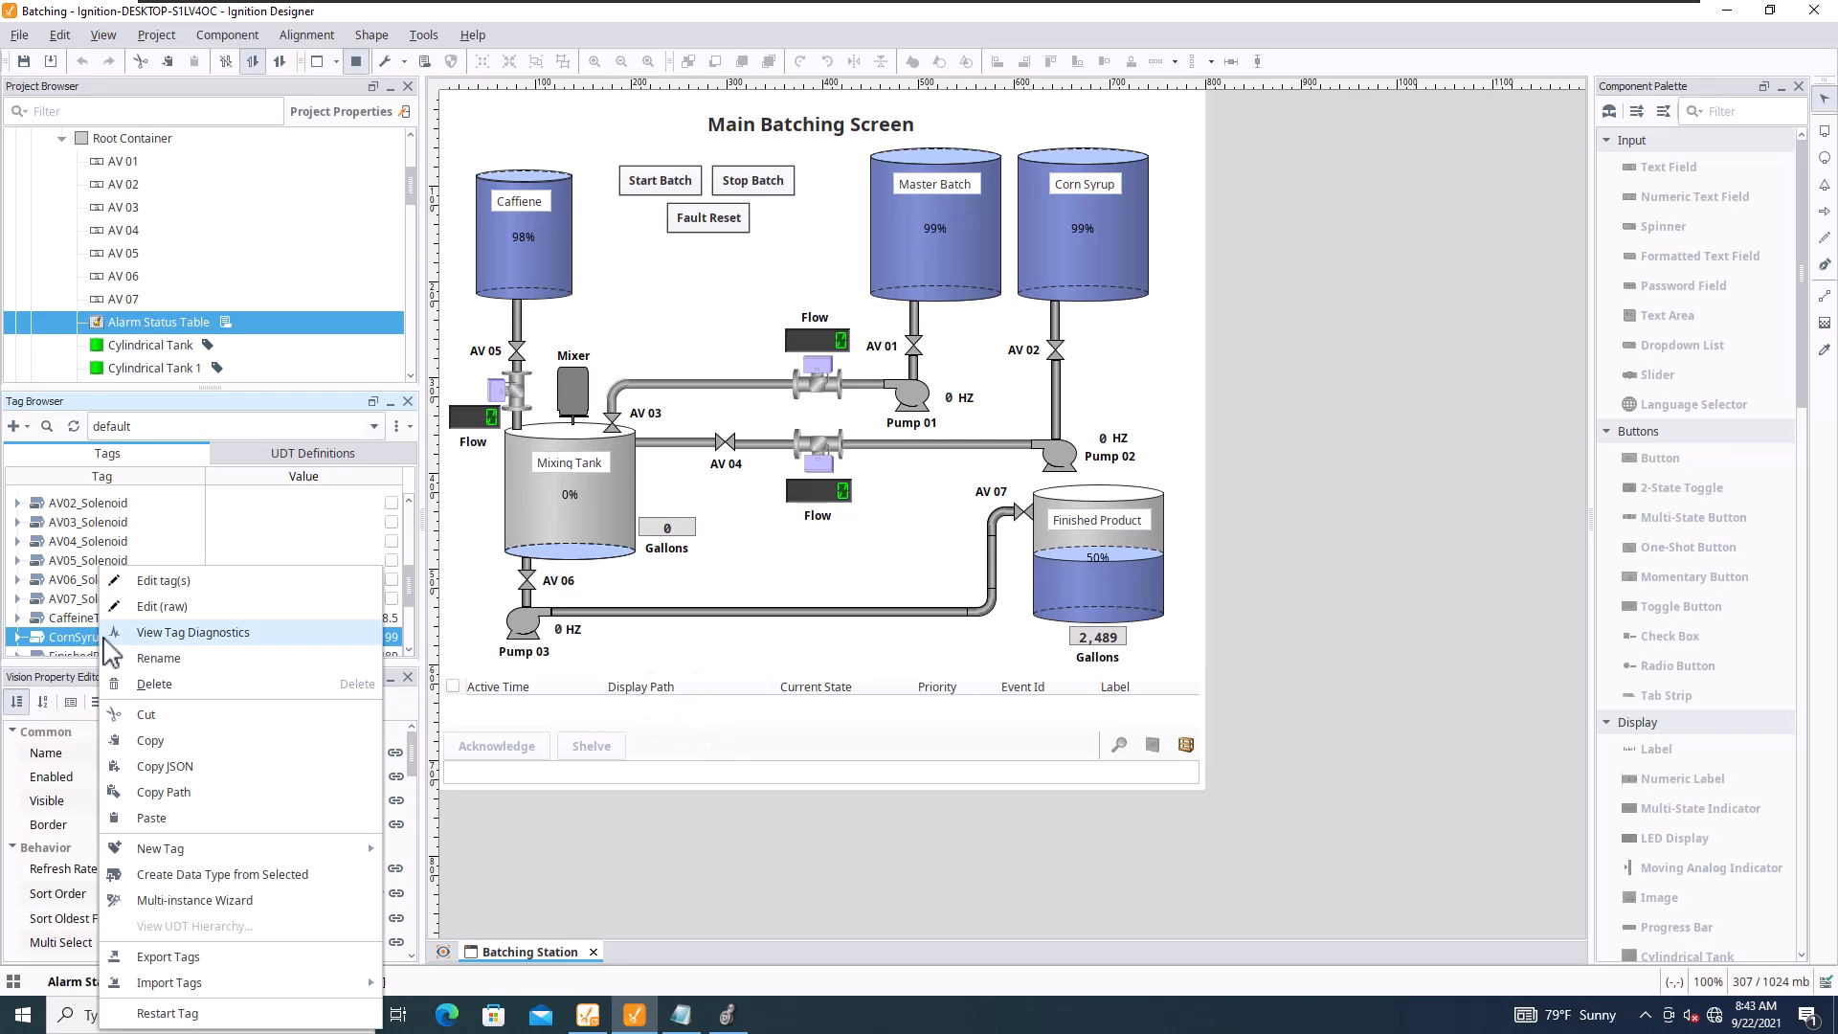
Give the corn syrup low-level alarm the display path Corn Suryp Tank Low Level.
left_click(163, 581)
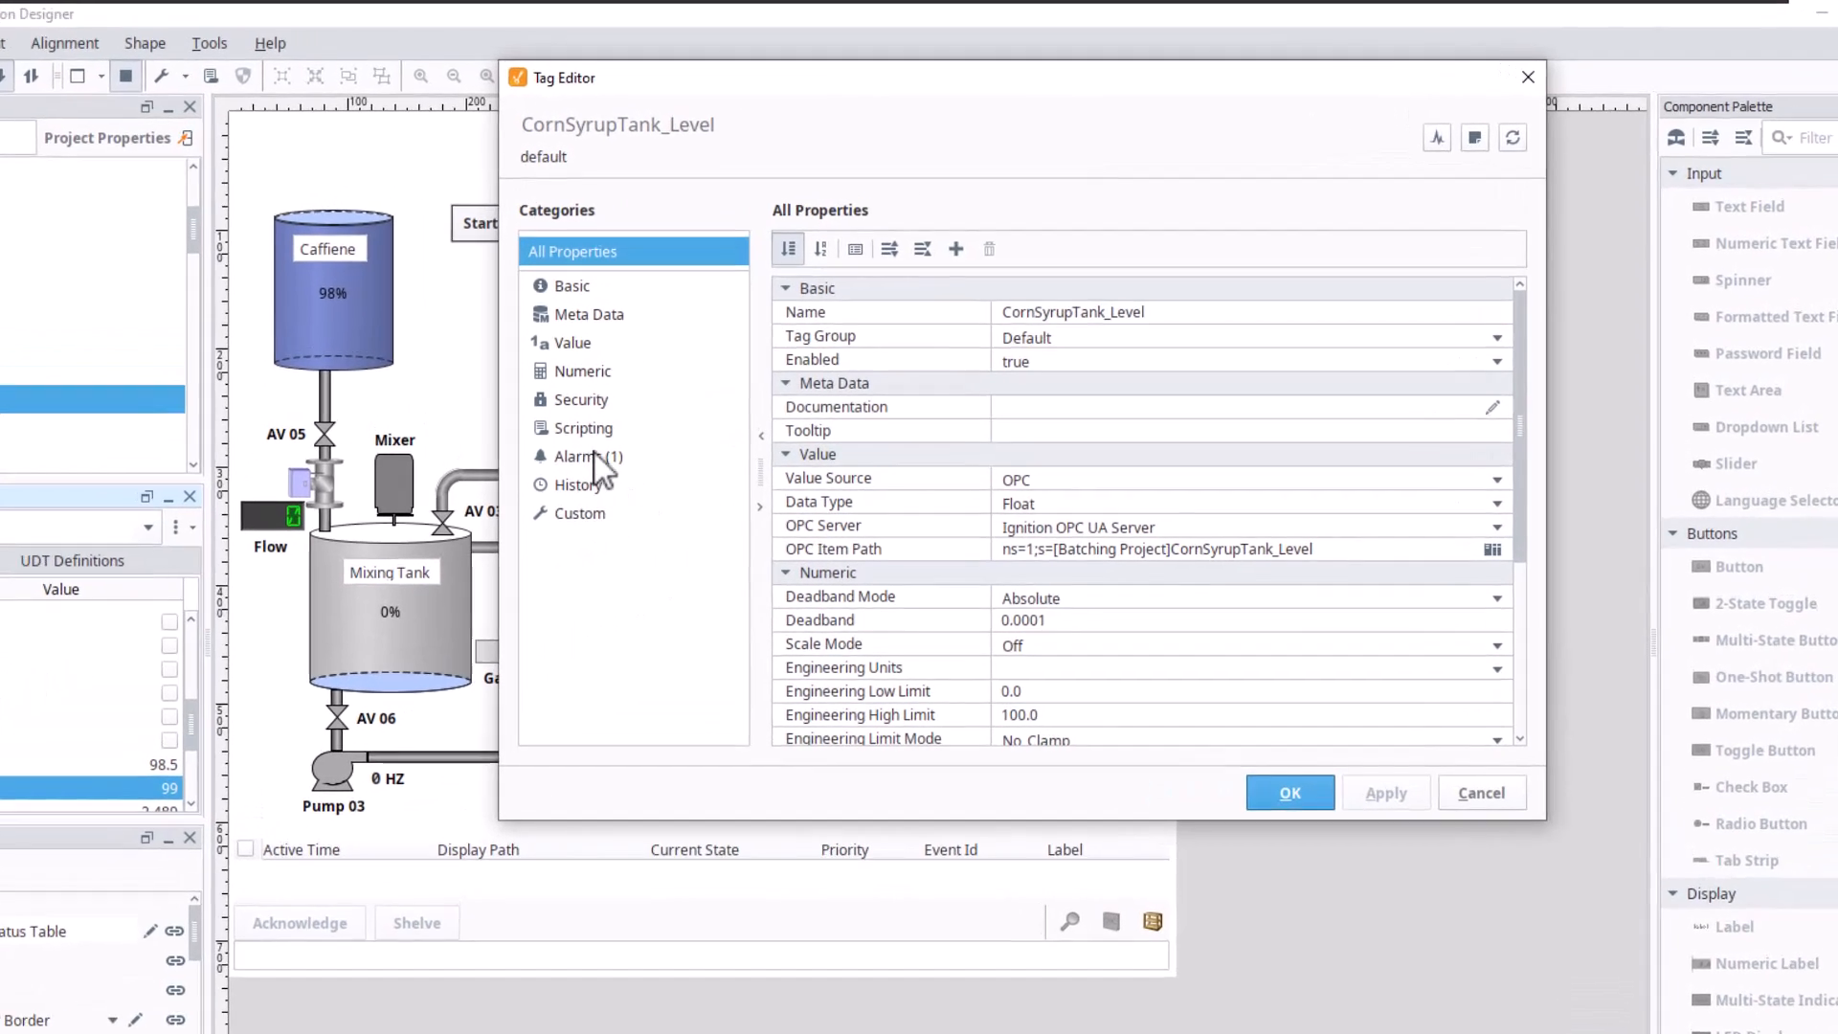
left_click(582, 456)
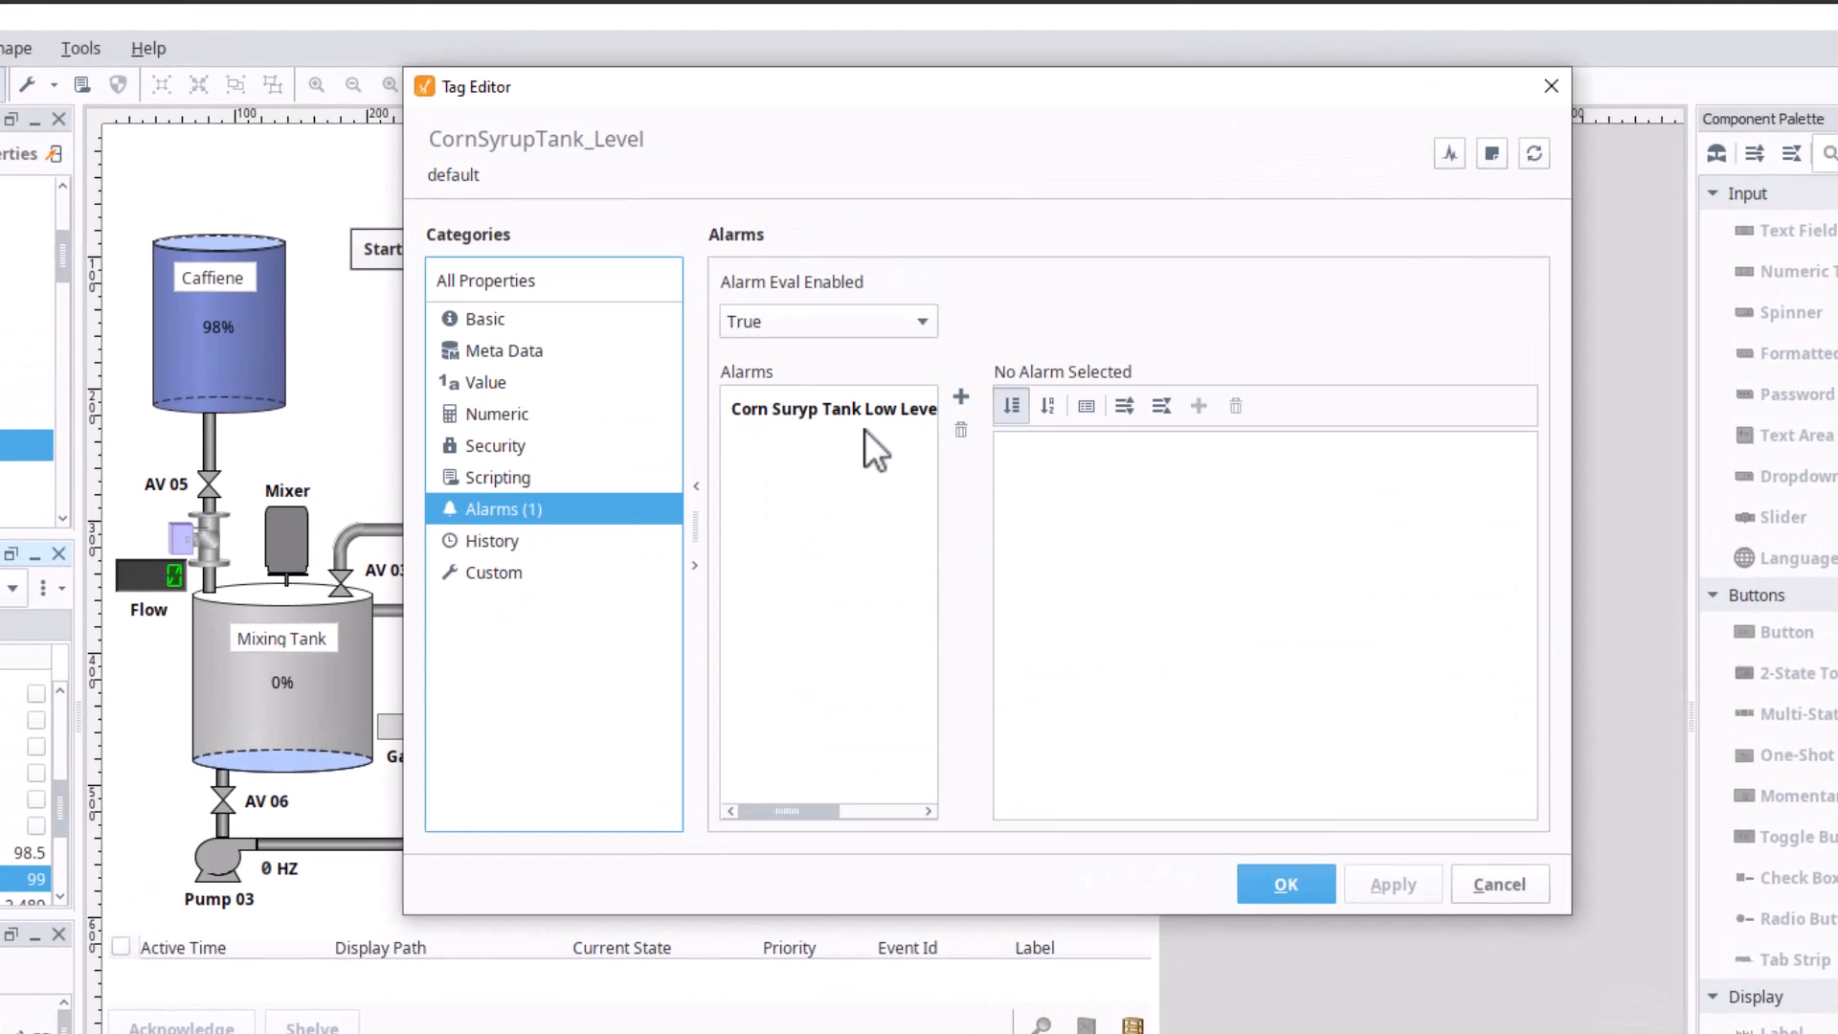
left_click(829, 408)
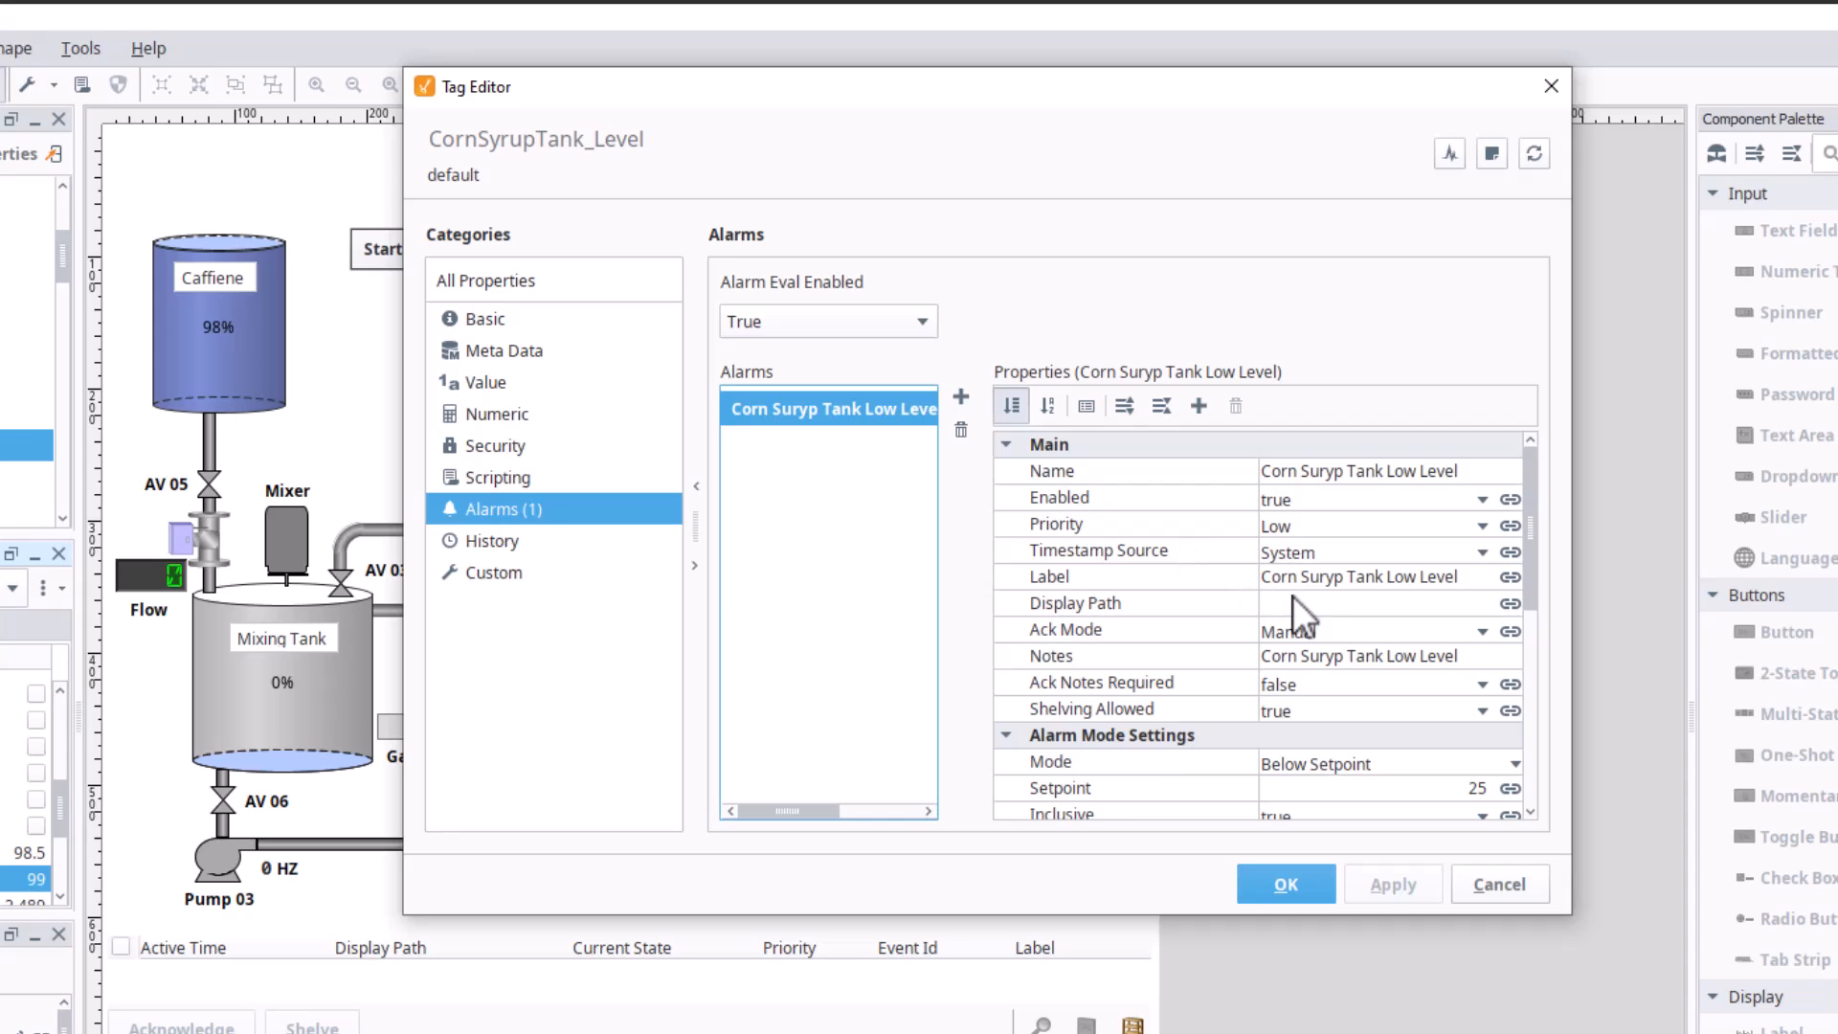
left_click(1074, 603)
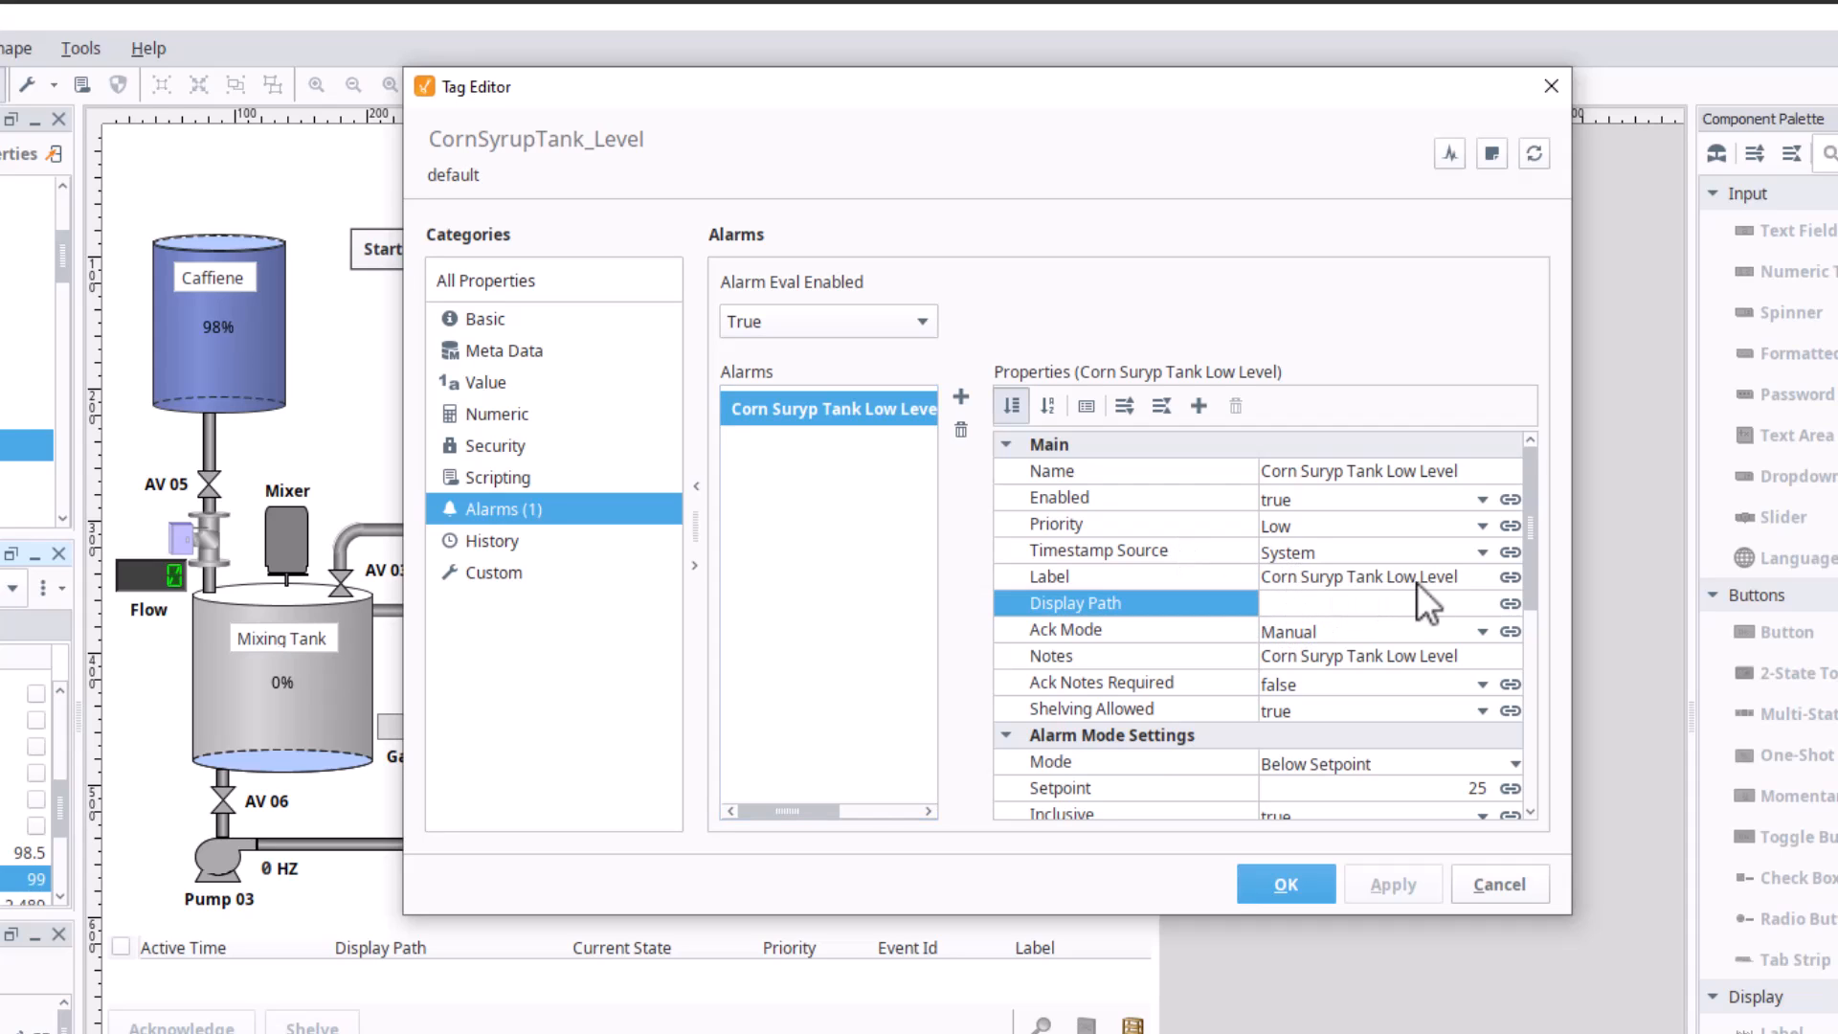
left_click(1359, 576)
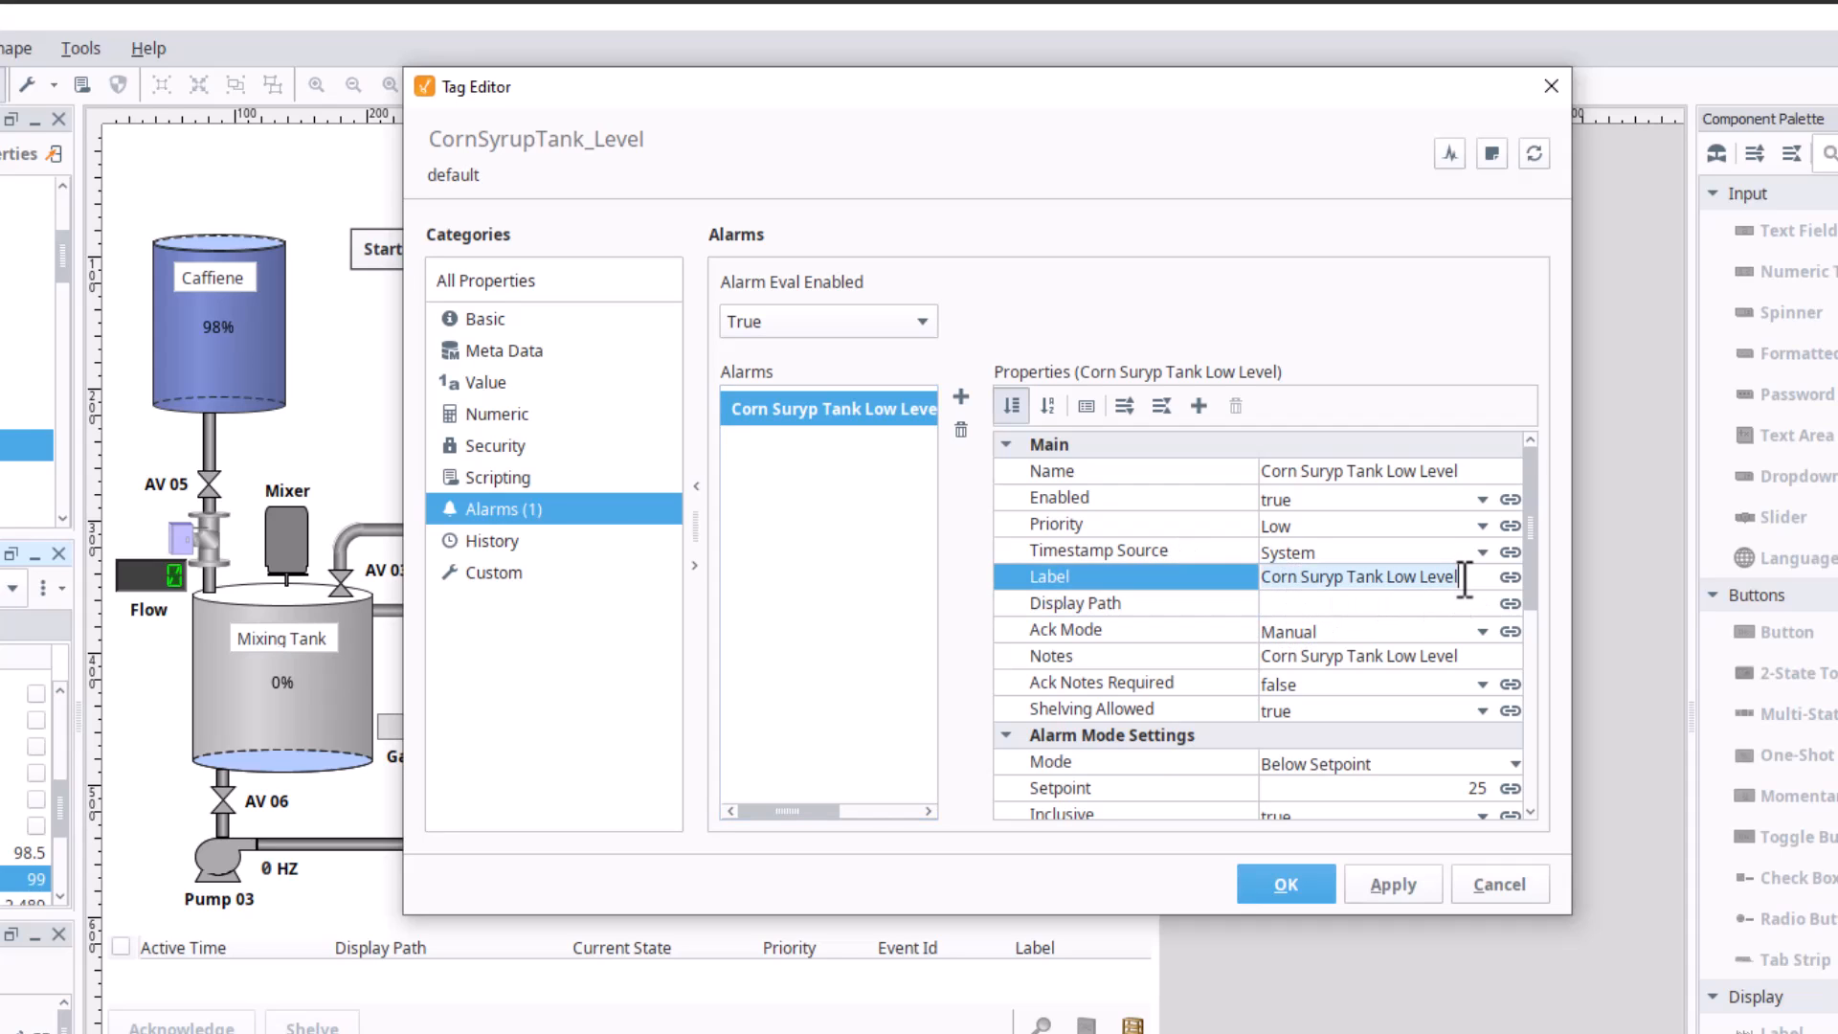
left_click(1123, 471)
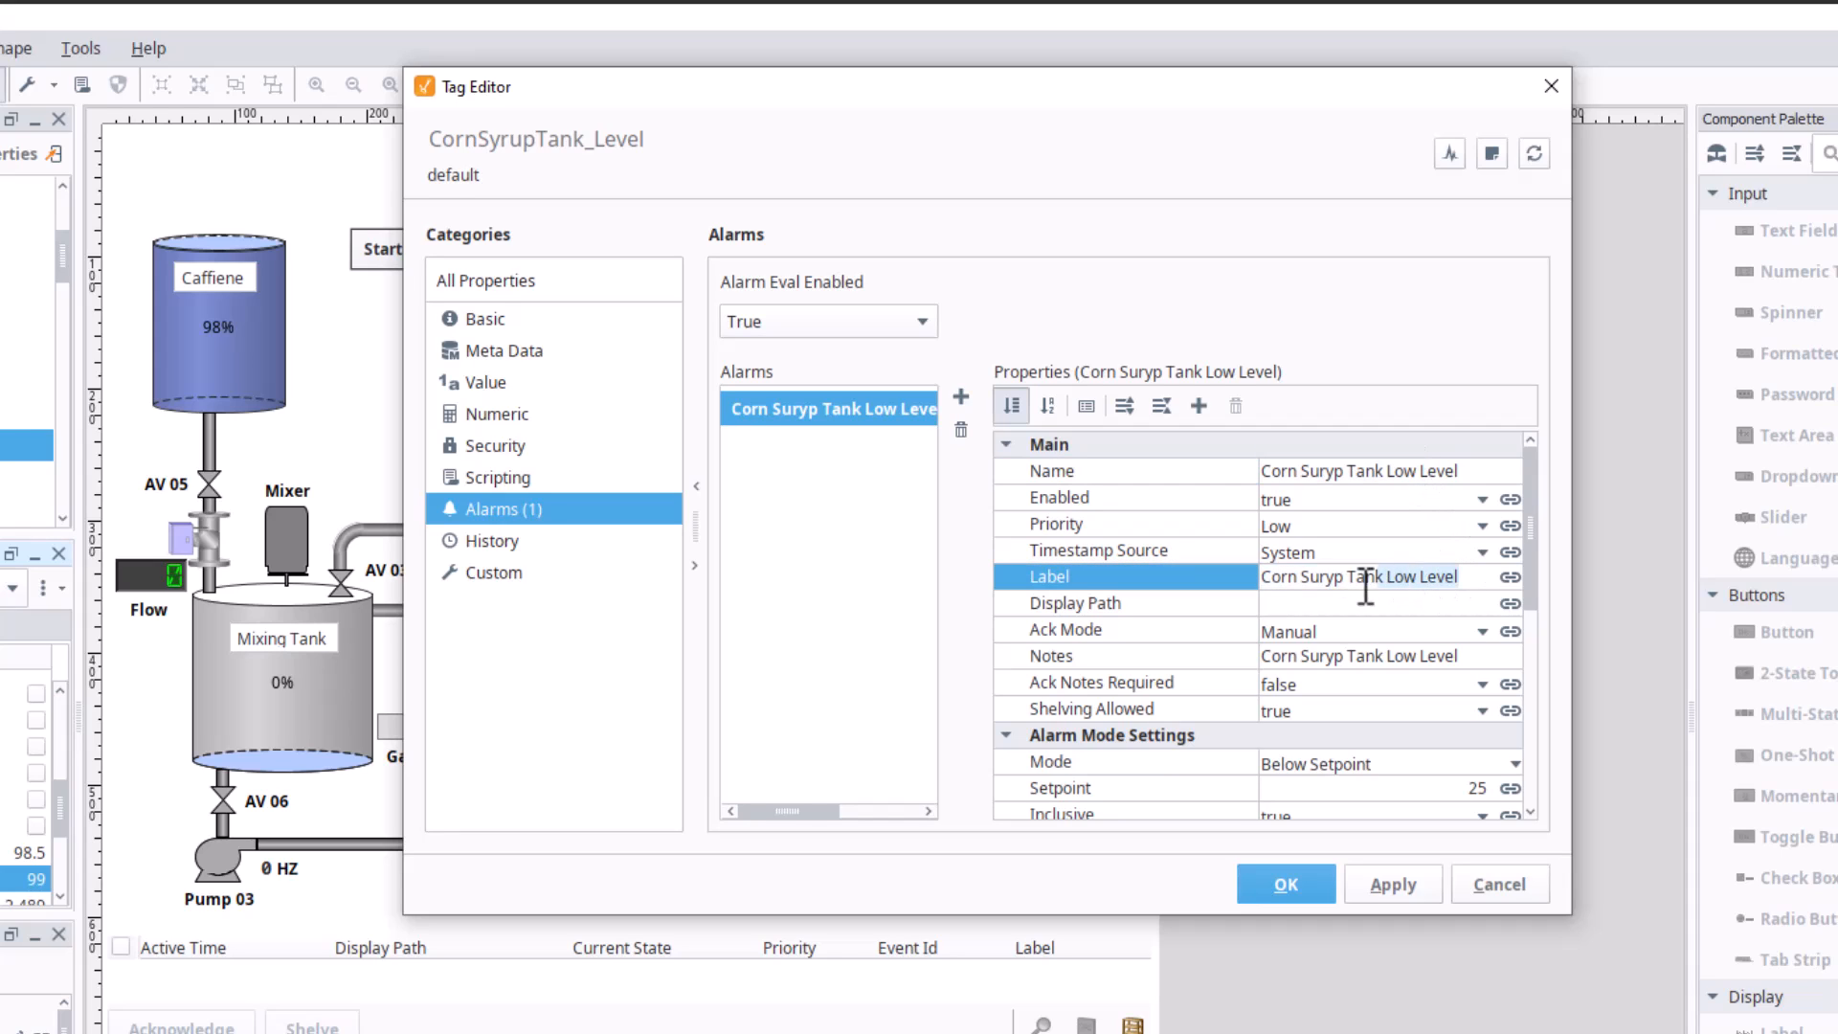
left_click(1072, 603)
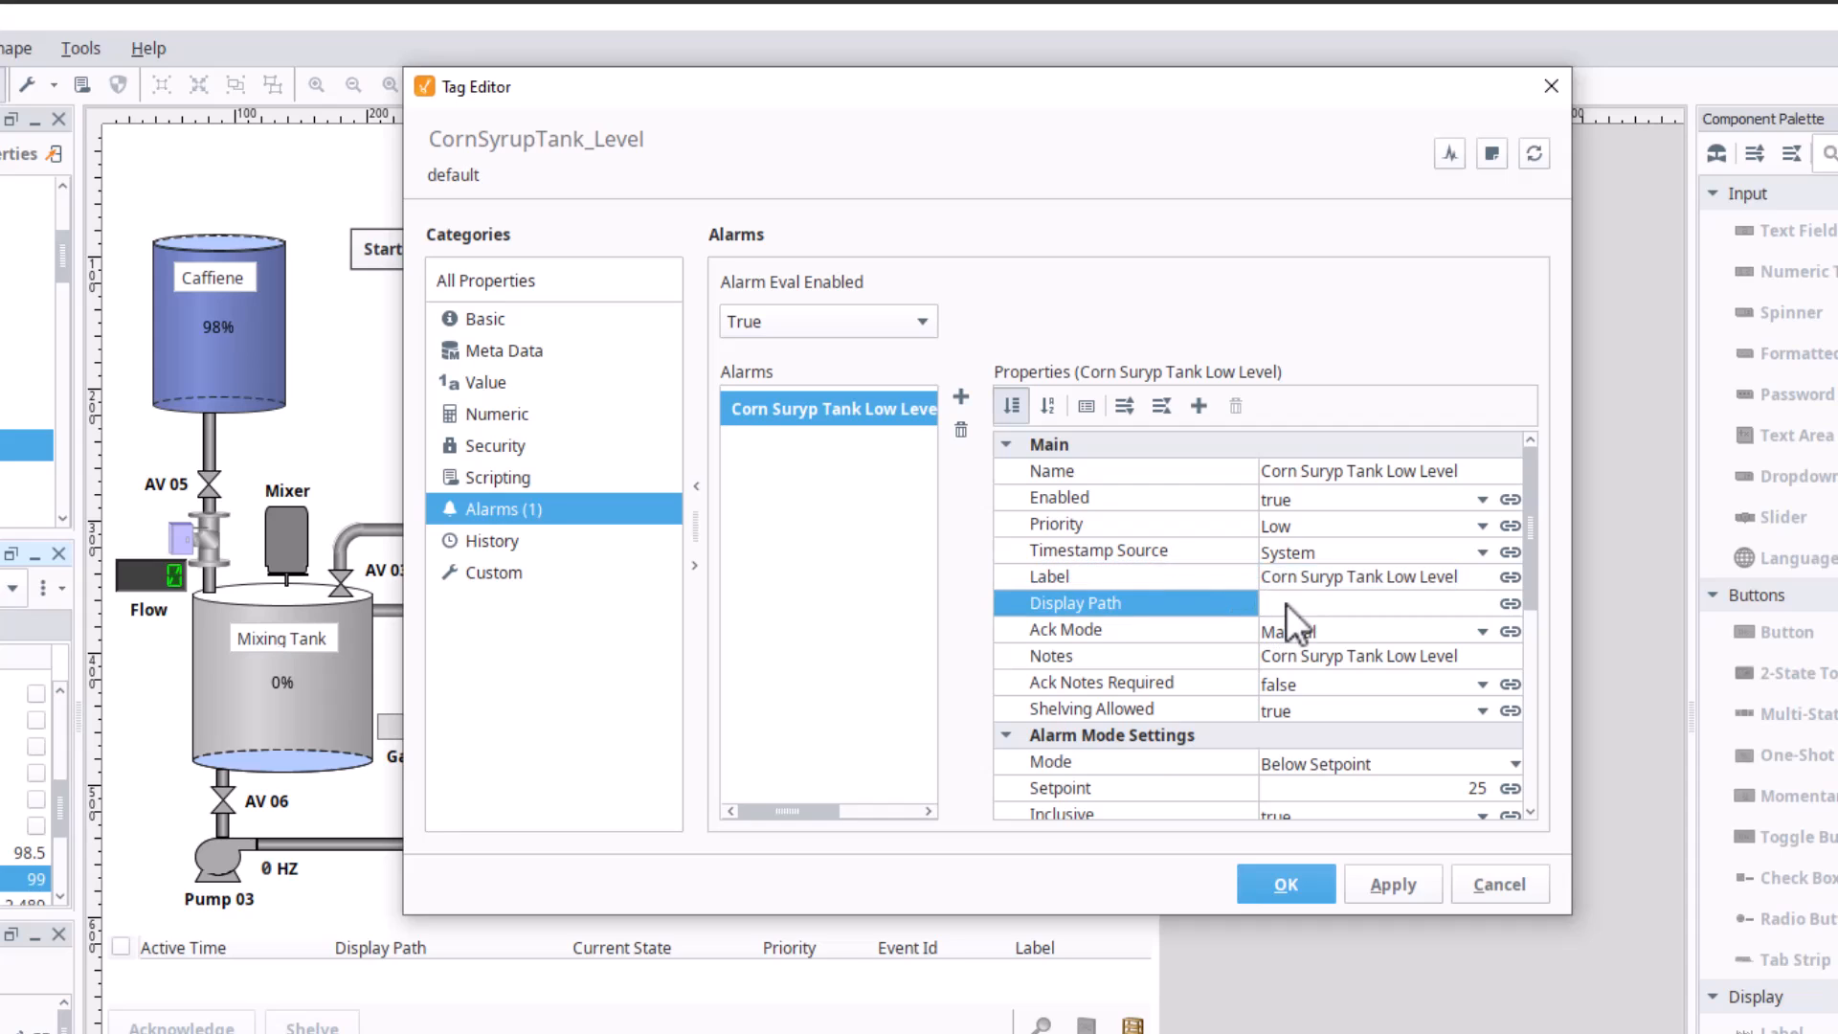
type("Corn Suryp Tank Low Level")
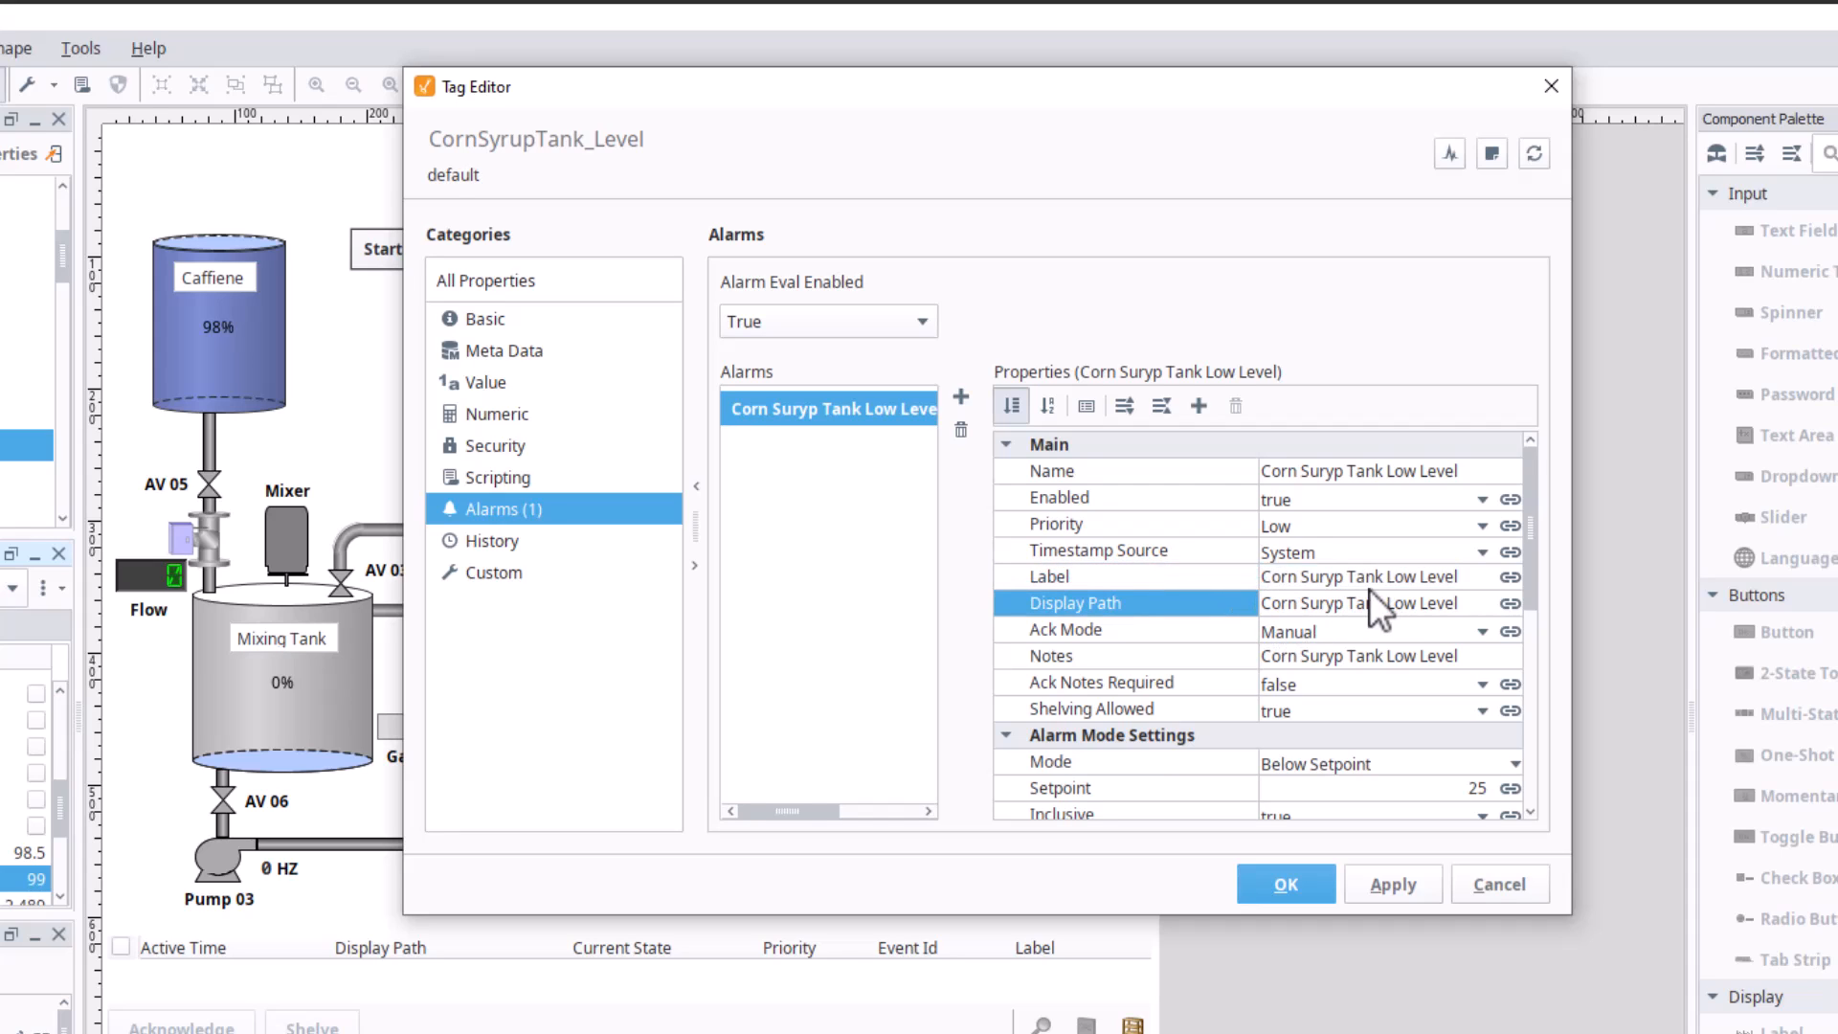
mouse_move(410, 978)
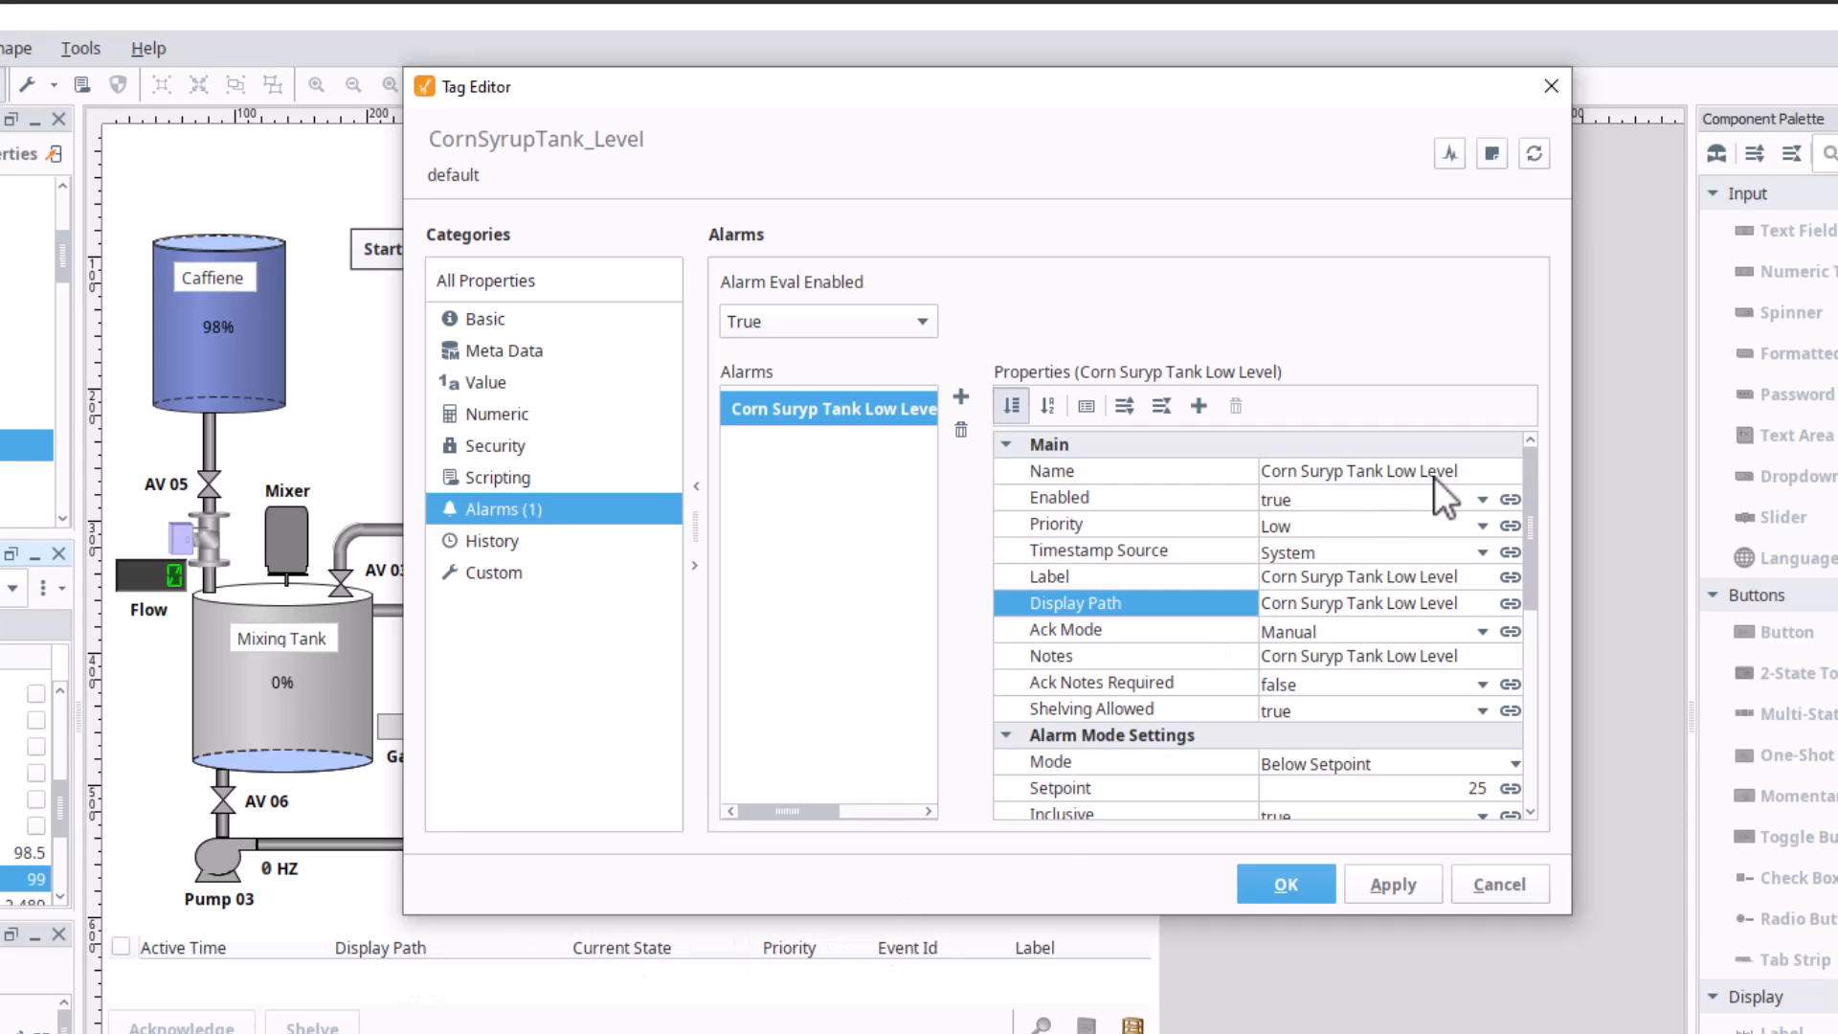
Shorten the alarm's name and label to Corn Suryp Low Level.
left_click(1360, 471)
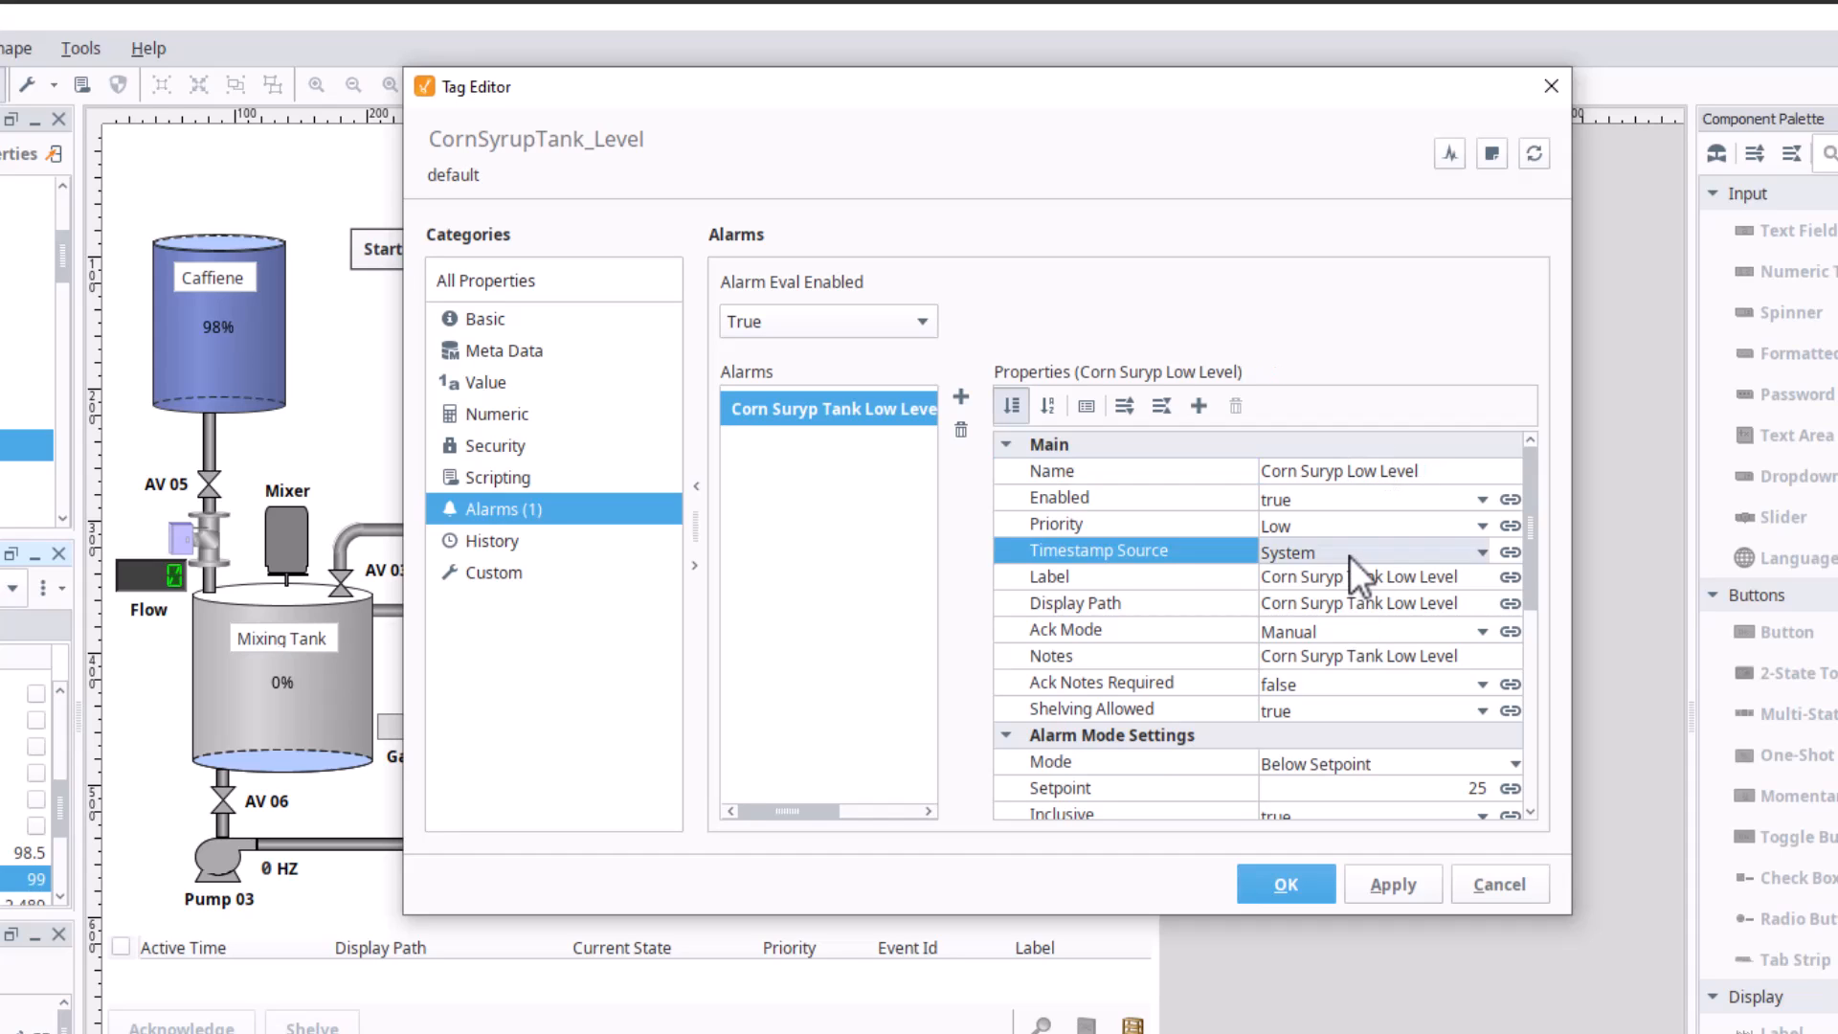
left_click(1359, 576)
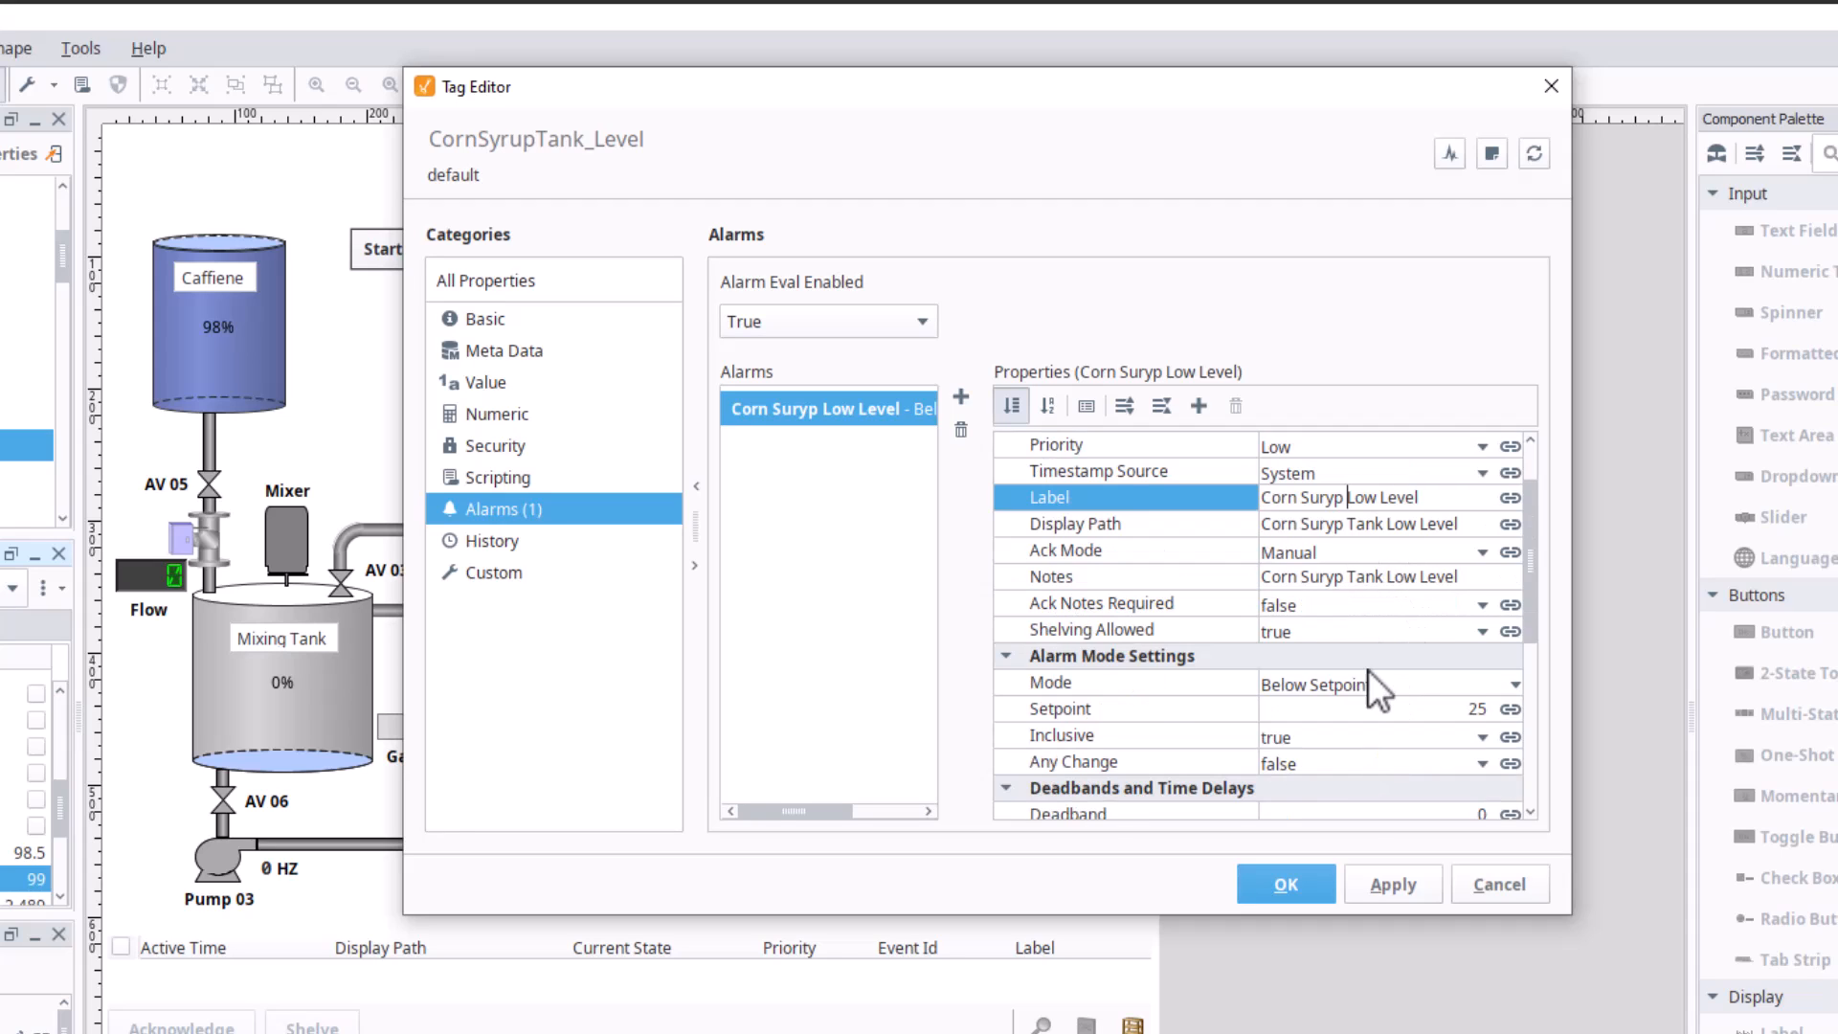
left_click(1360, 577)
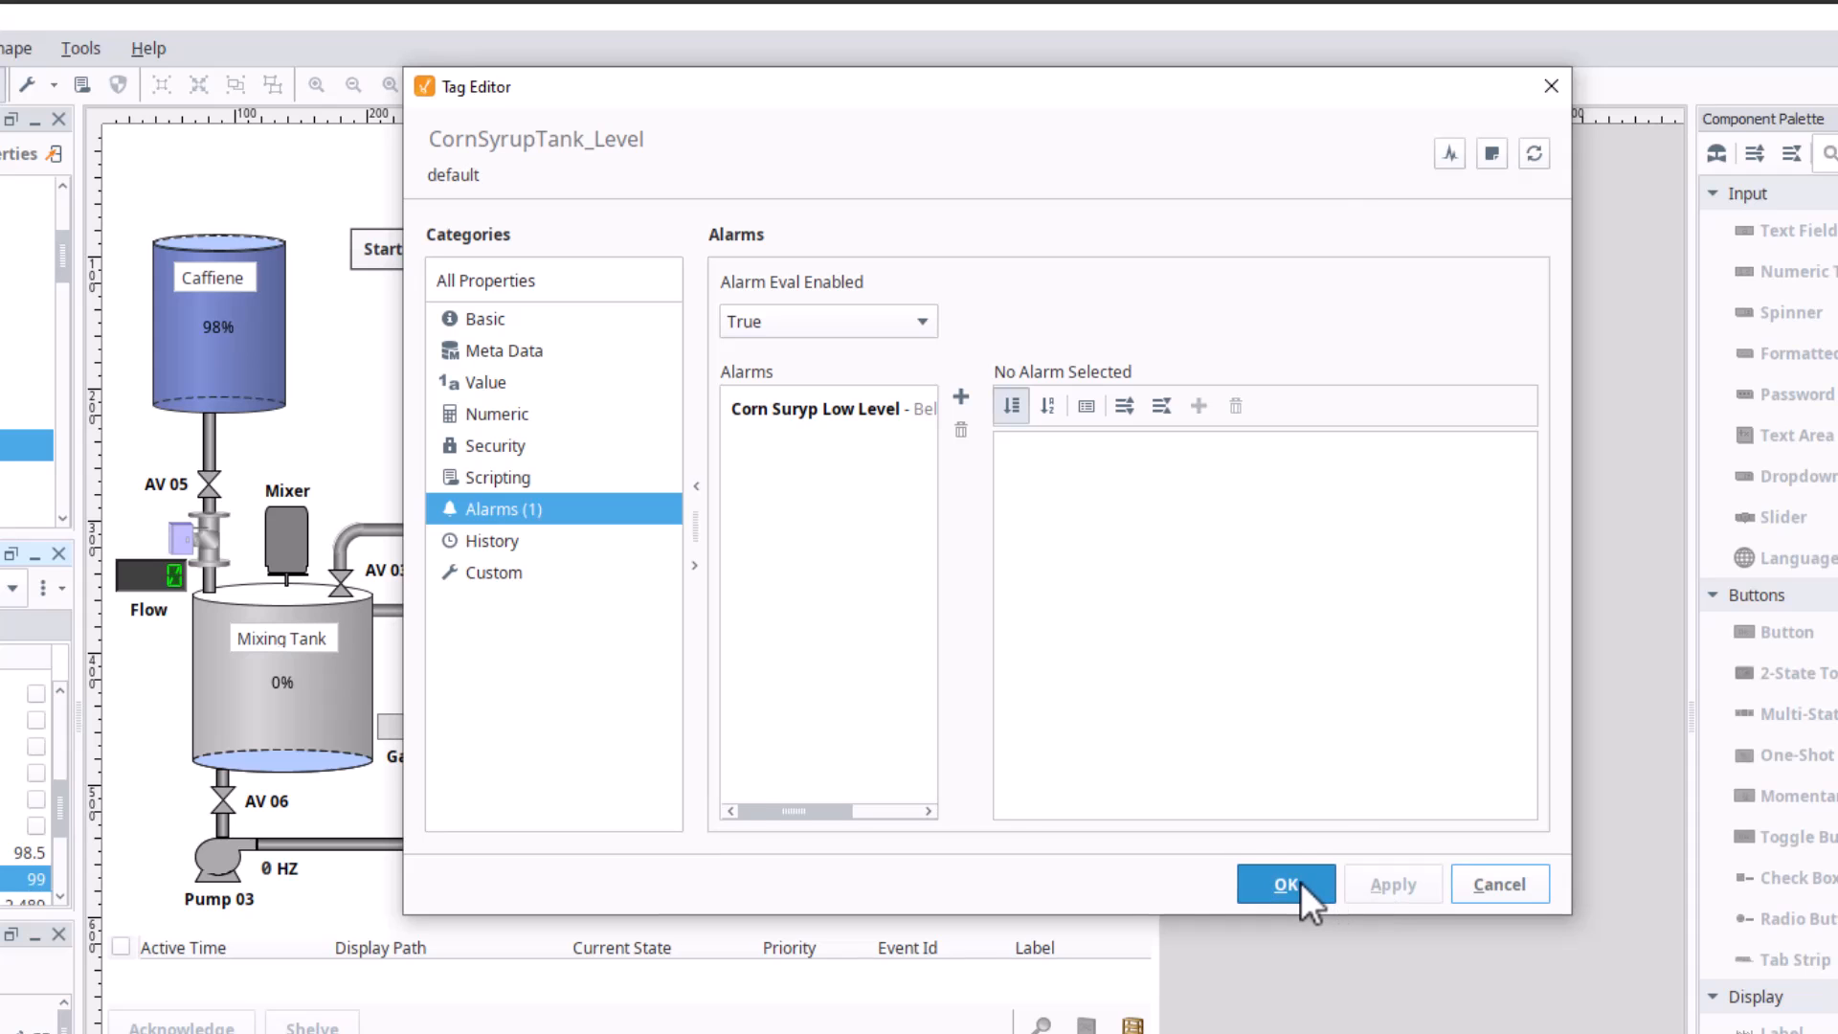
Save the alarm edits, then set CornSyrupTank_Level to 24 in Logix Designer.
left_click(1285, 883)
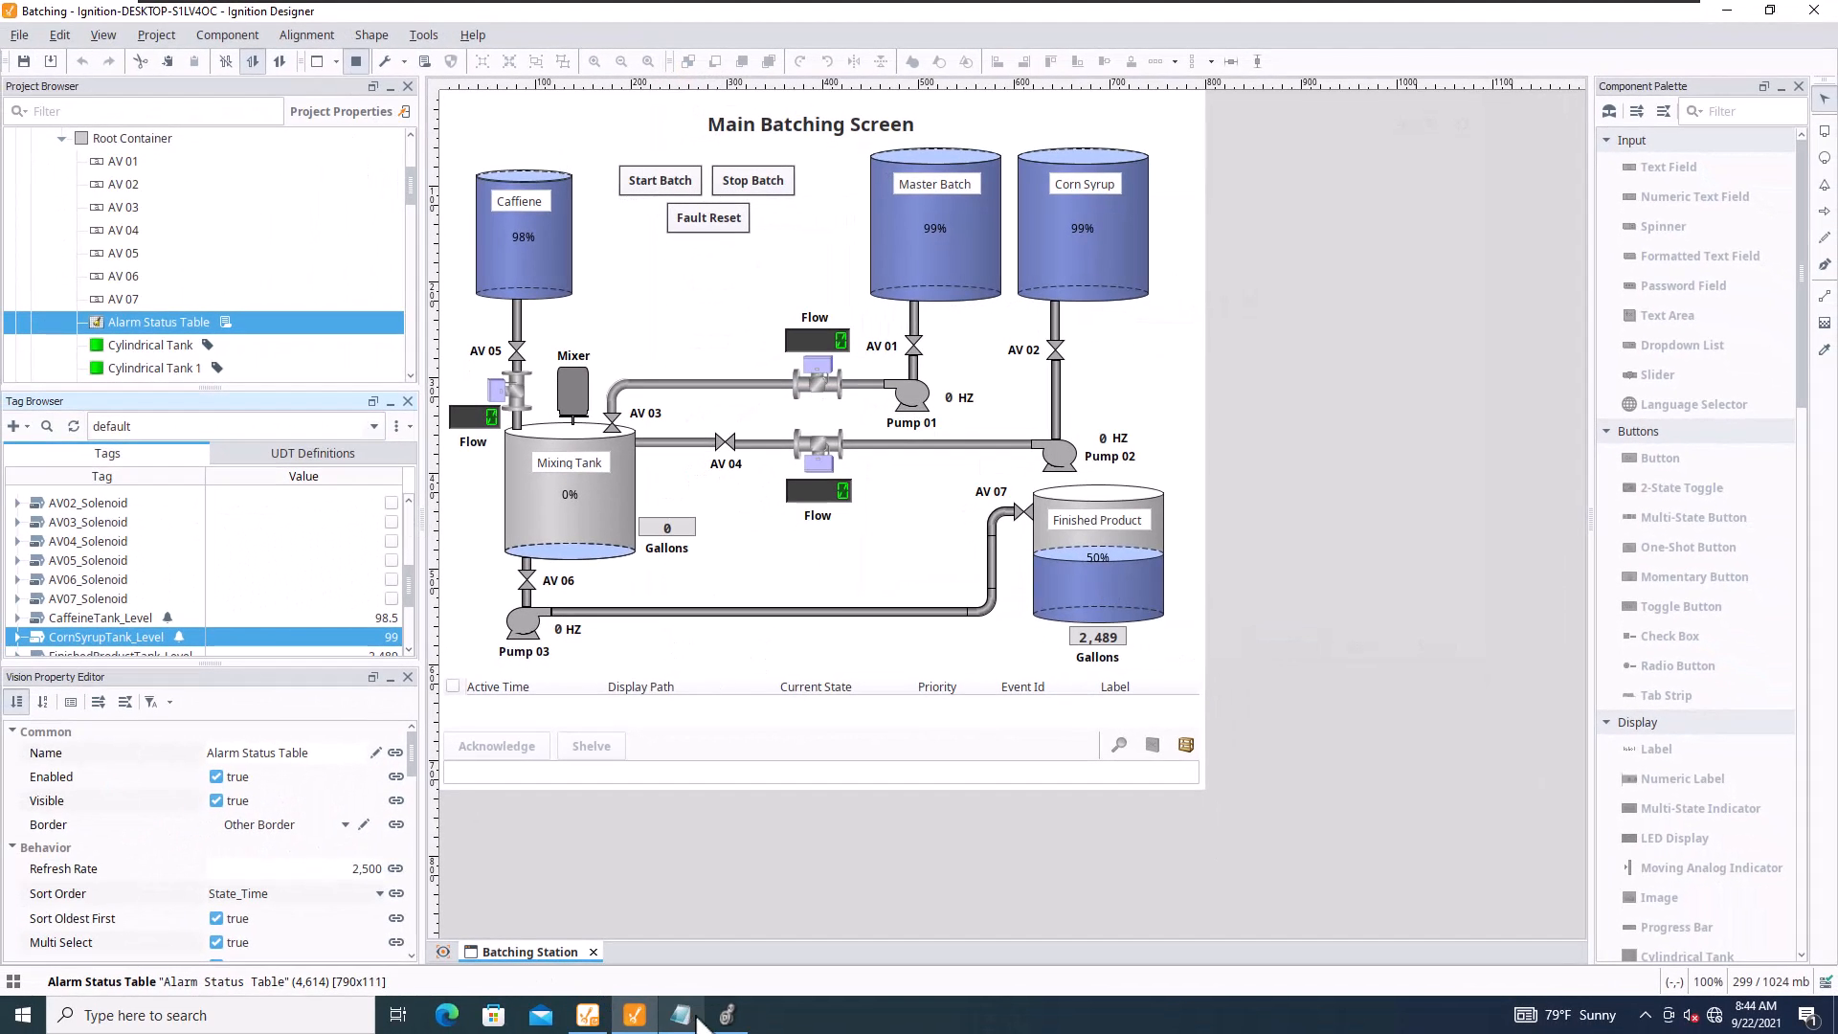
left_click(723, 1015)
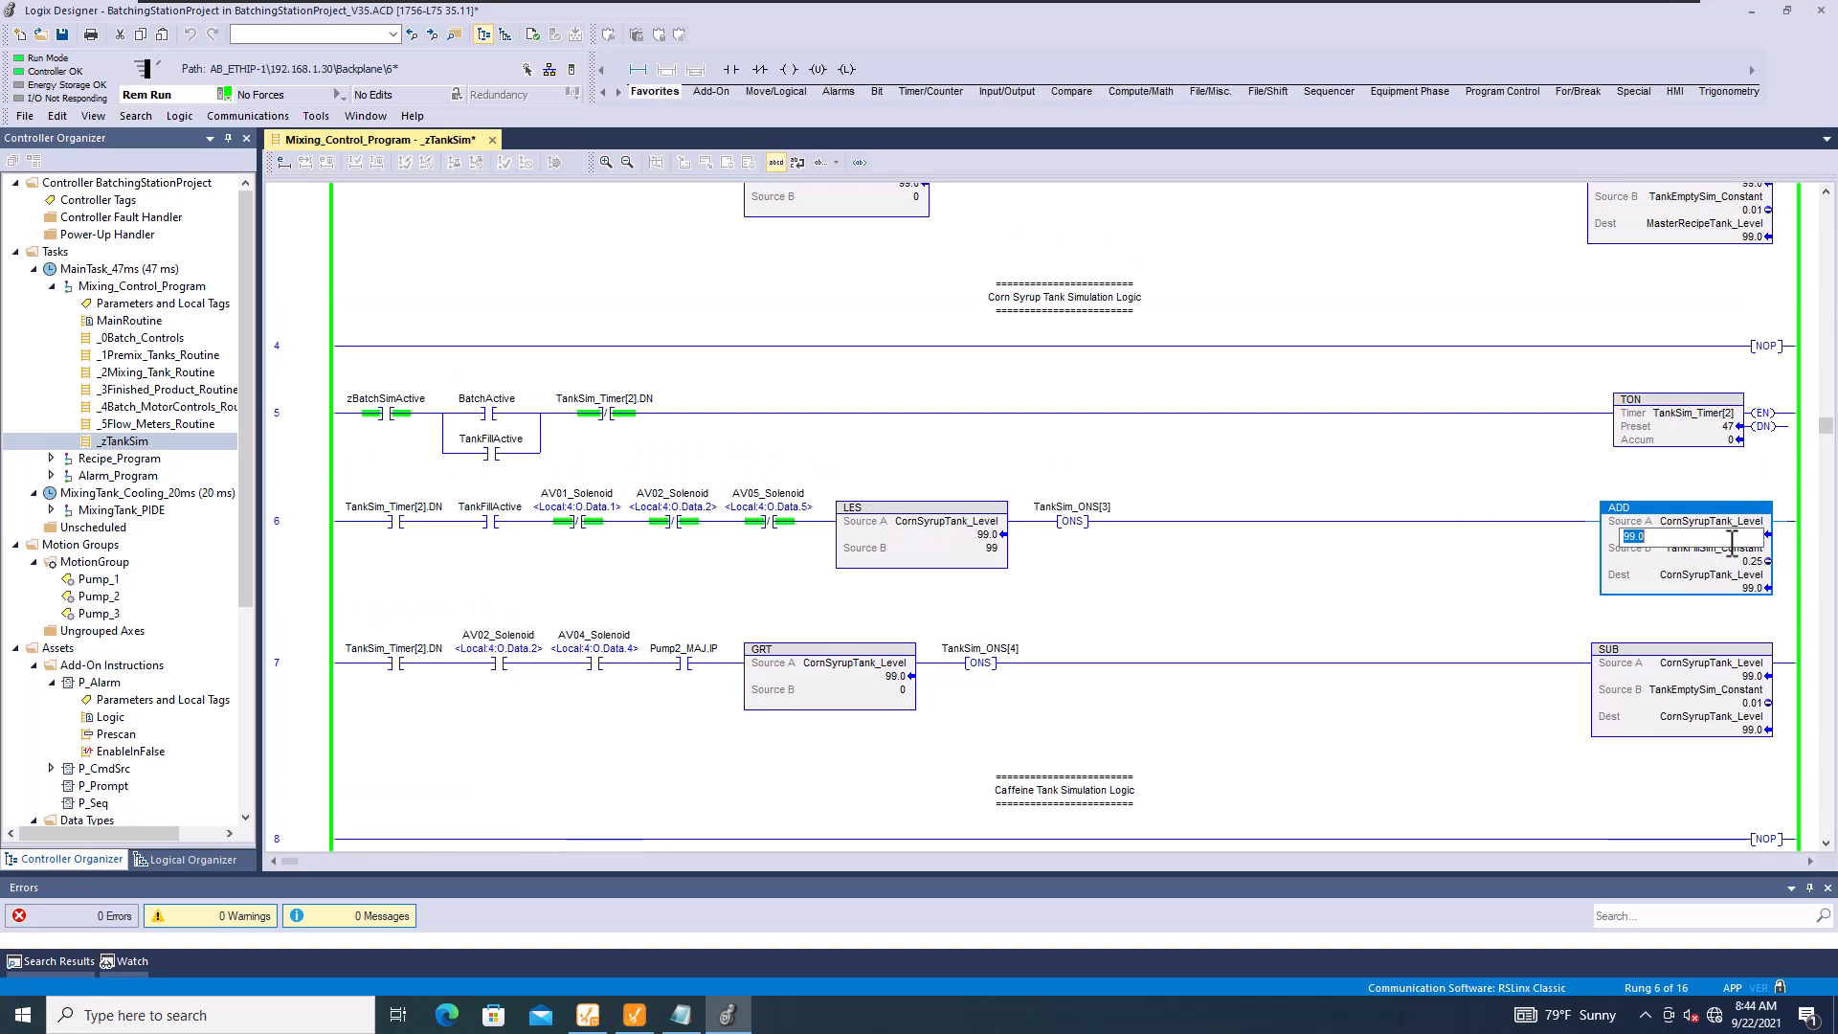
type("24")
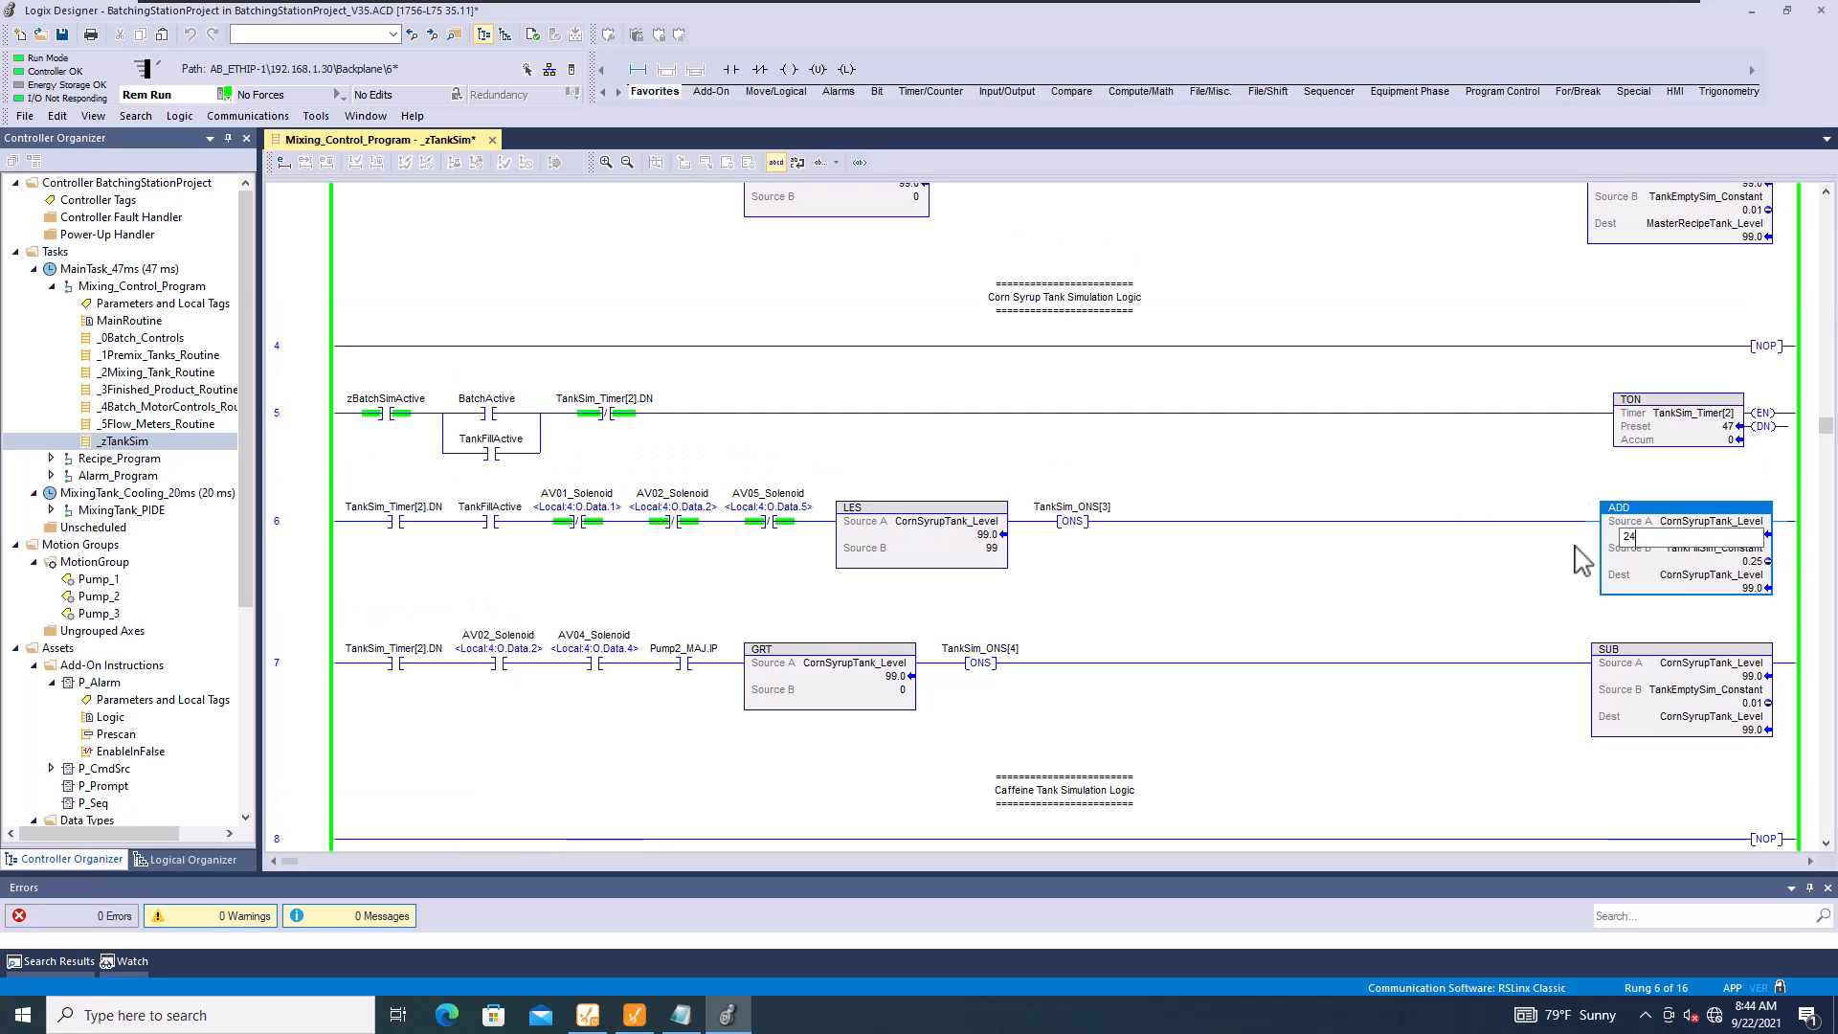
left_click(633, 1015)
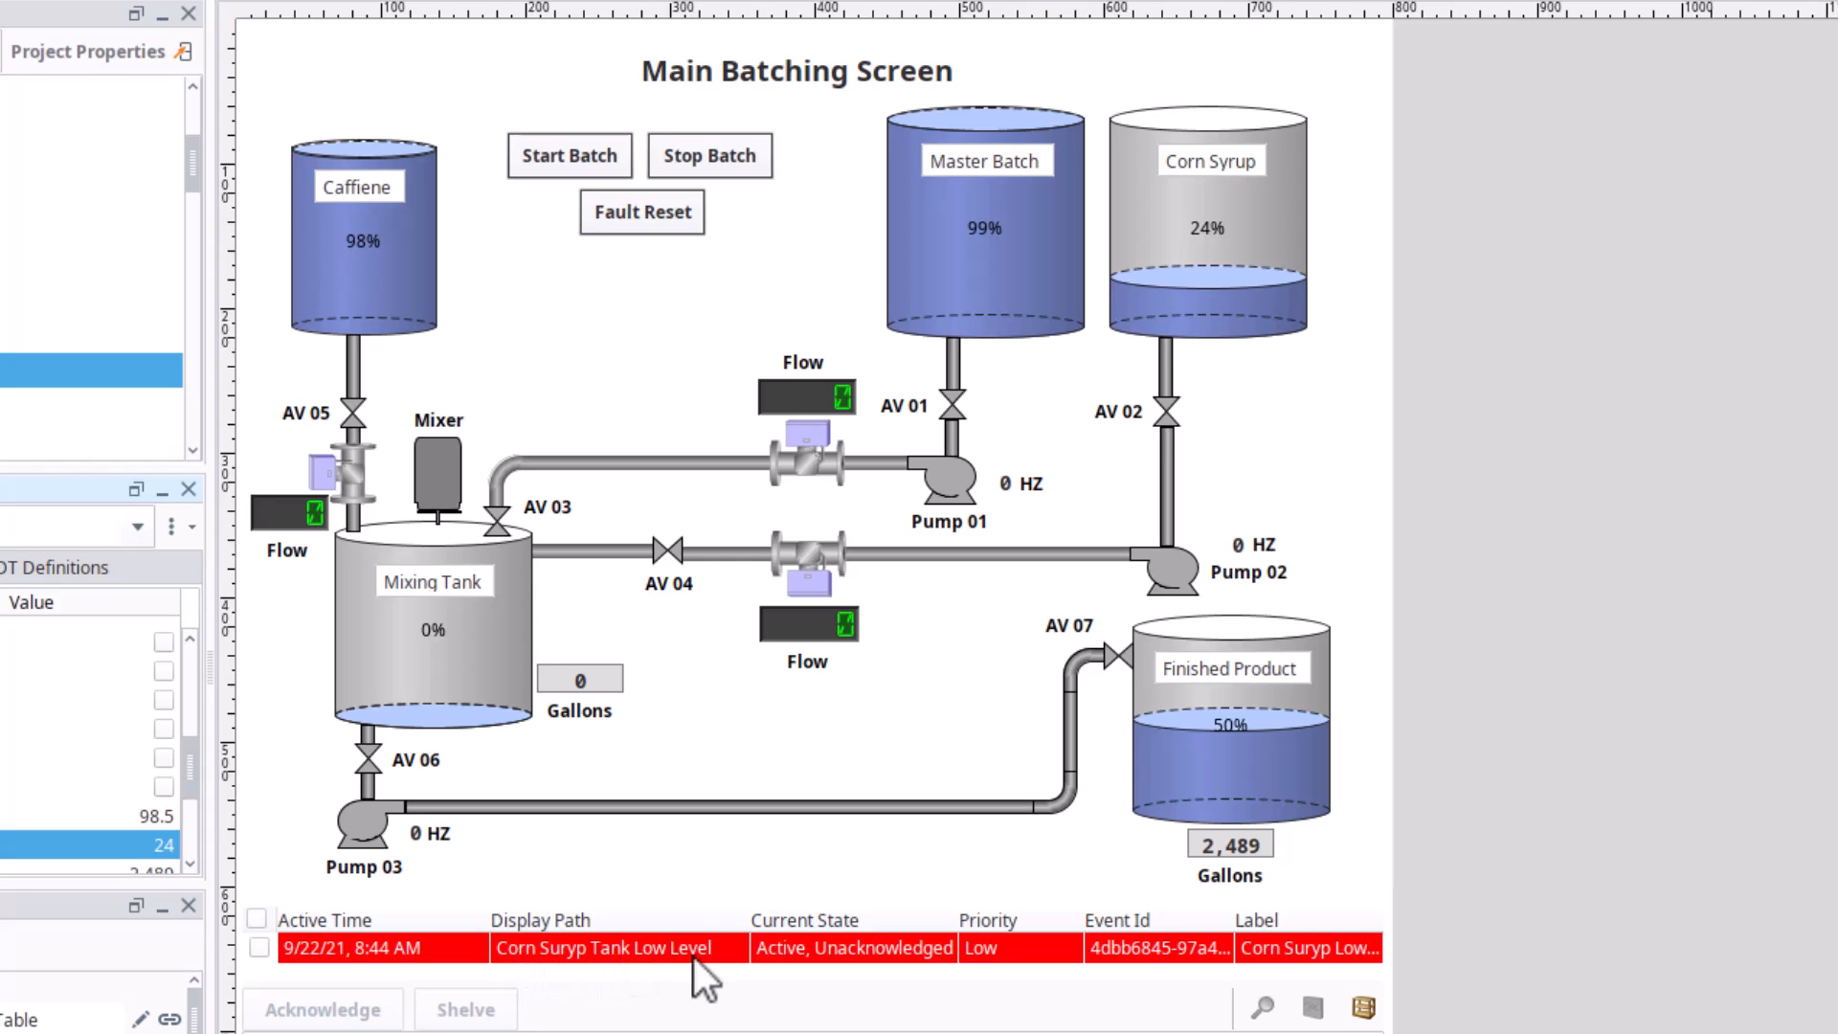
mouse_move(684, 977)
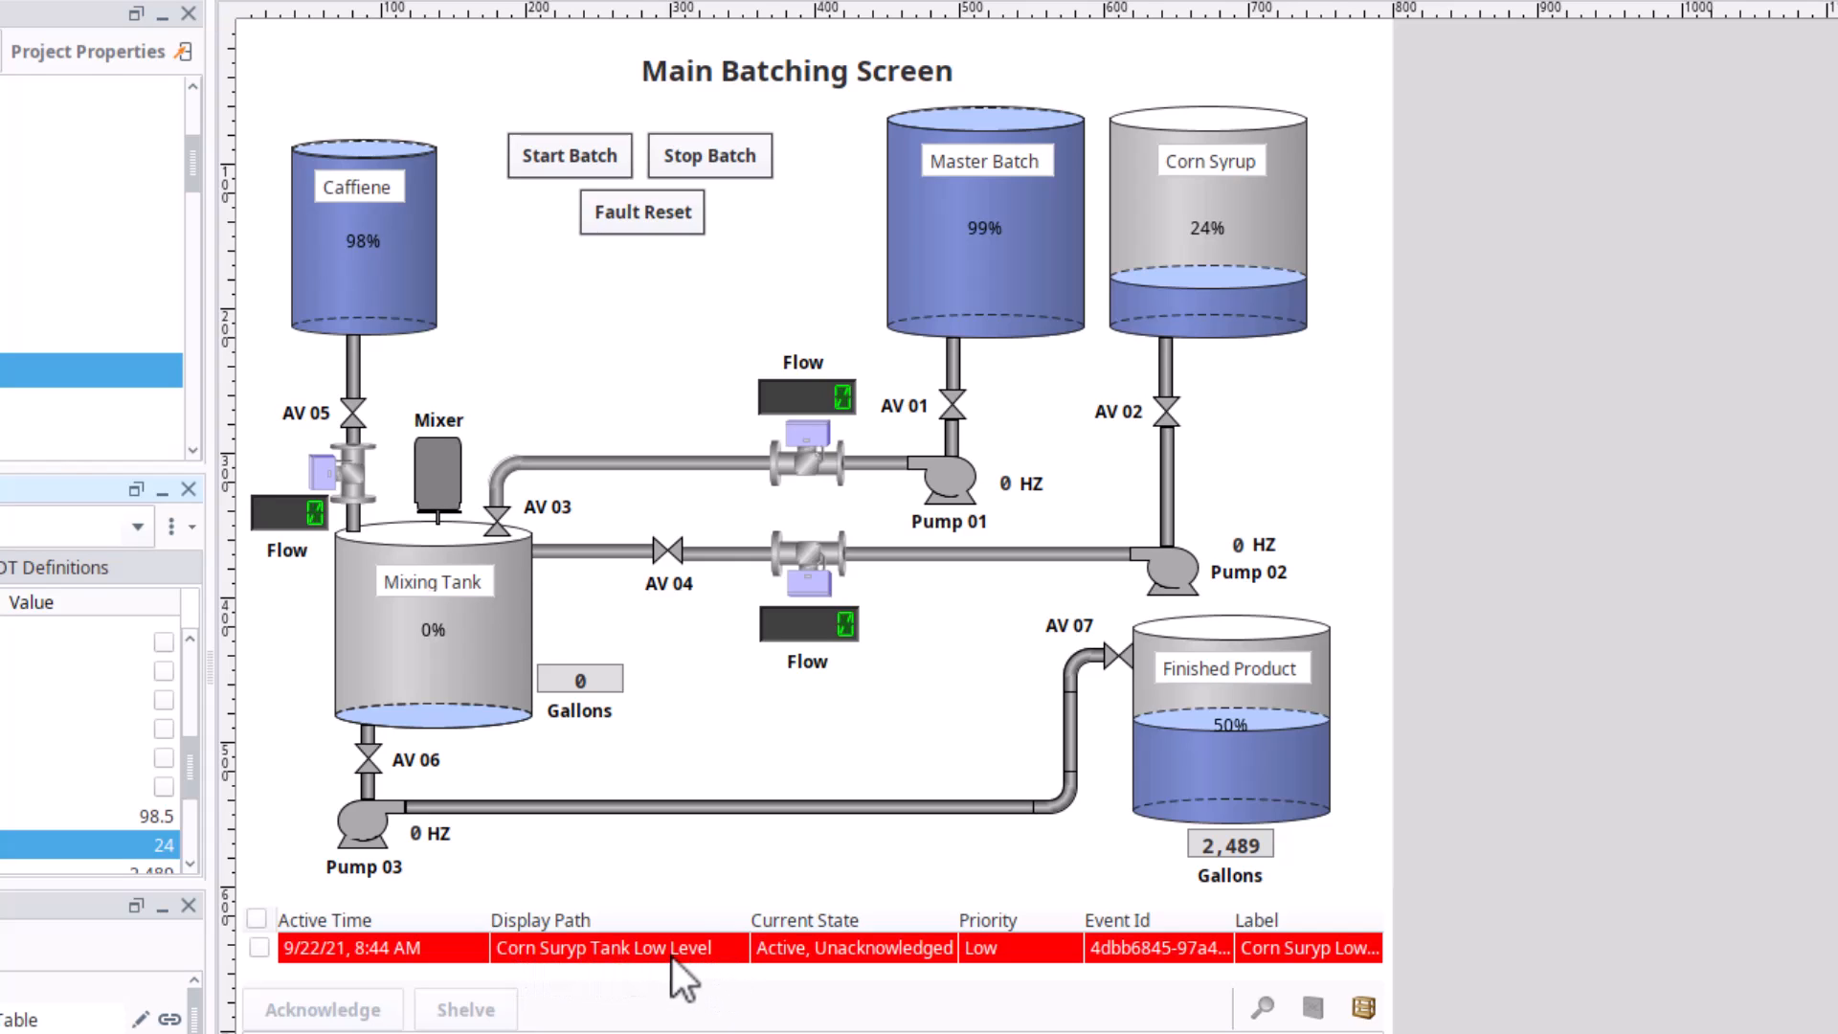
mouse_move(1287, 961)
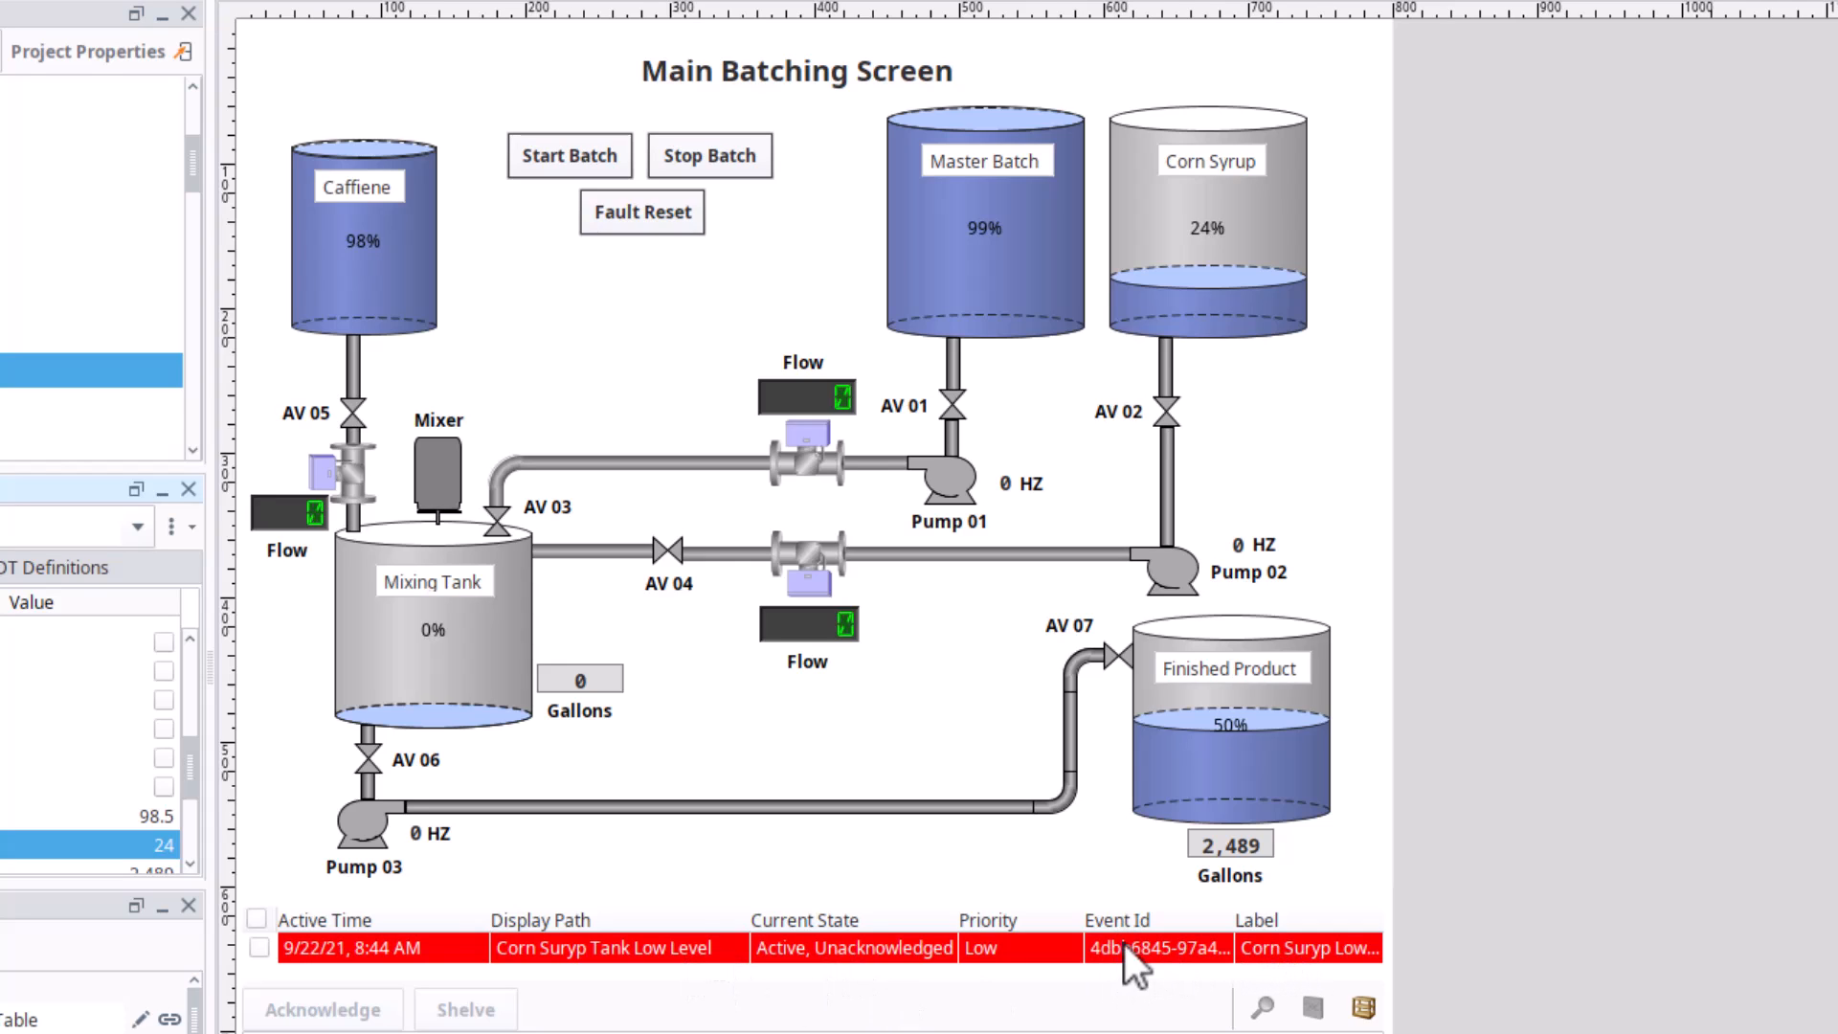
mouse_move(1003, 963)
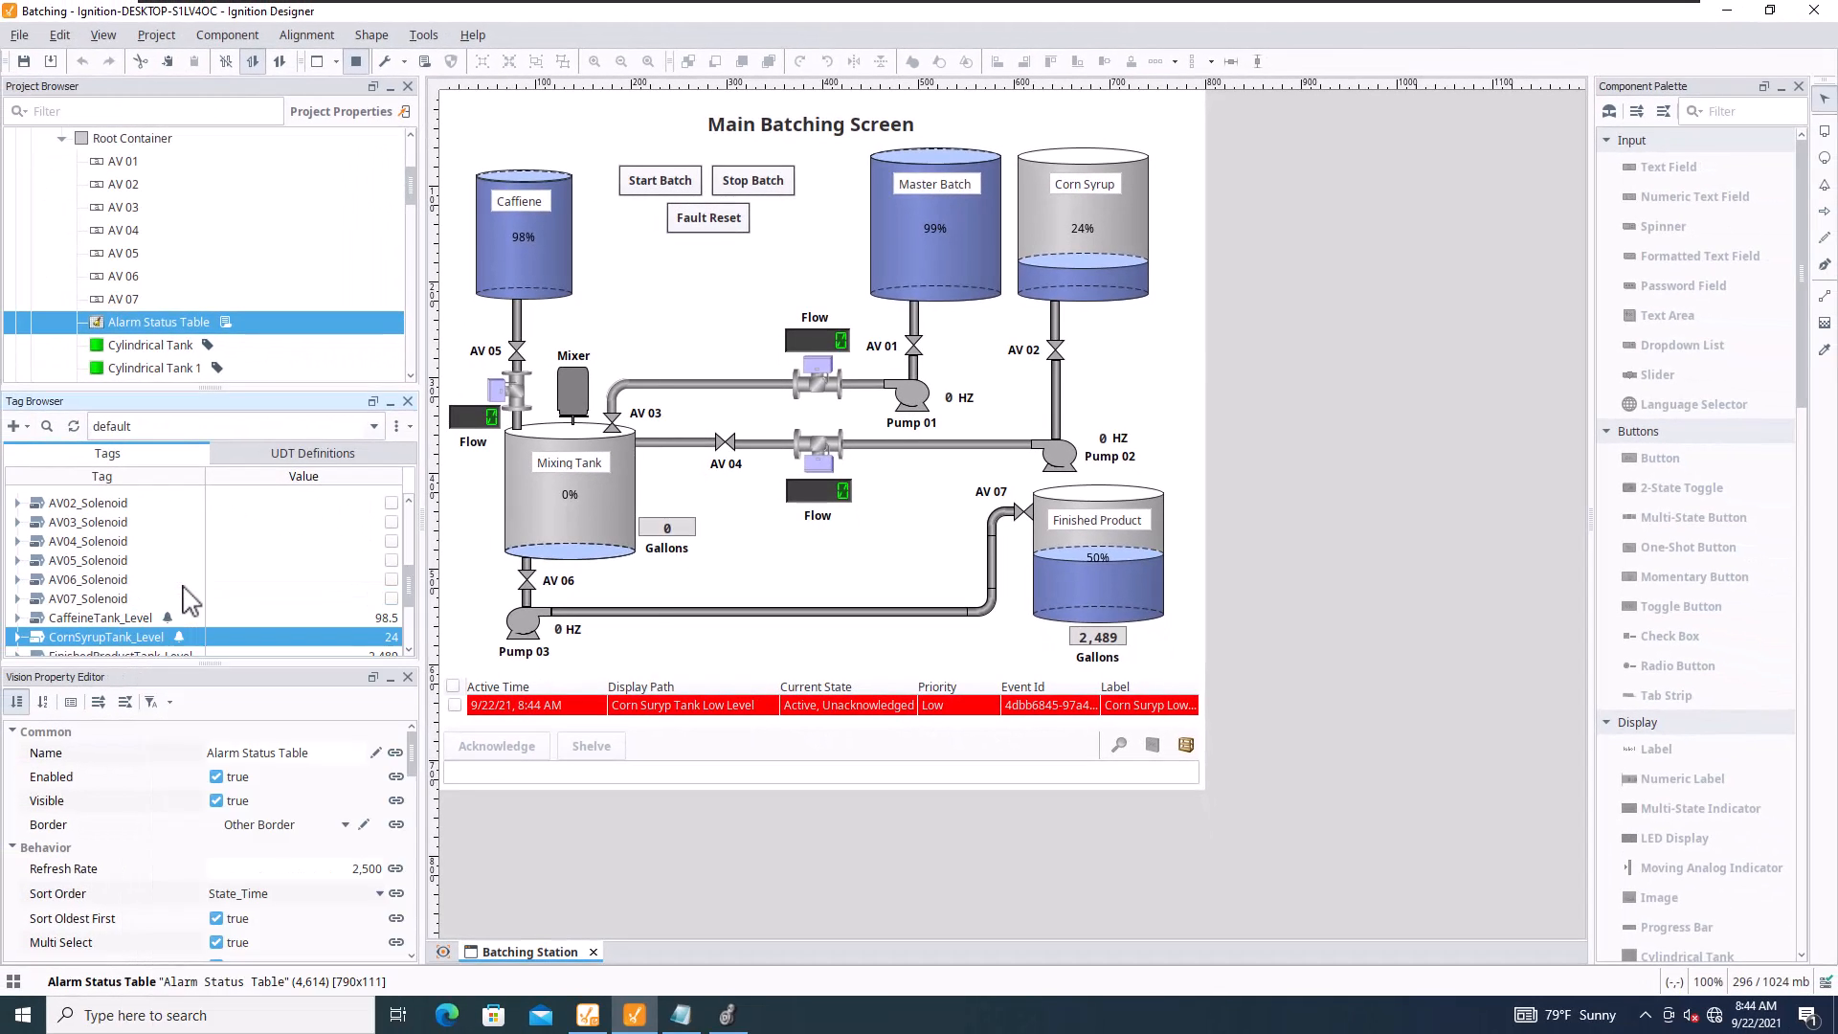
double_click(108, 635)
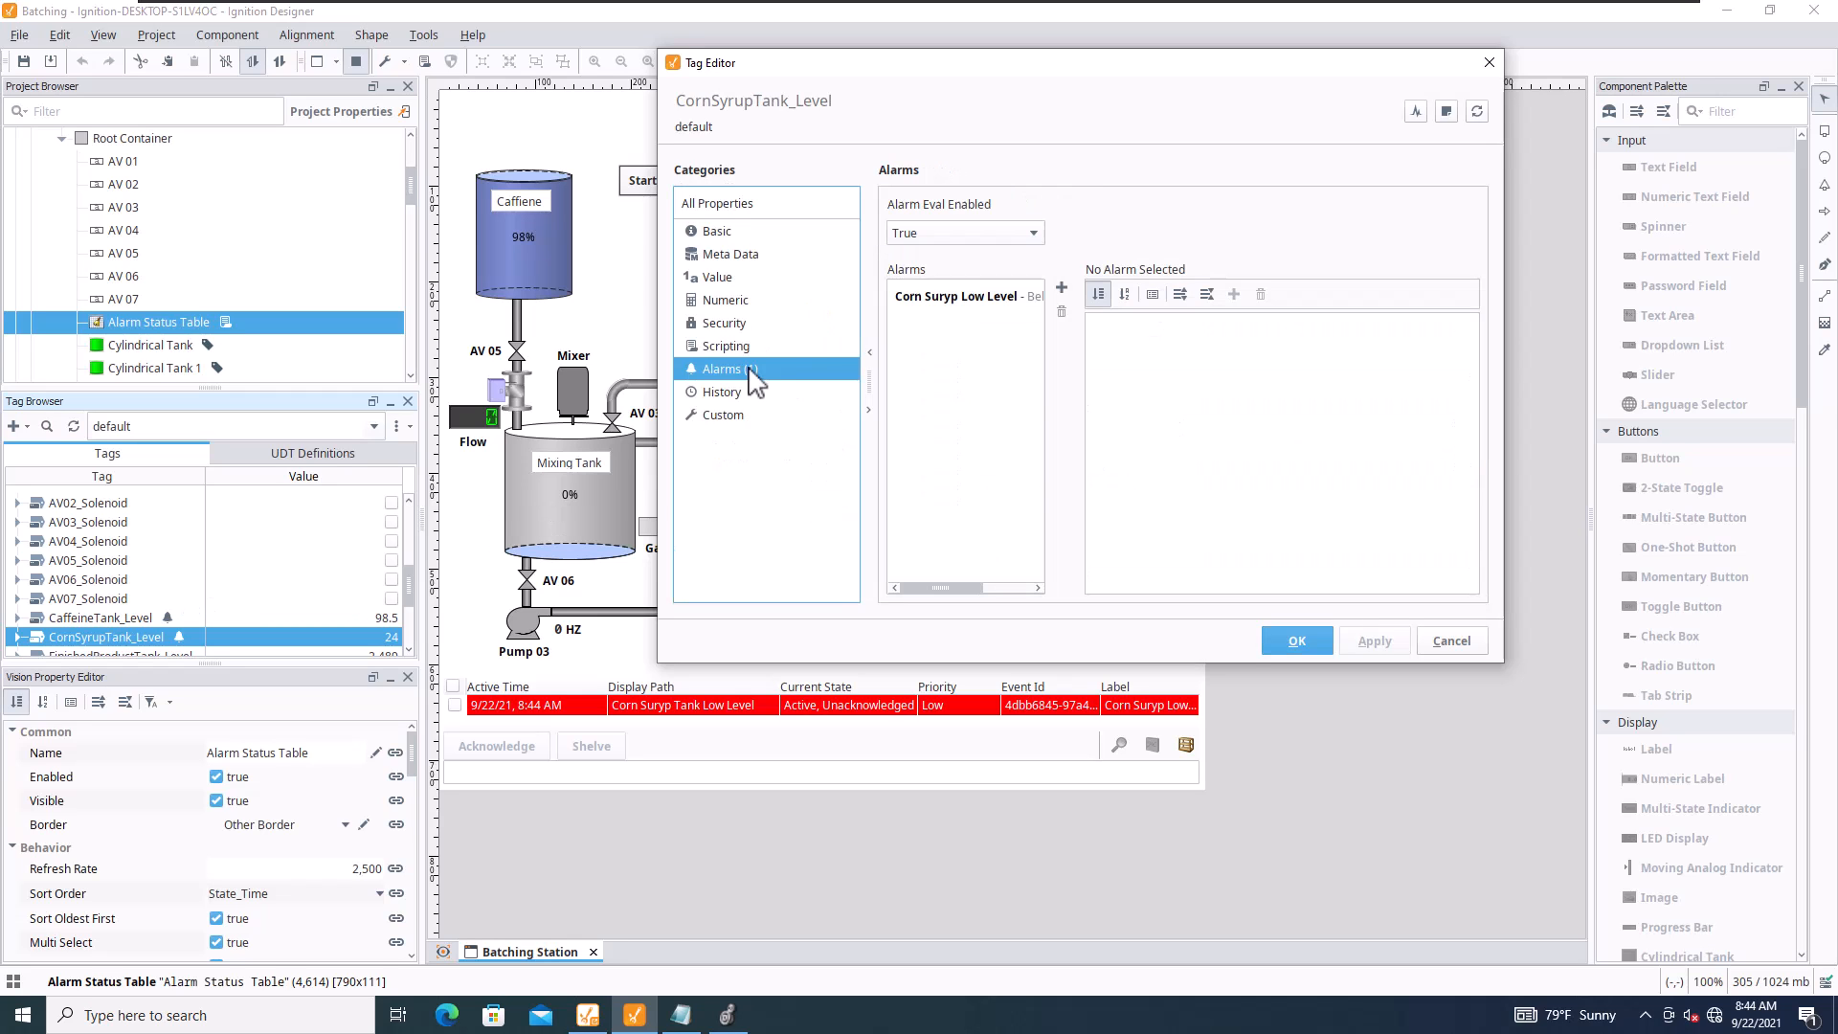
left_click(956, 295)
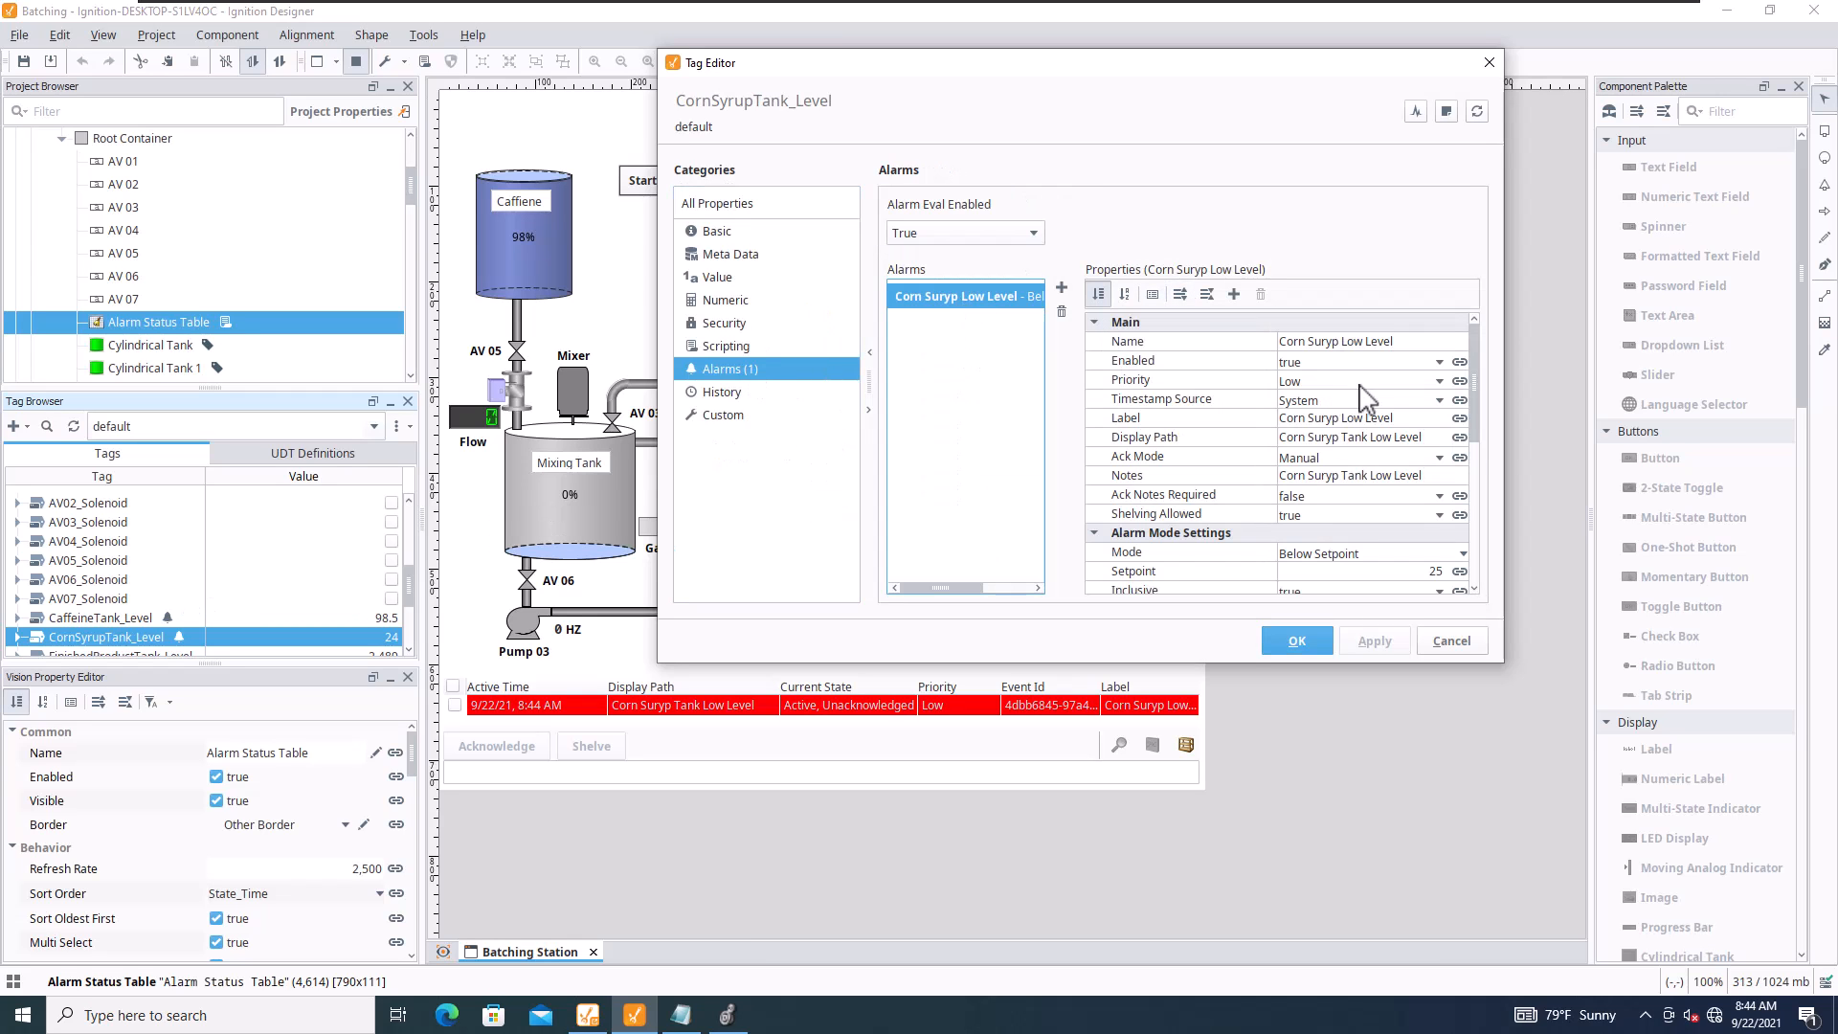
left_click(1457, 379)
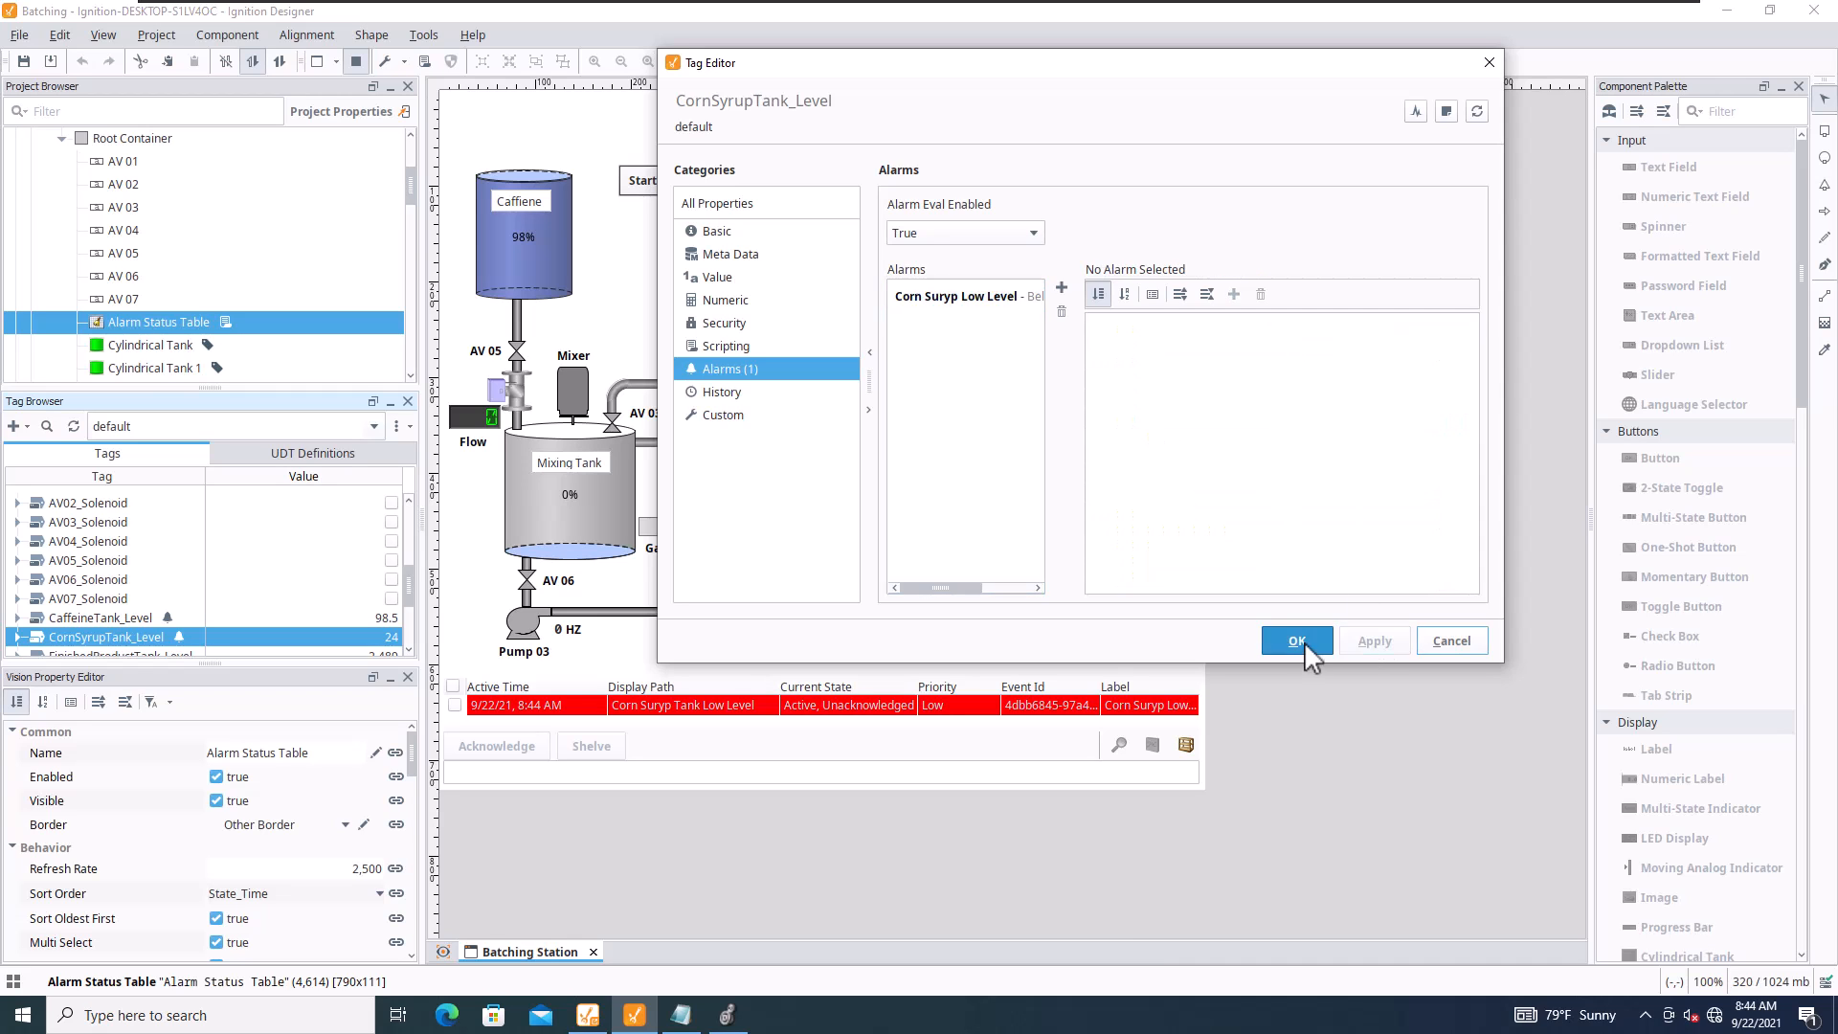
left_click(1296, 640)
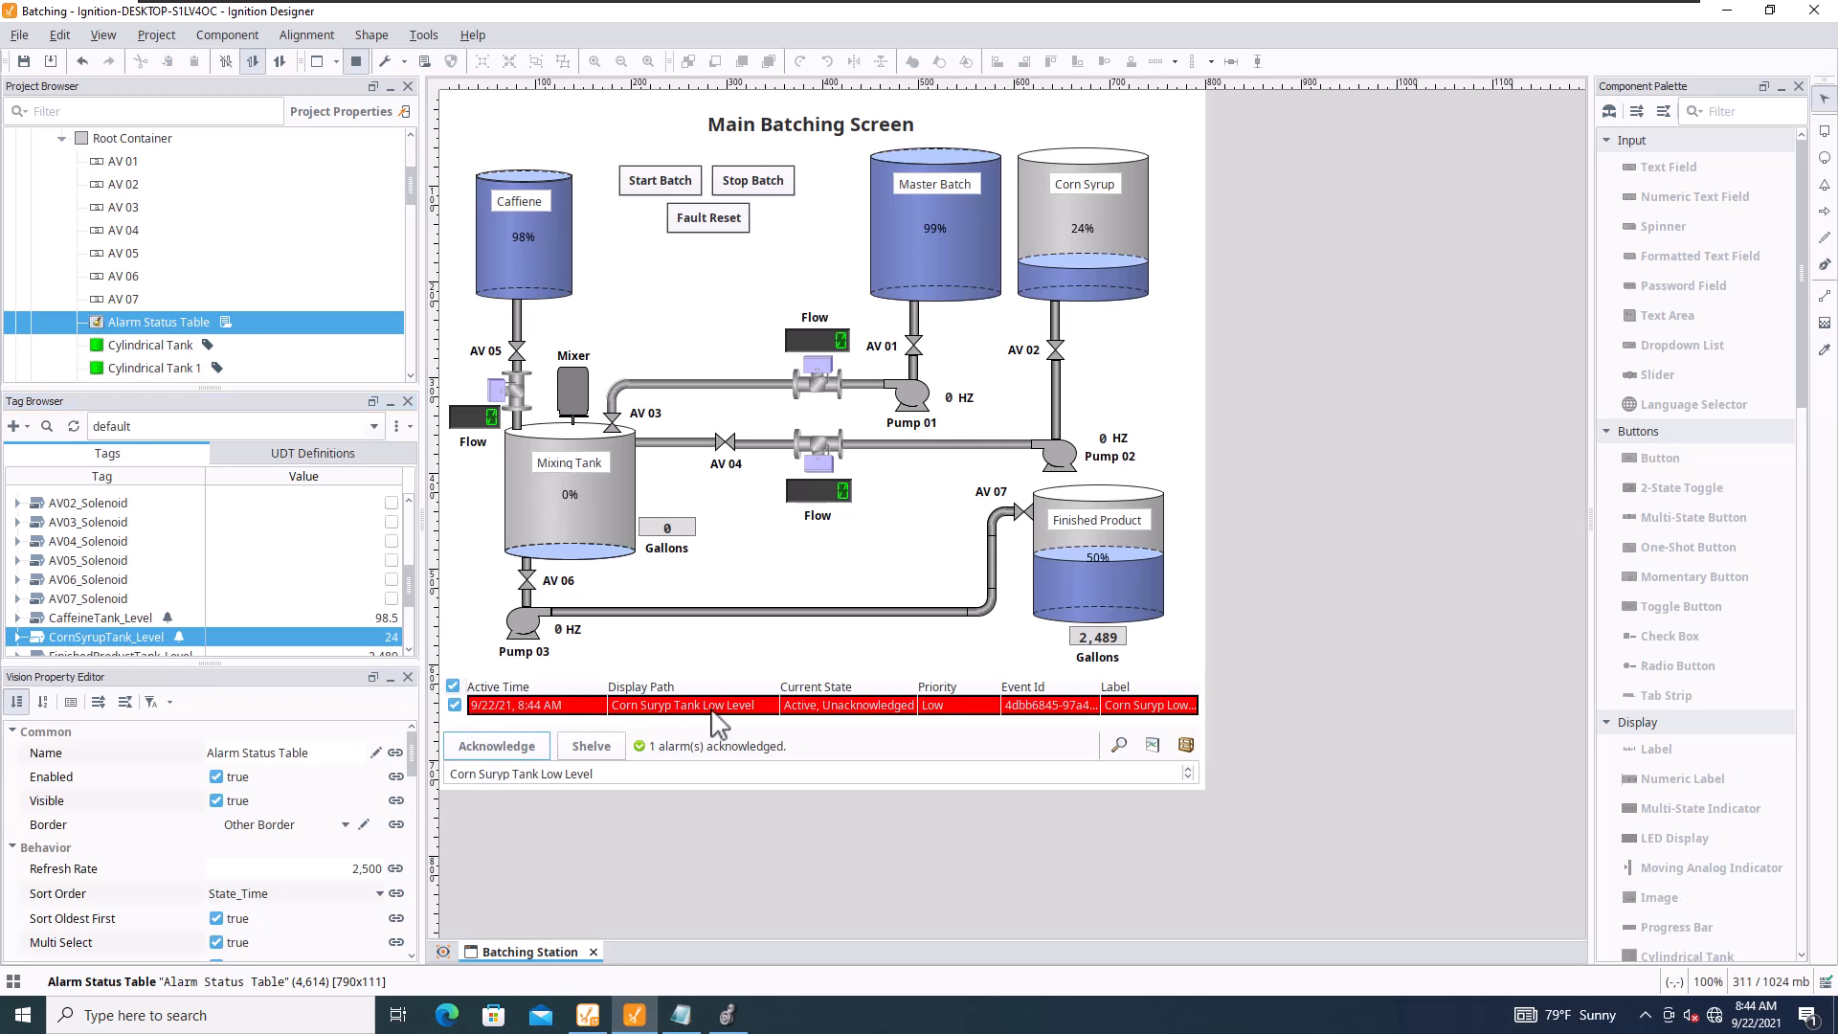
Select the corn syrup low-level alarm row in the alarm table for acknowledgement.
left_click(494, 745)
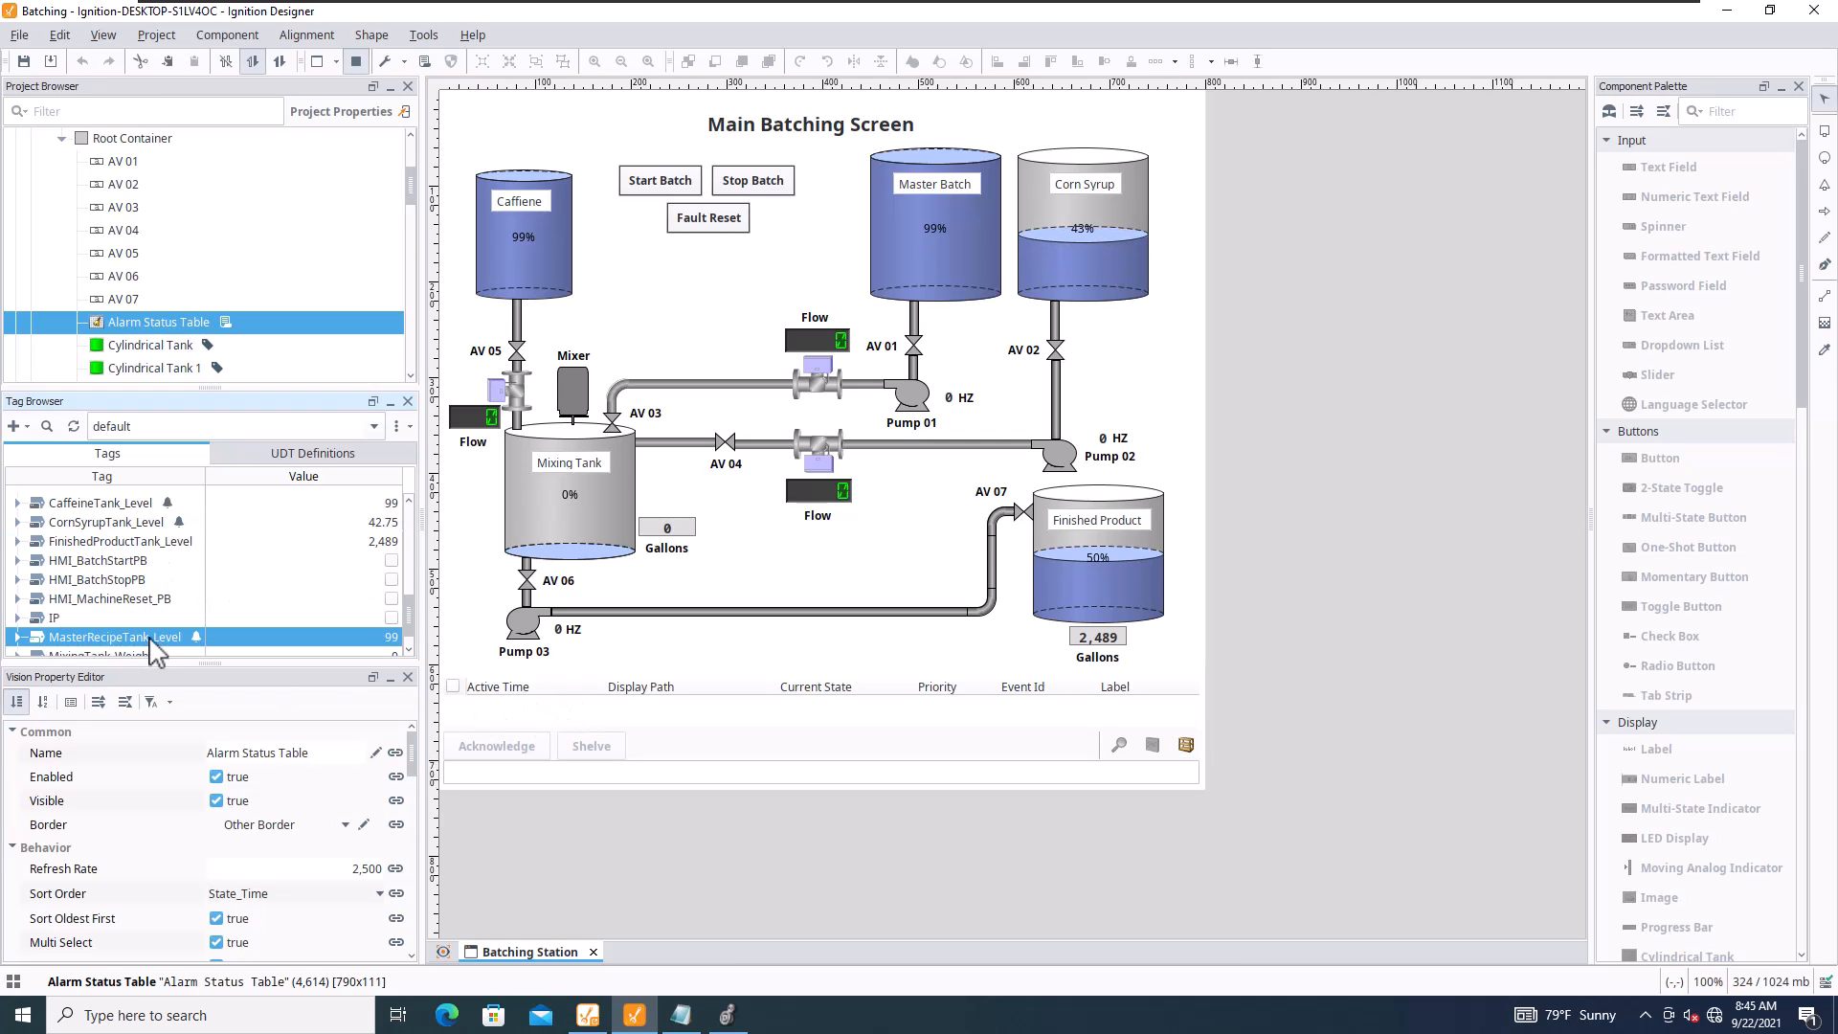
Set the Master batch Tank HL alarm's display path to Master Batch Tank High Level.
double_click(113, 635)
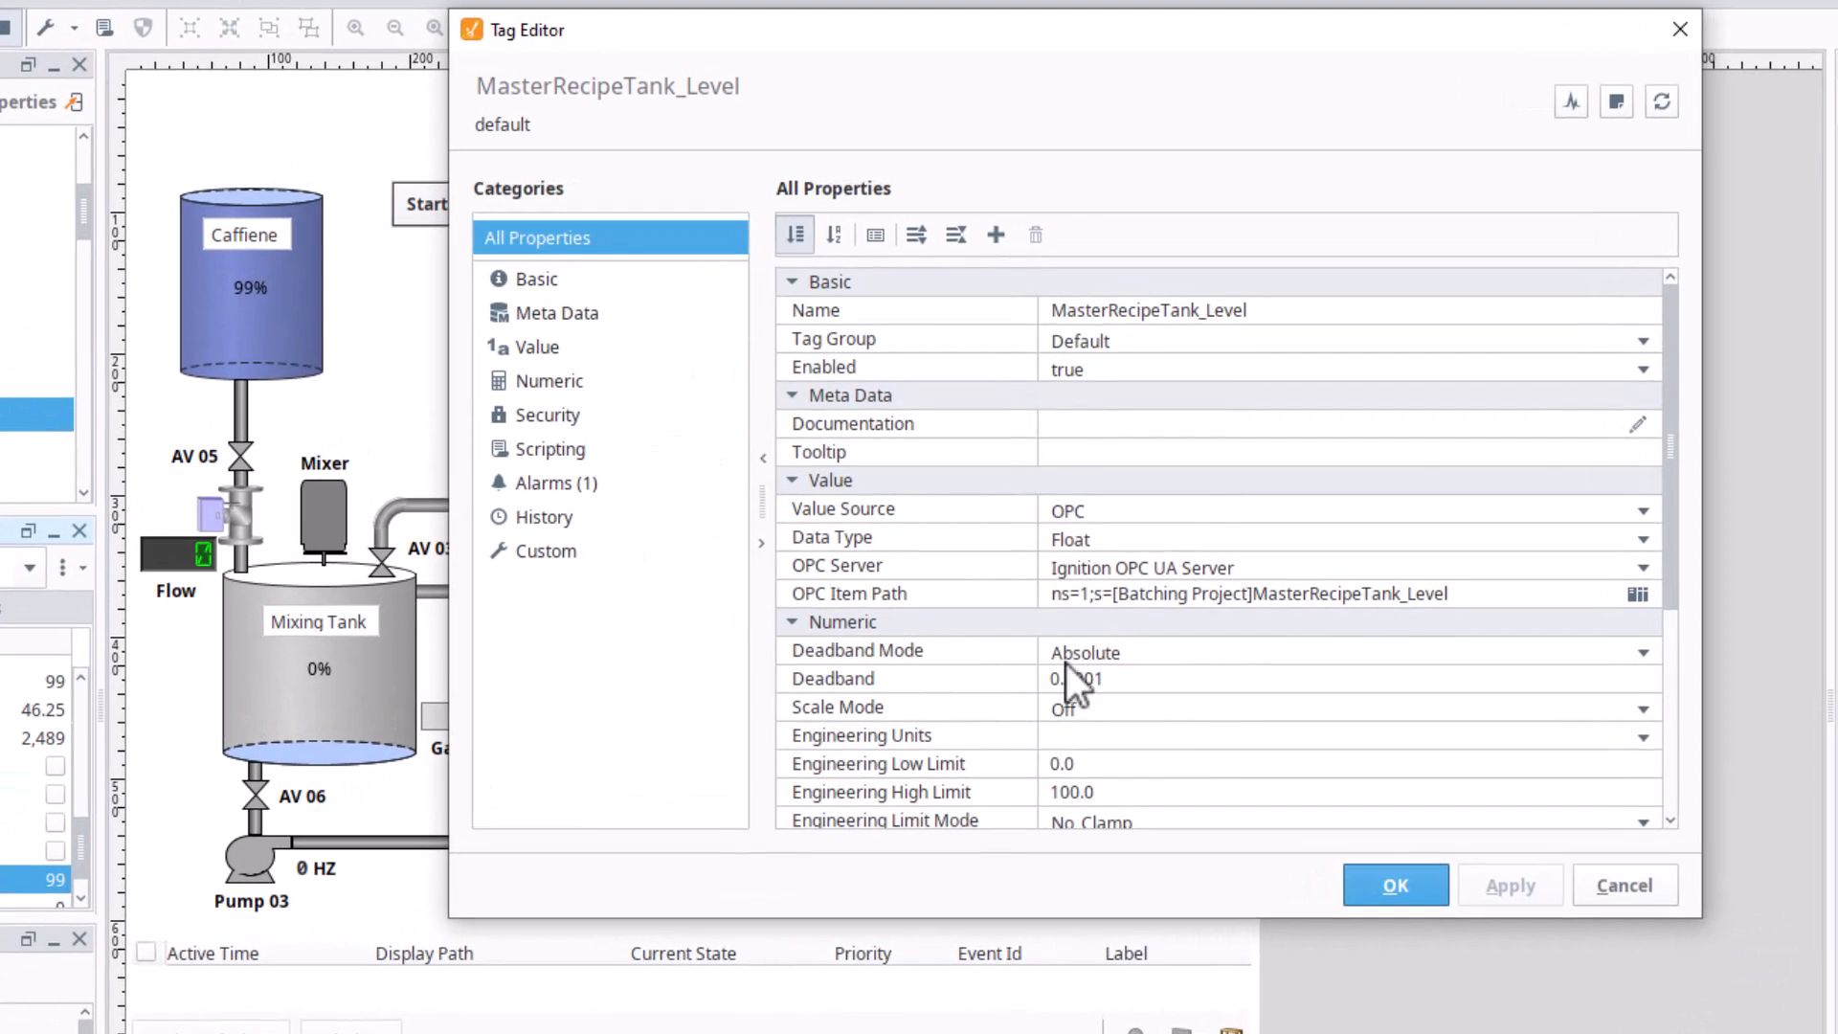
left_click(551, 482)
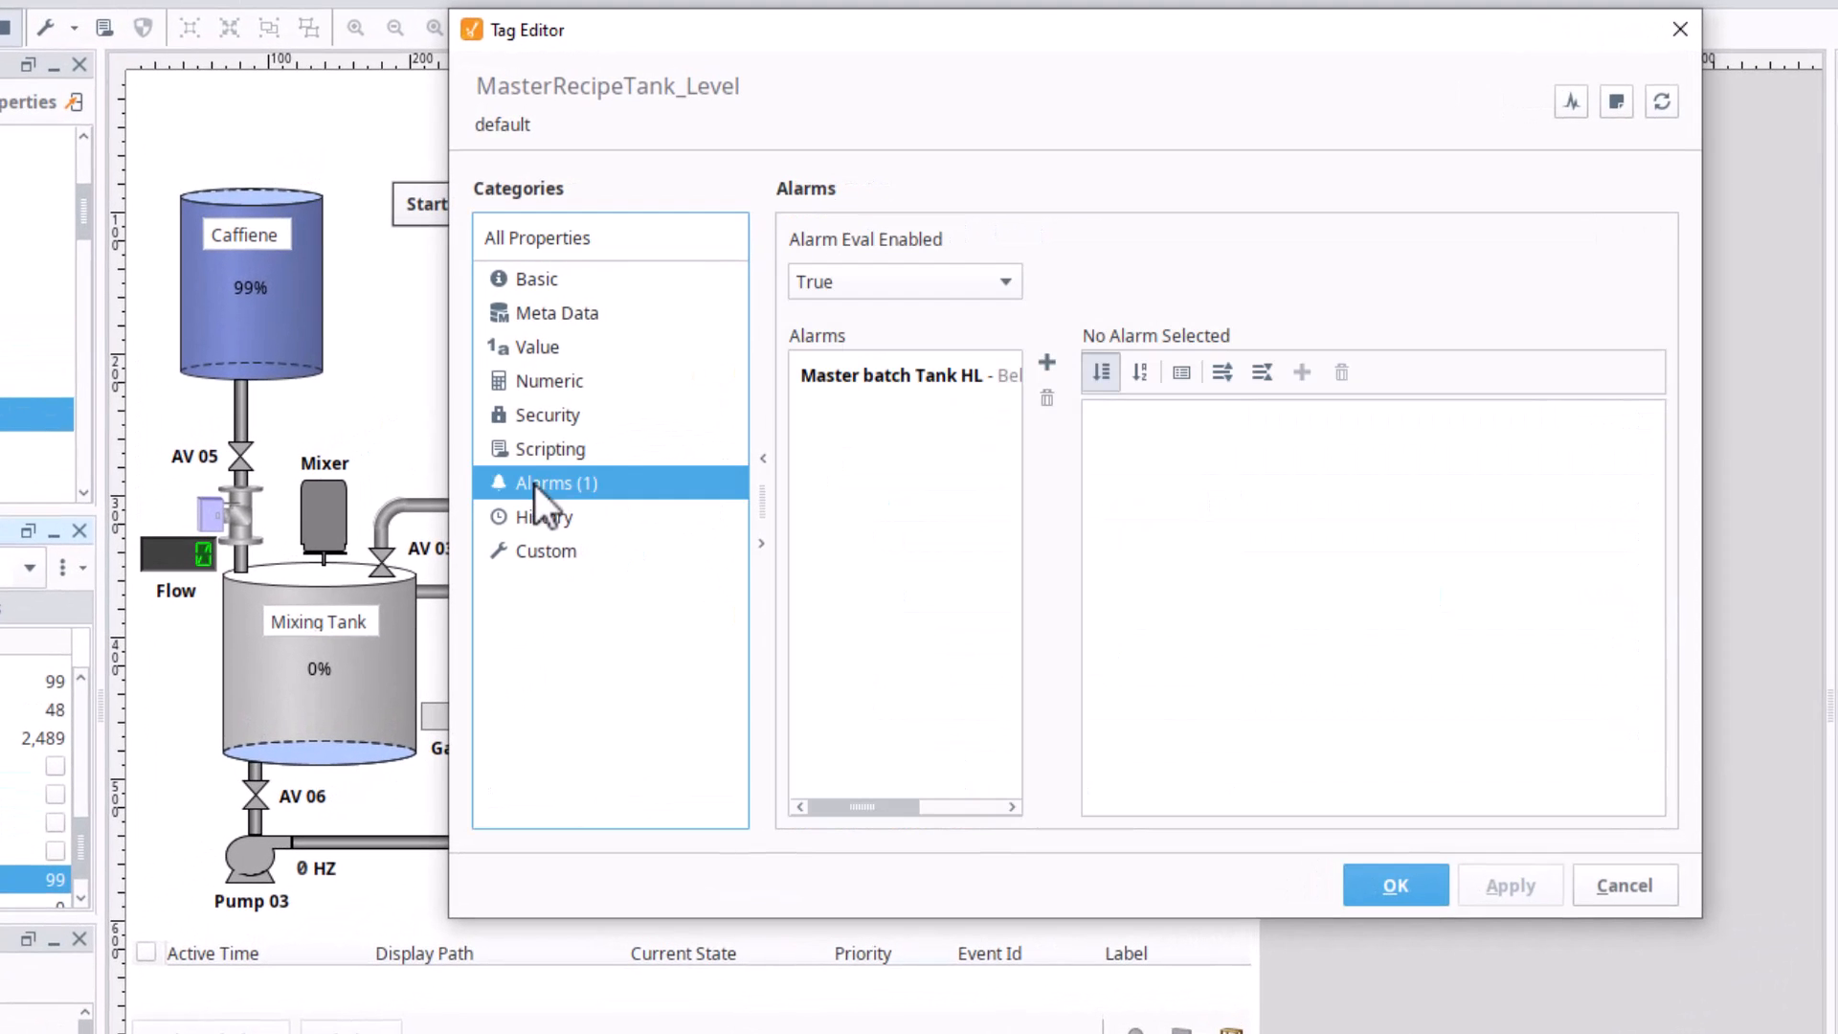
left_click(890, 375)
type("Master Batch Tank High Level")
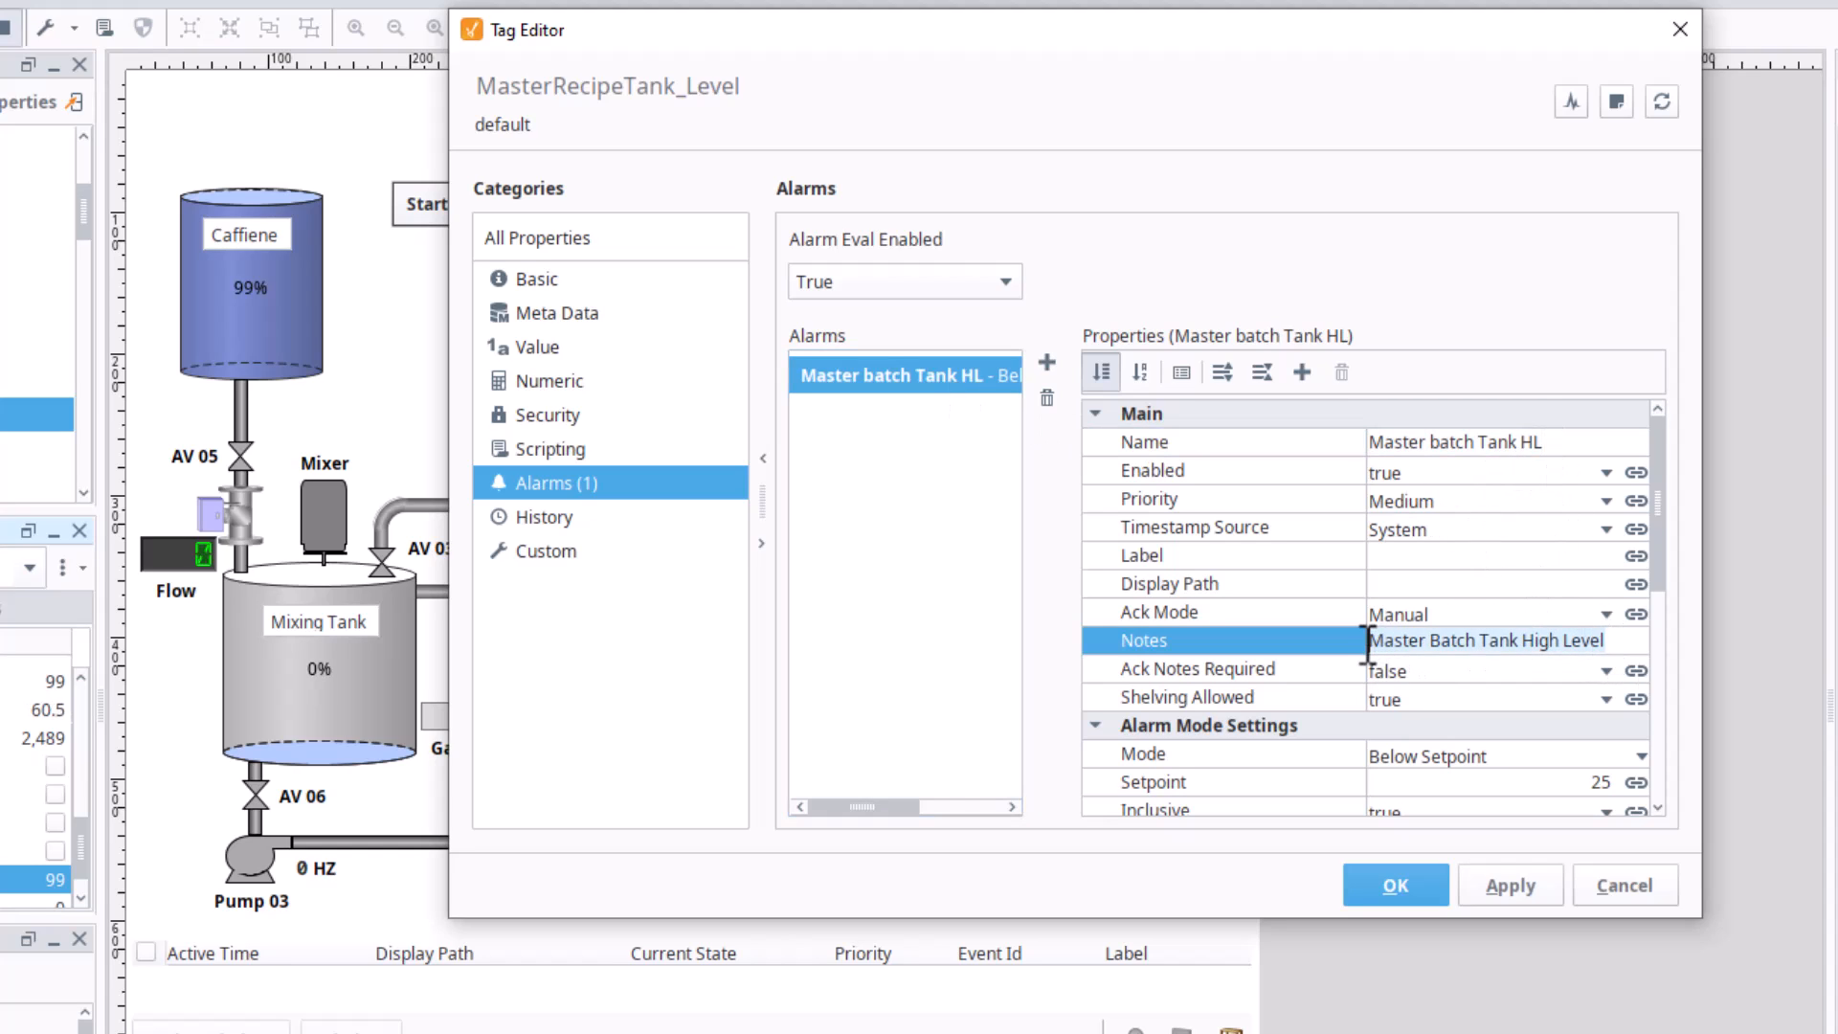
left_click(1167, 582)
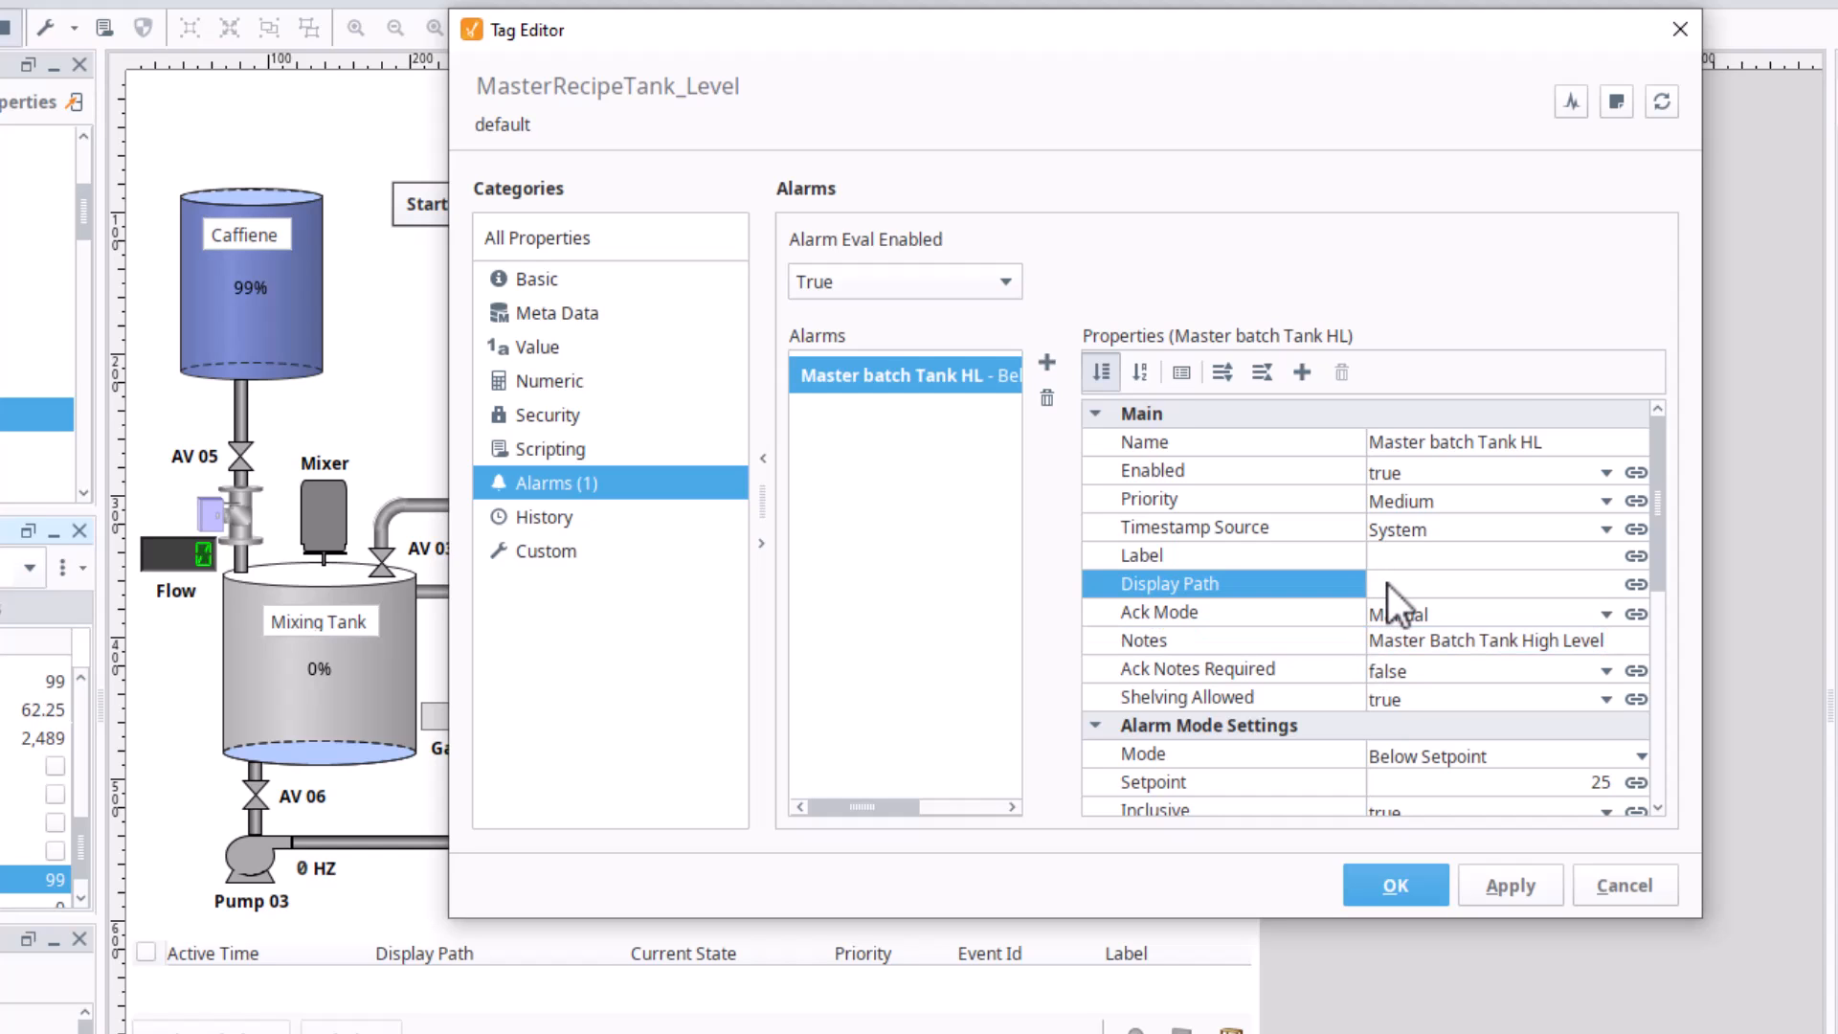
type("Master Batch Tank High Level")
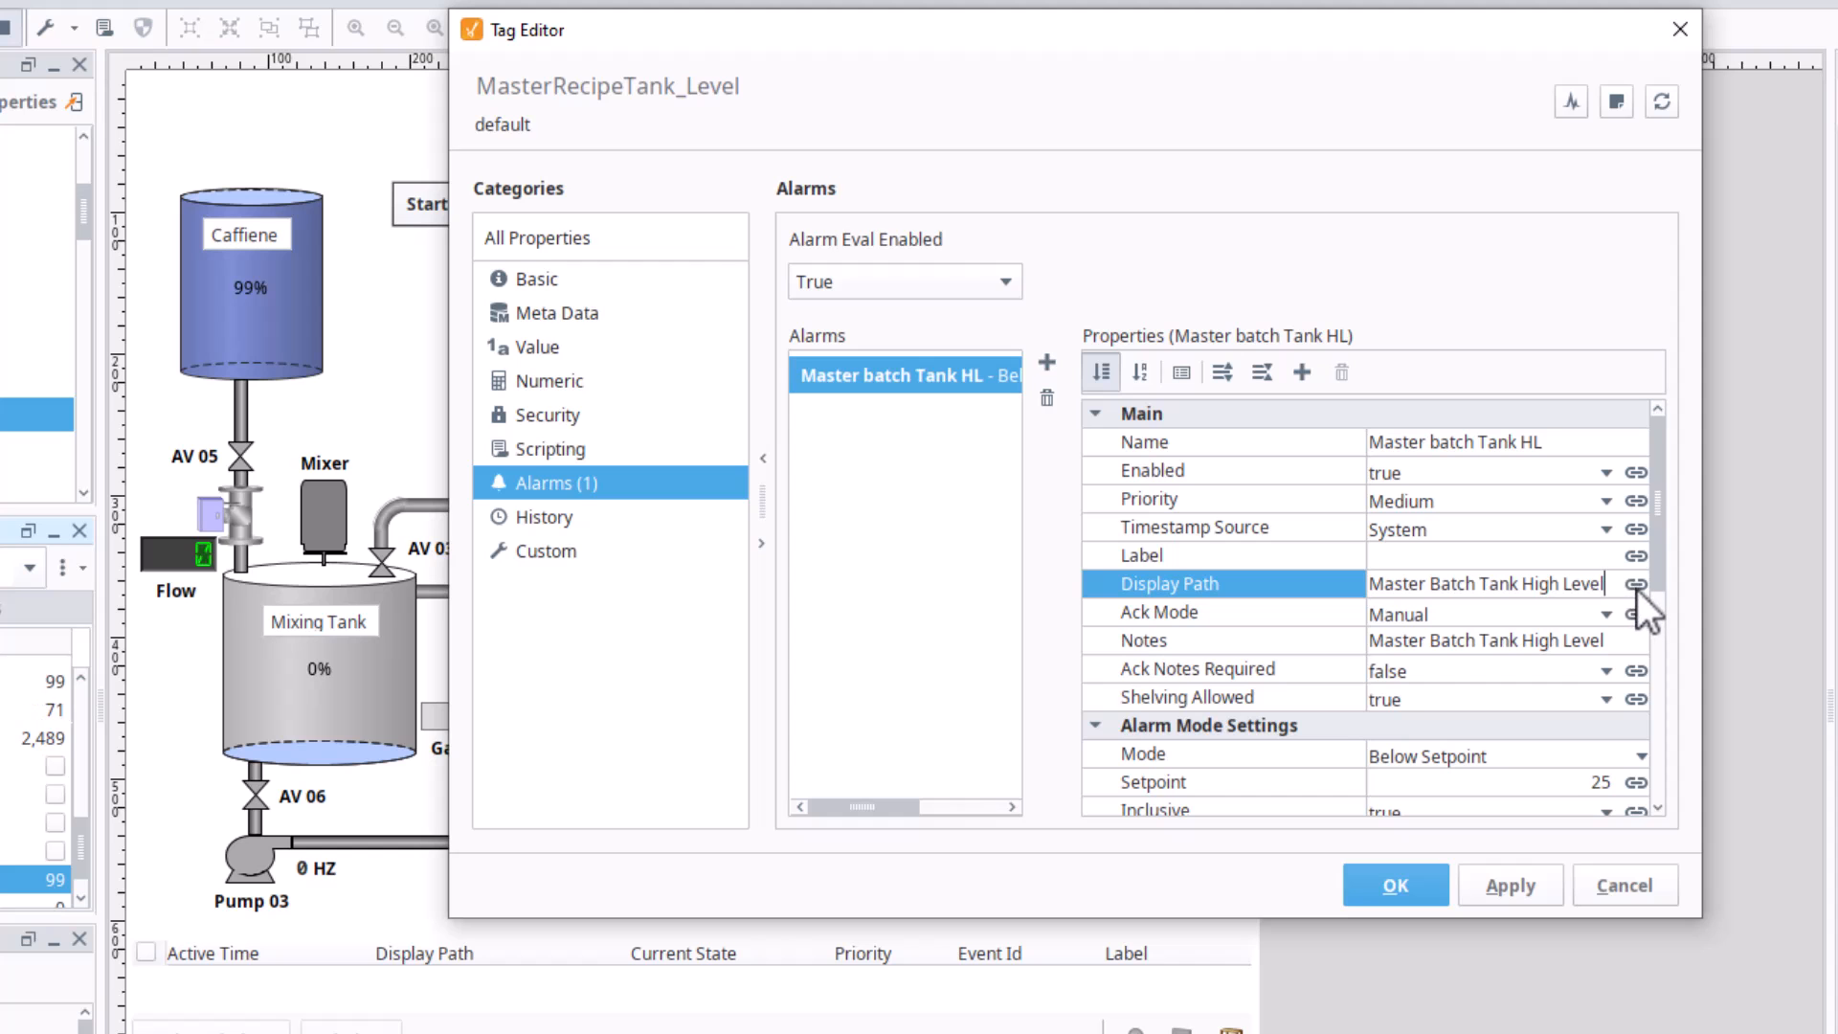
mouse_move(1556, 783)
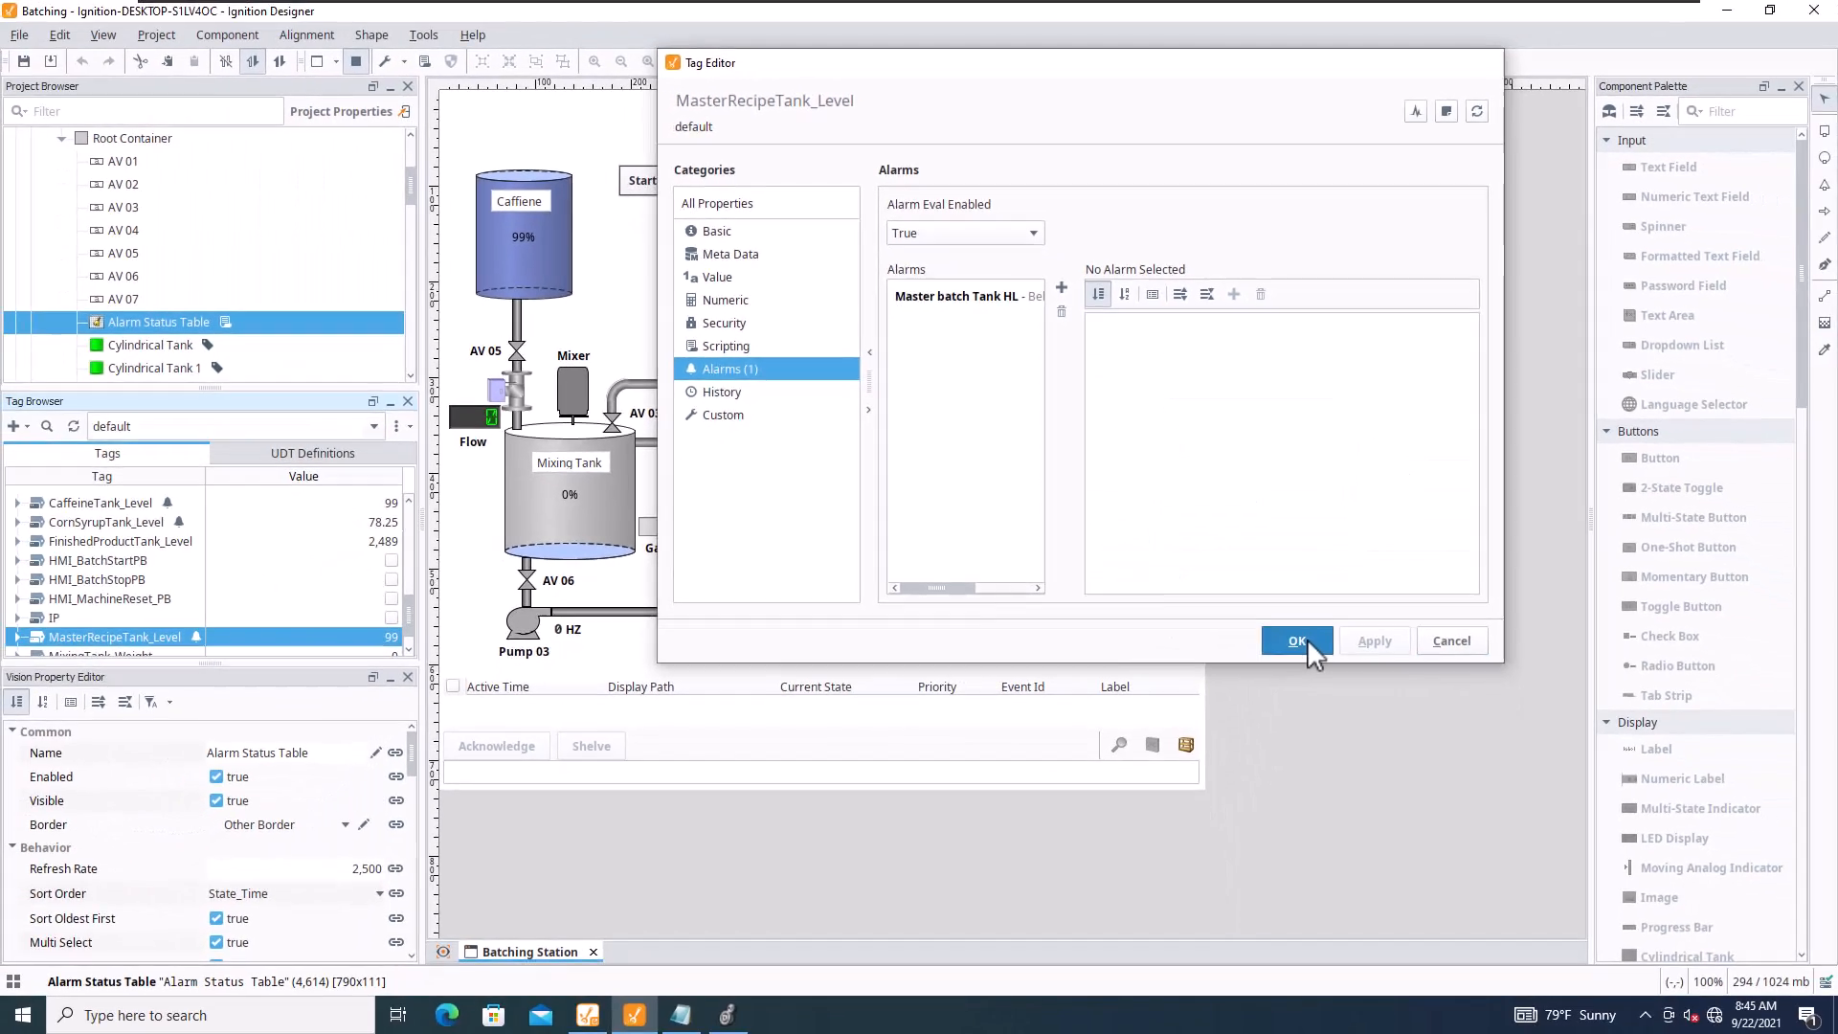
Save the display path, then view the PowerFlex 525 Faulted alarm on PowerFlex525_VFD_Fault.
left_click(1297, 642)
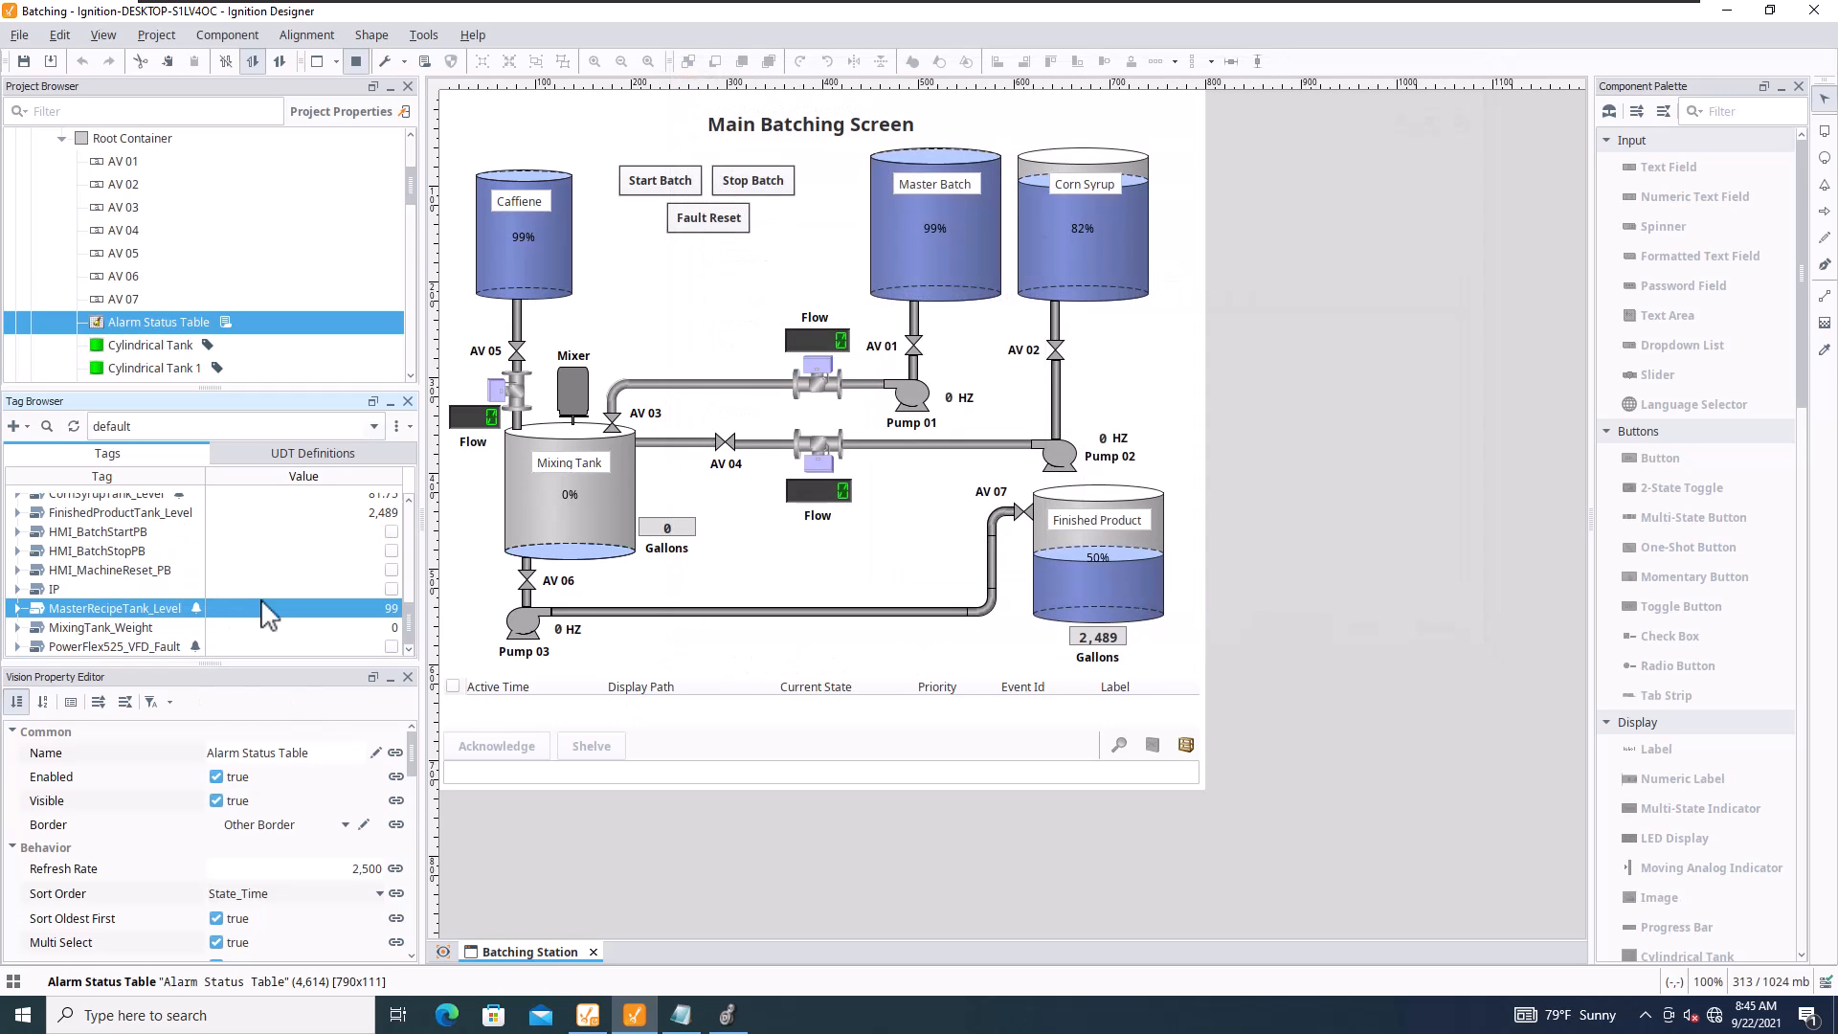
left_click(115, 646)
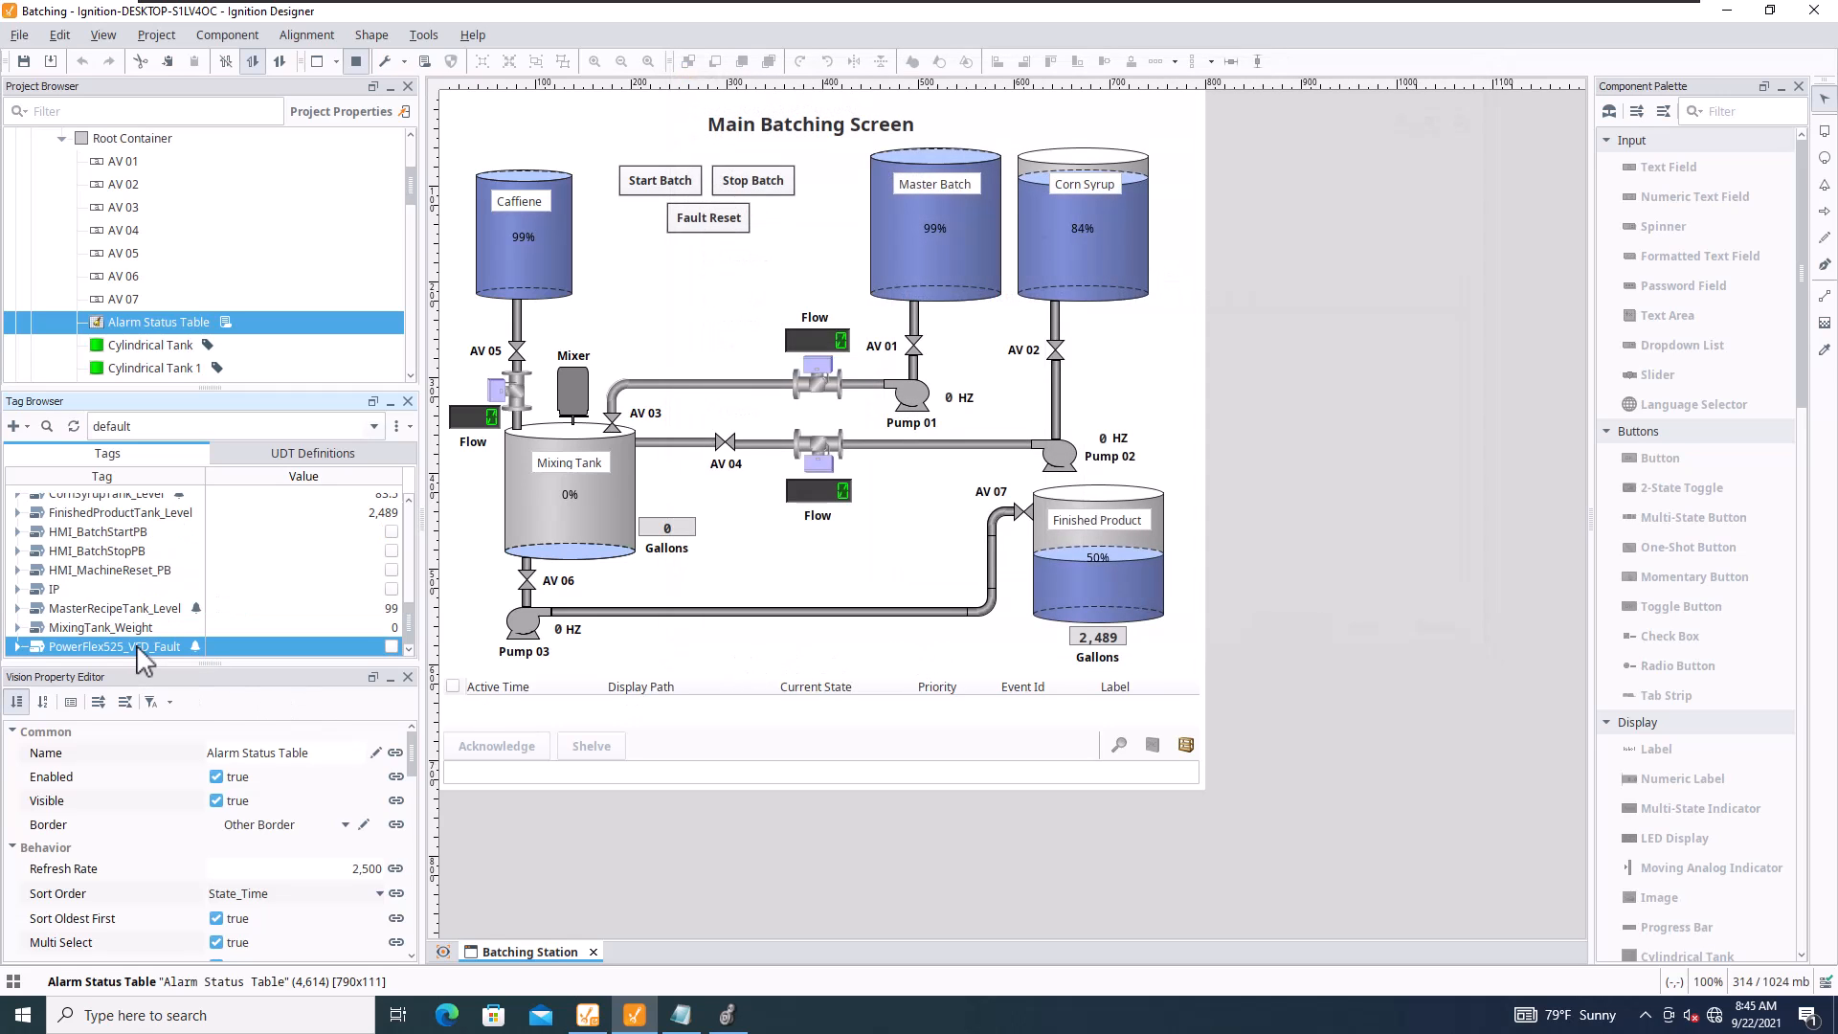
double_click(111, 646)
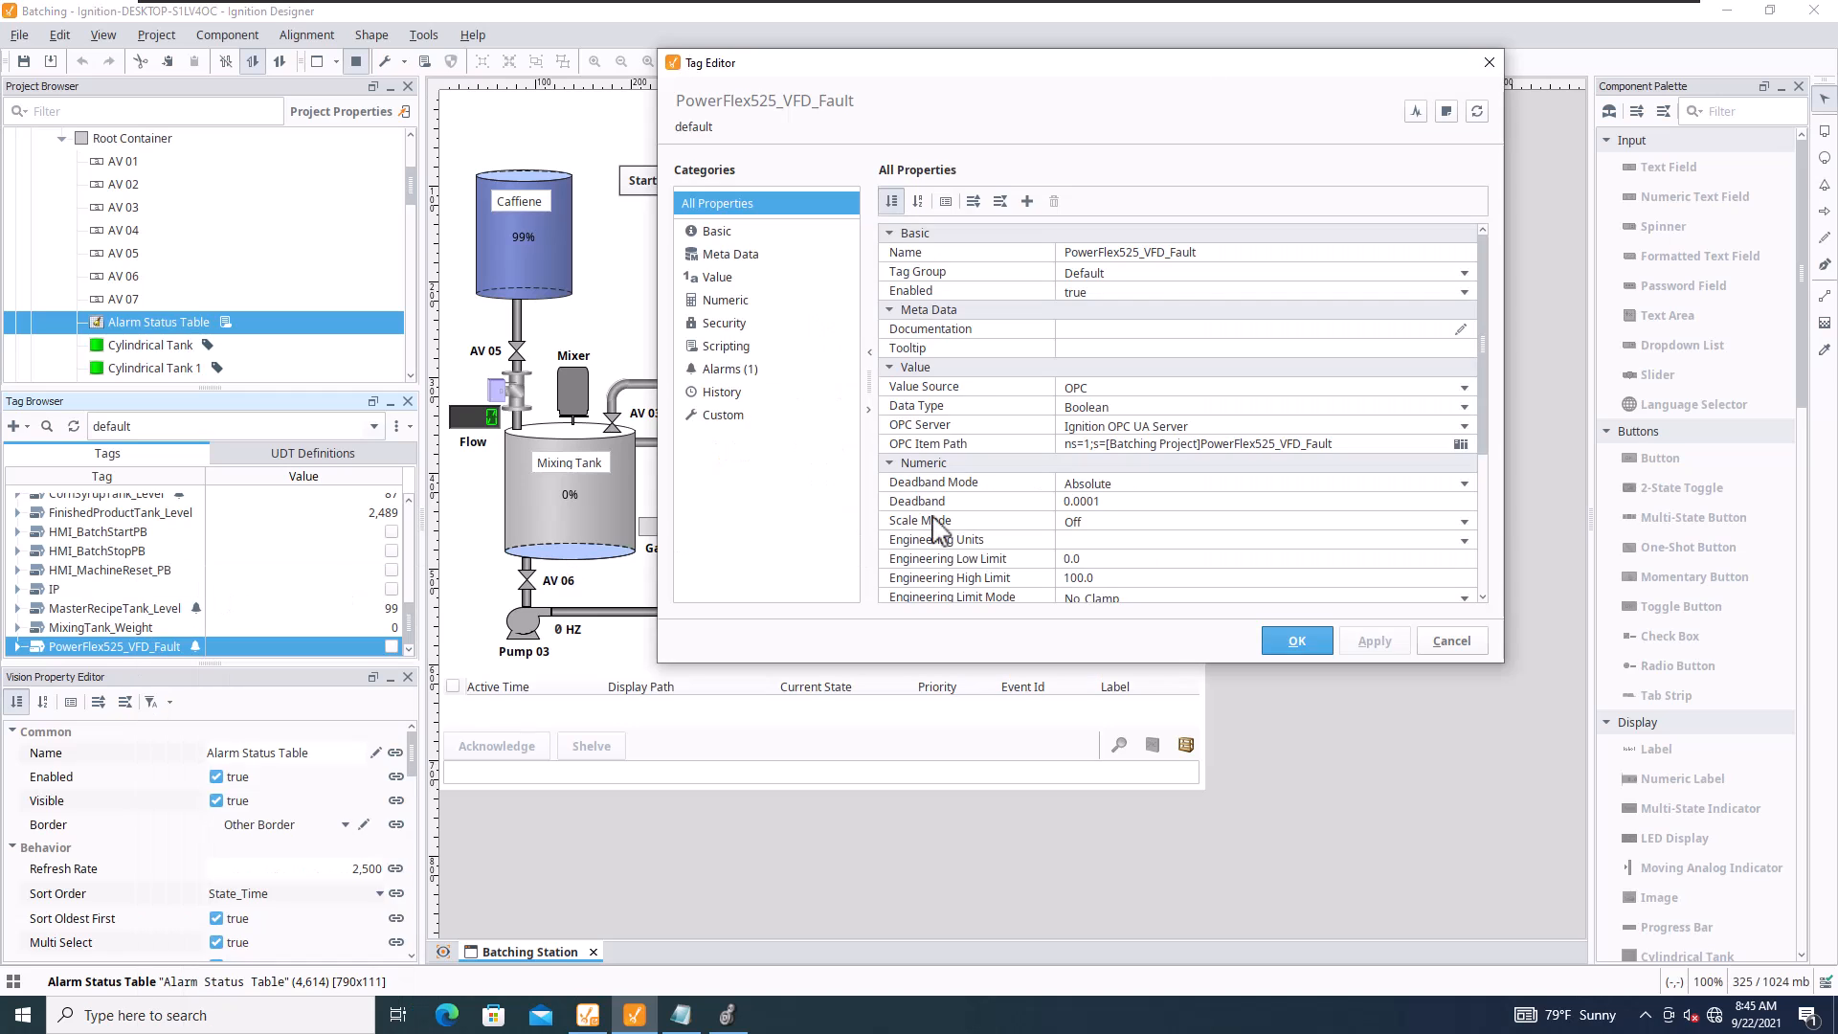
left_click(727, 368)
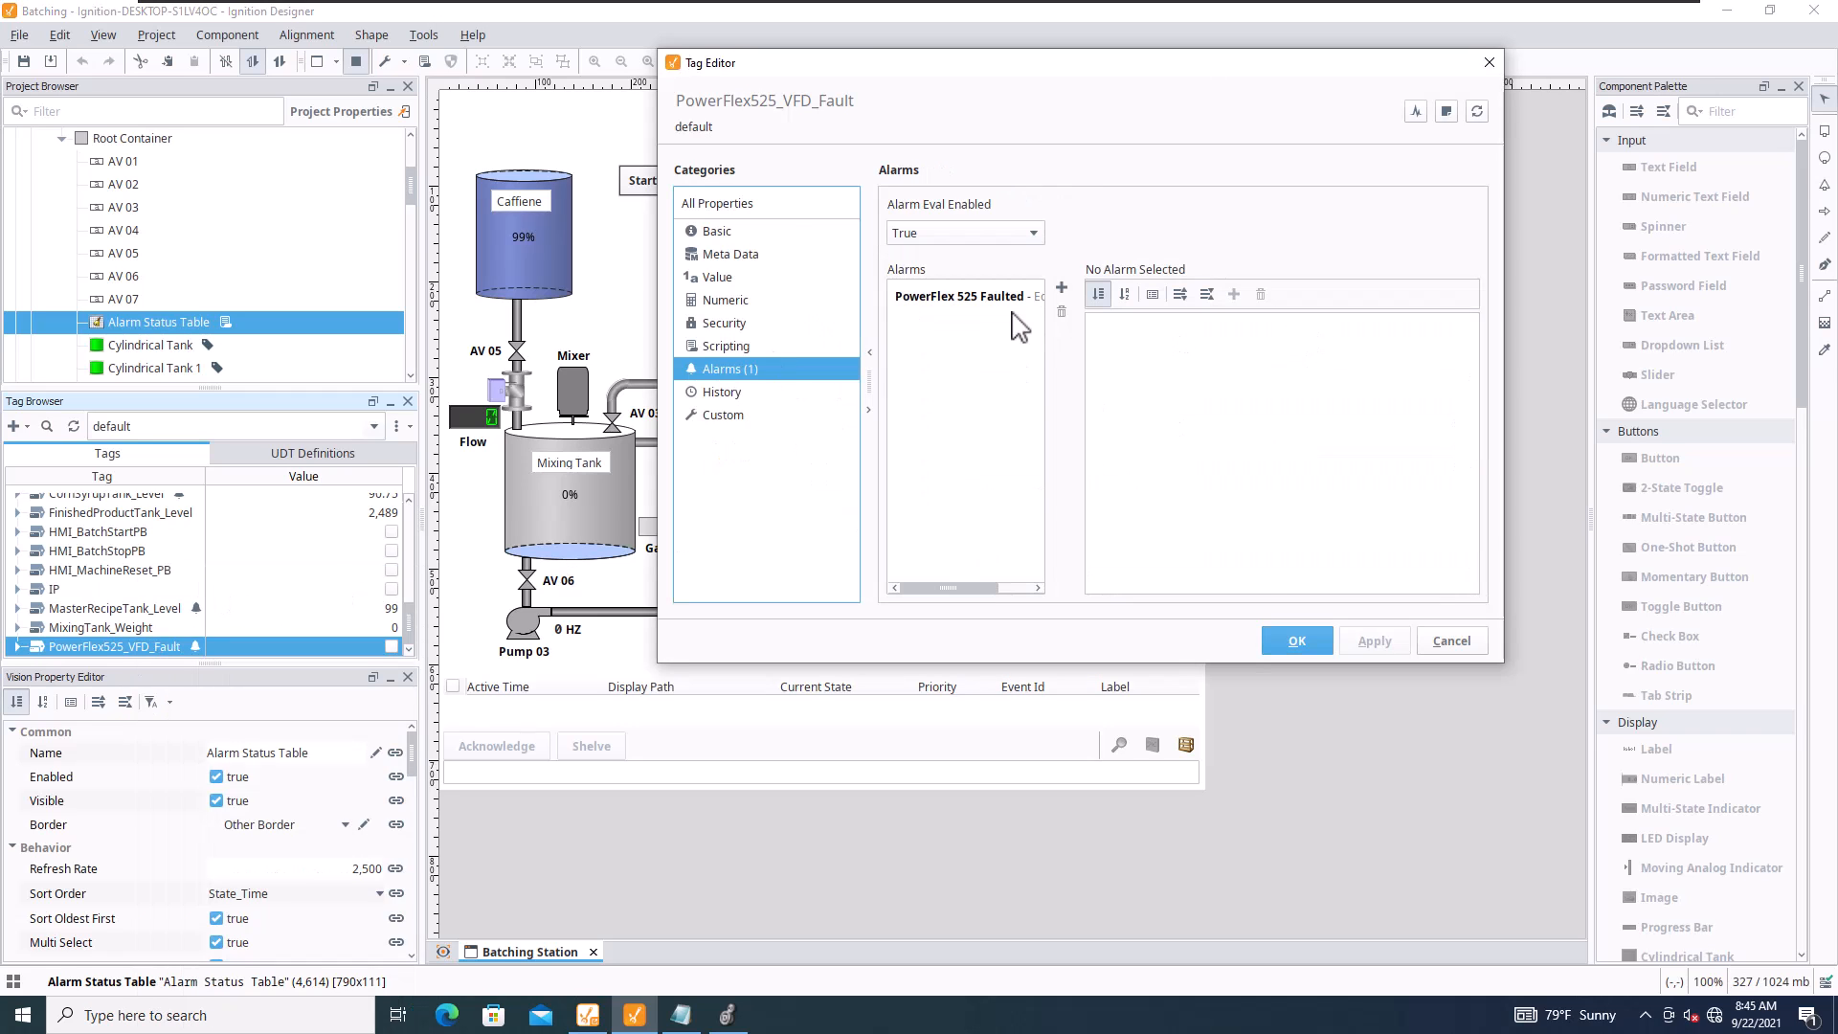
left_click(961, 295)
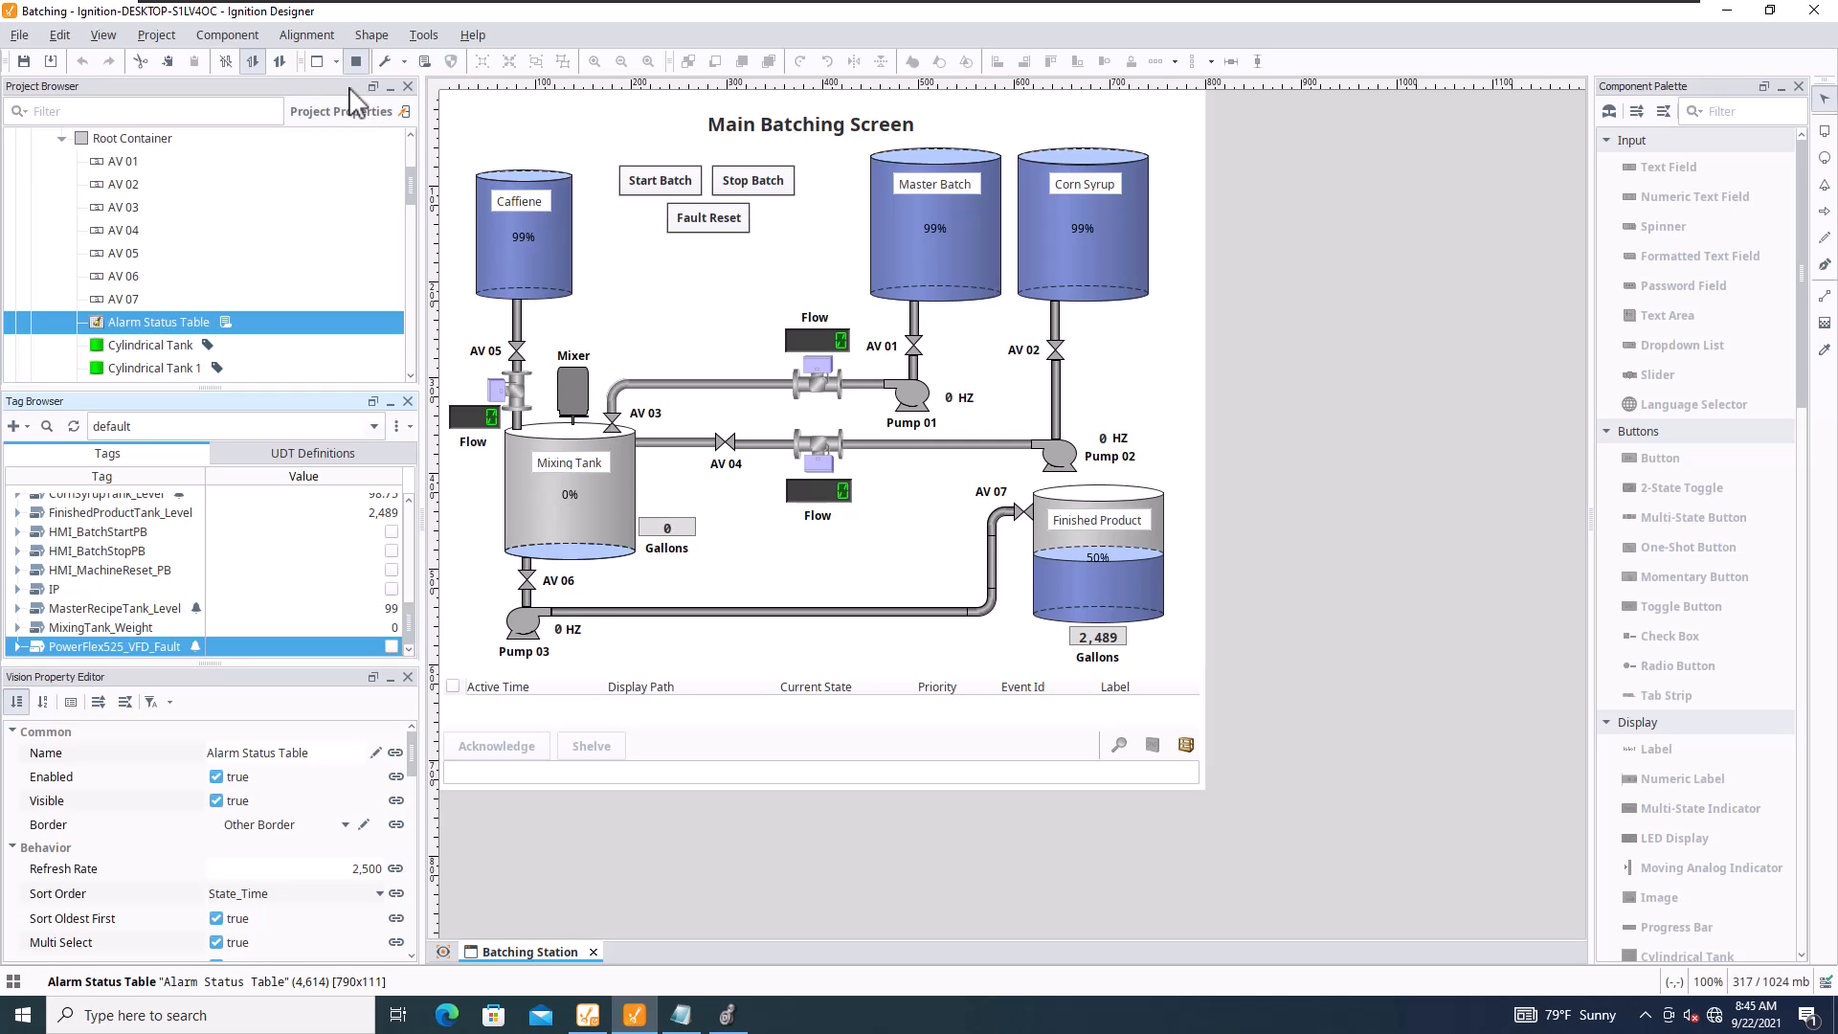
mouse_move(350, 107)
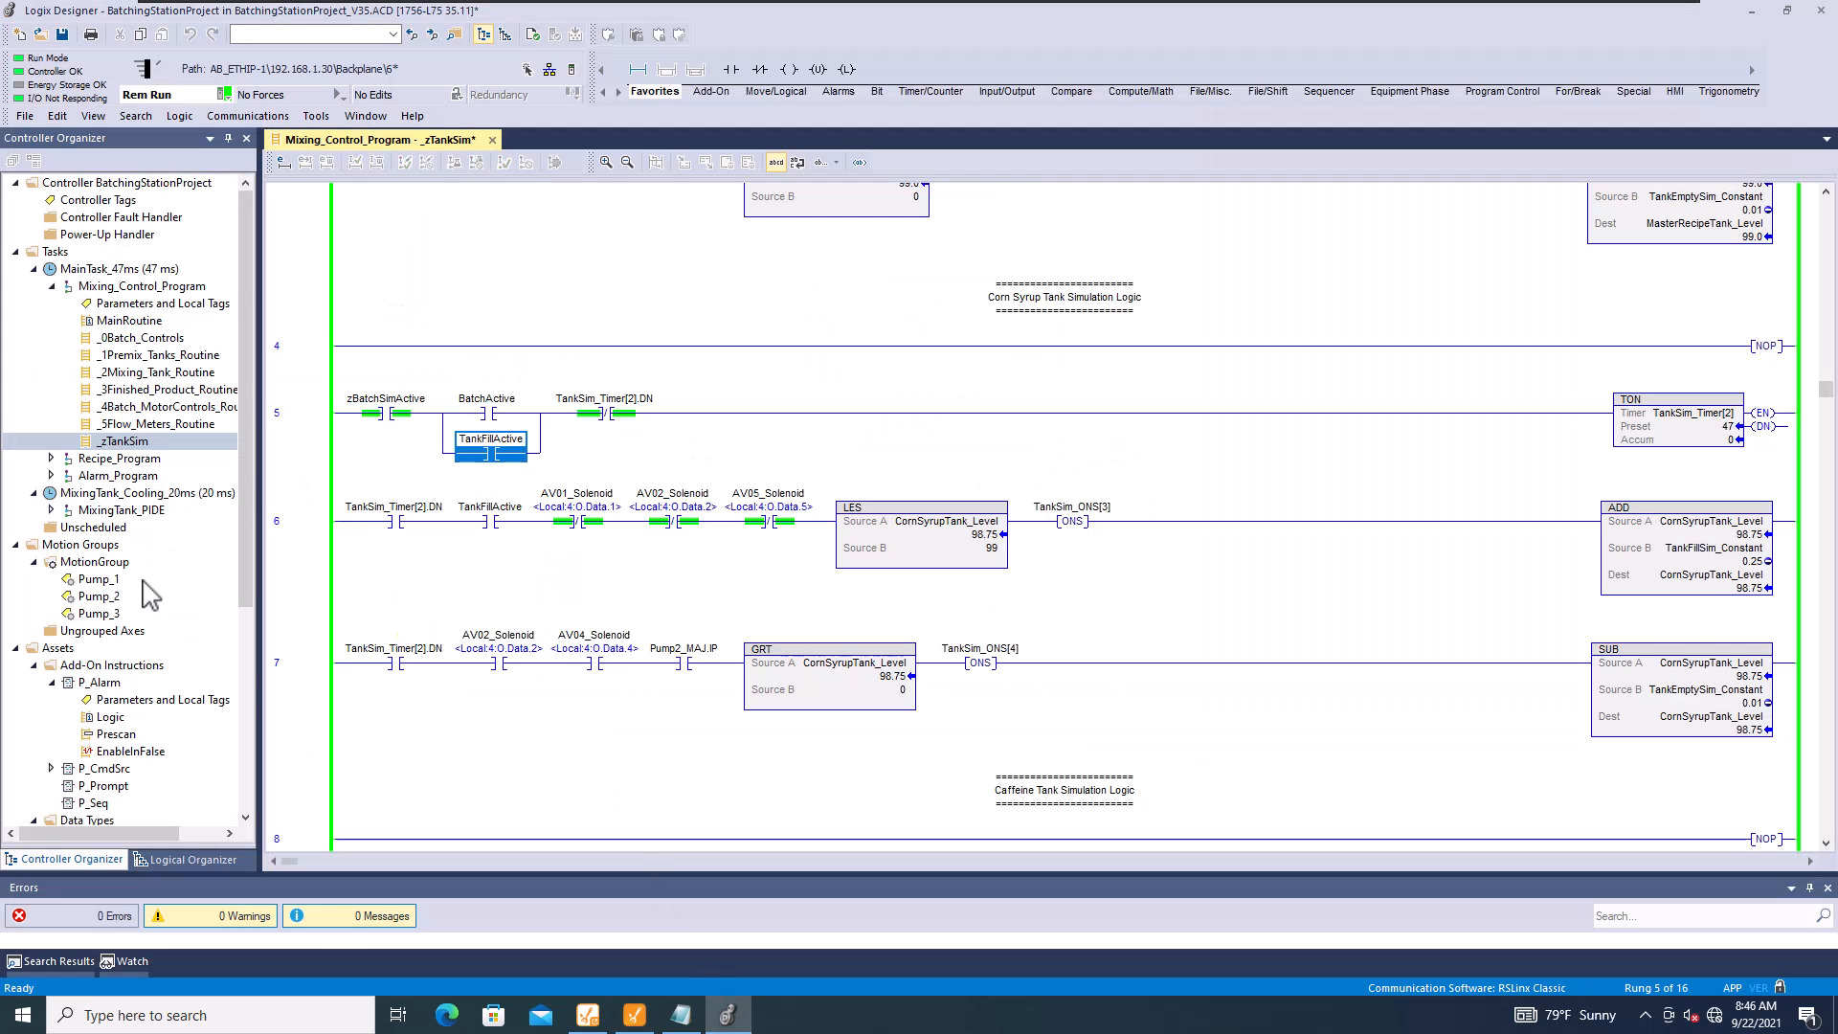
Locate the PowerFlex 525-EENET drive under Ethernet in the I/O Configuration.
scroll("down", 3)
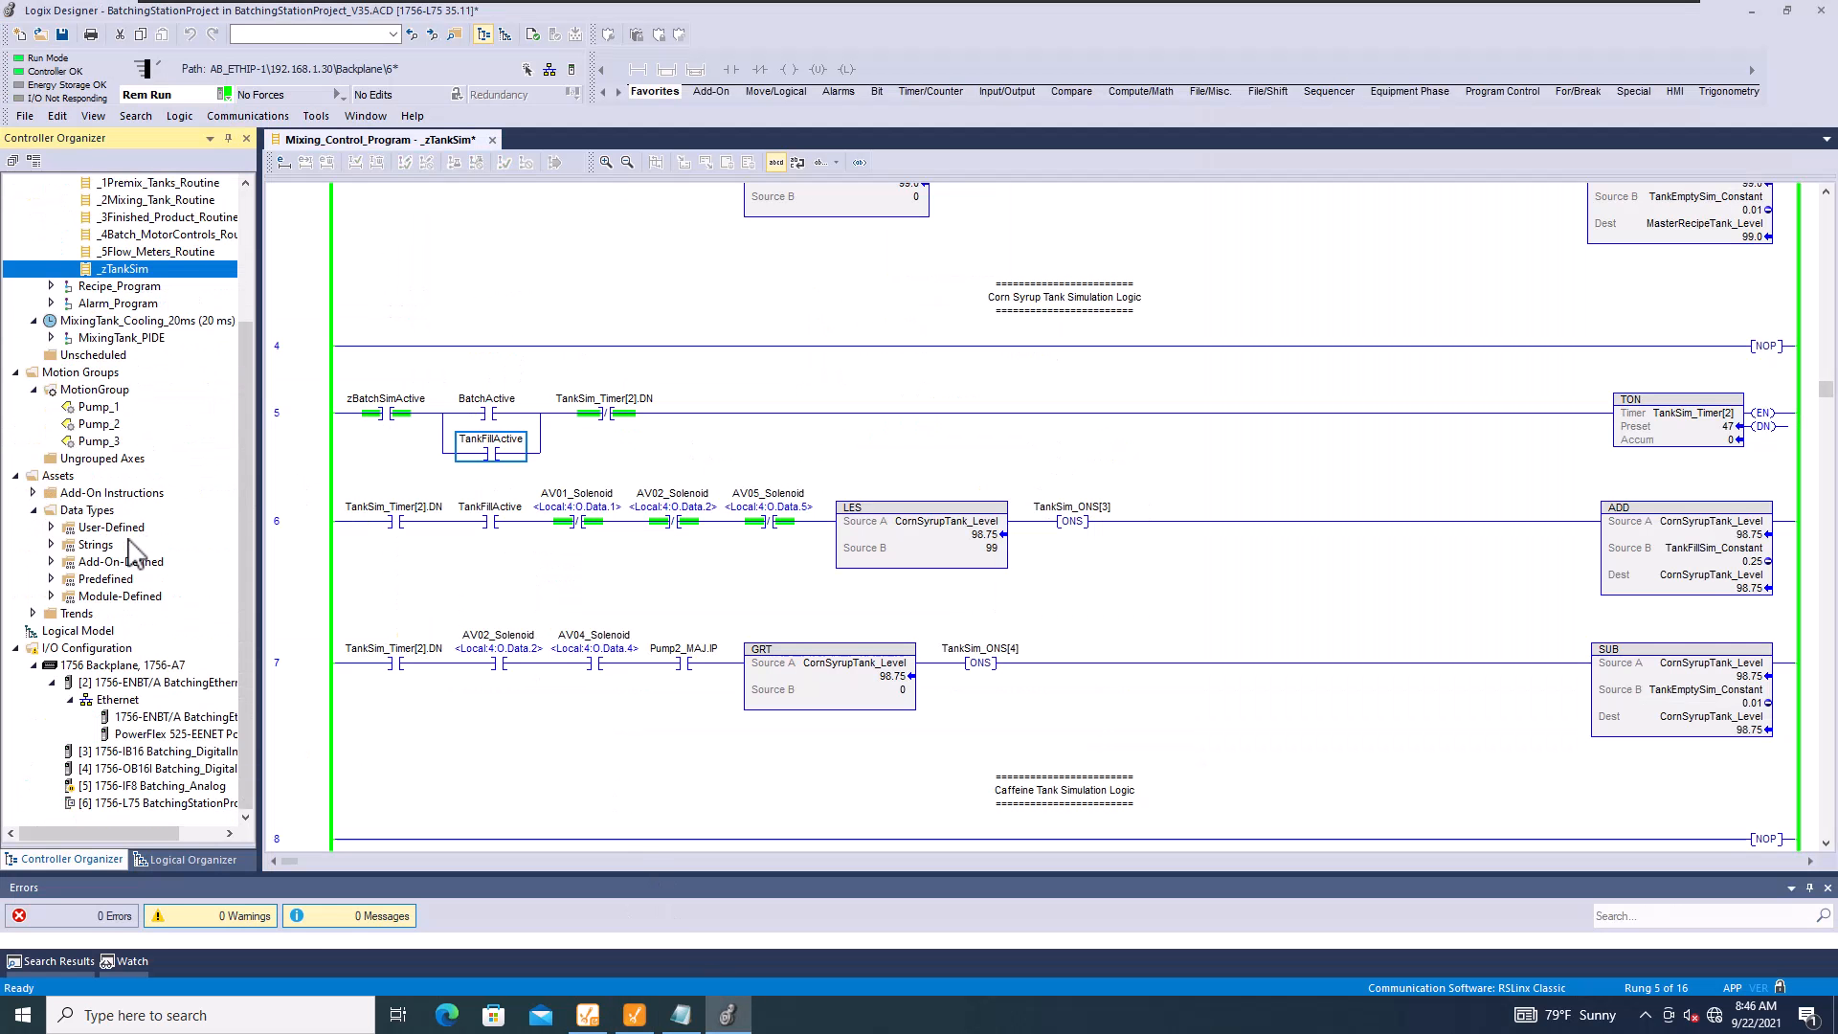
mouse_move(153, 751)
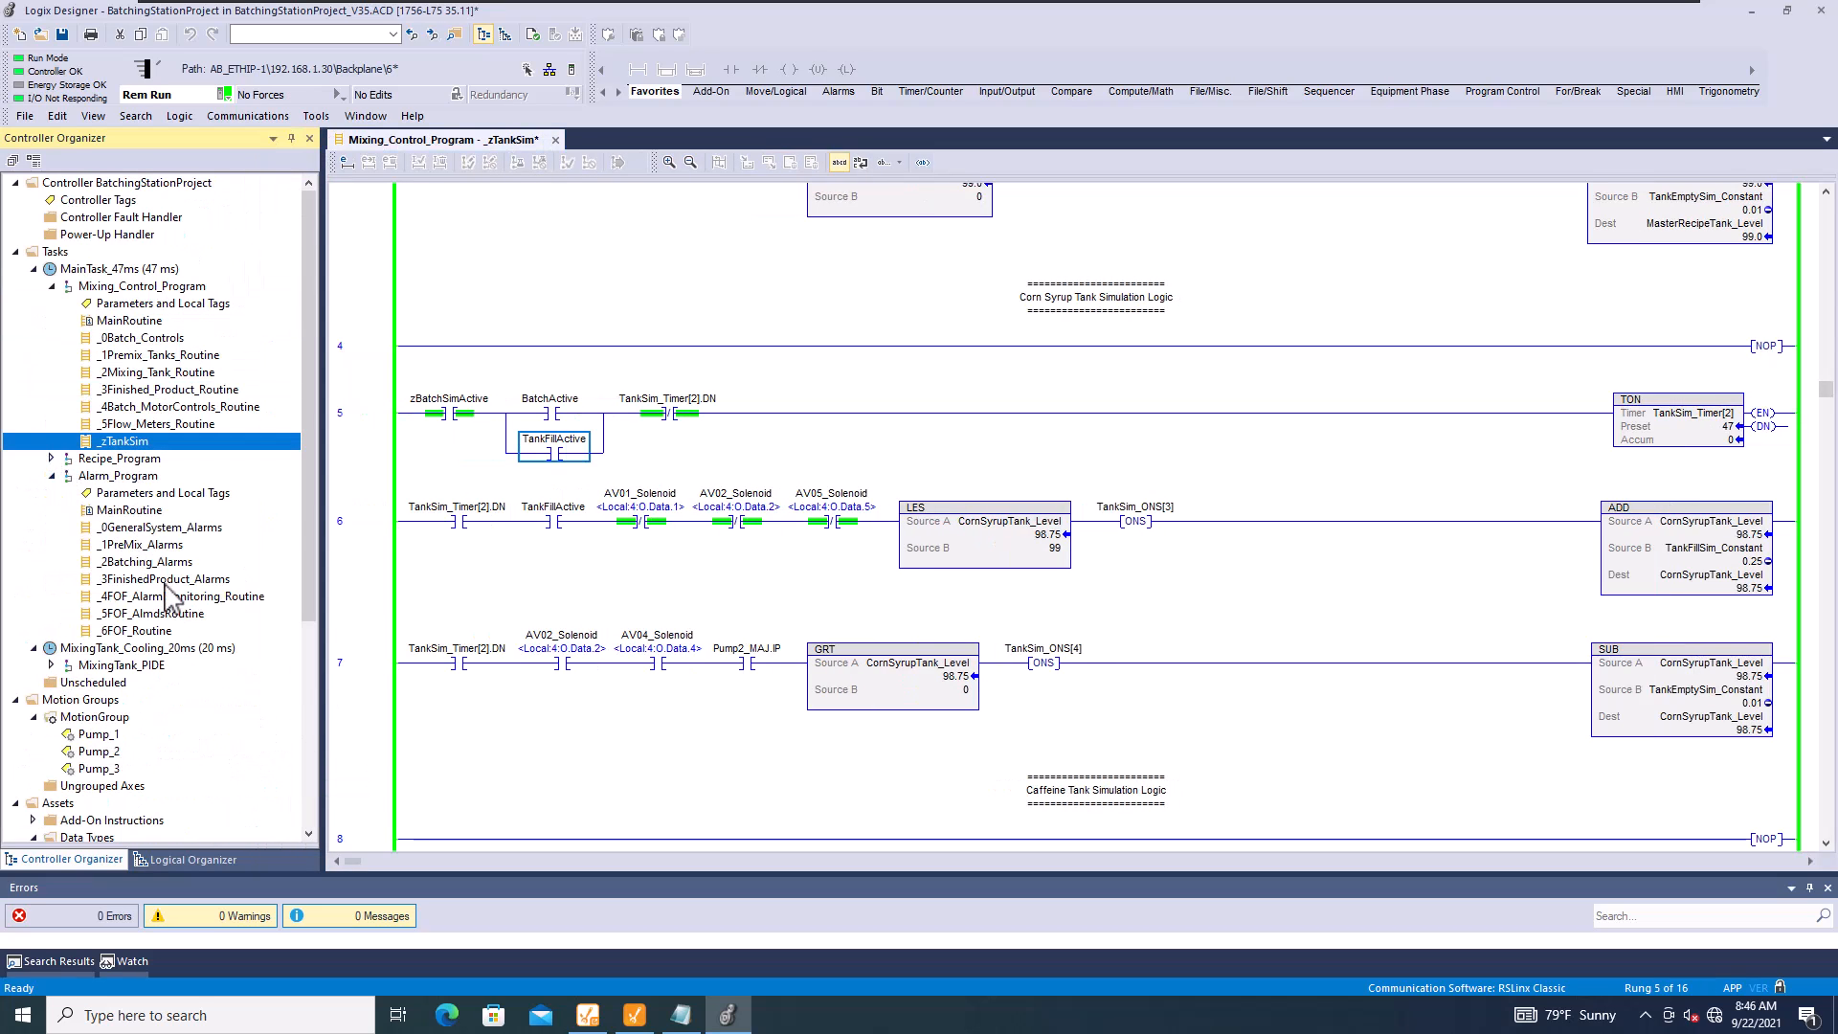
scroll("down", 3)
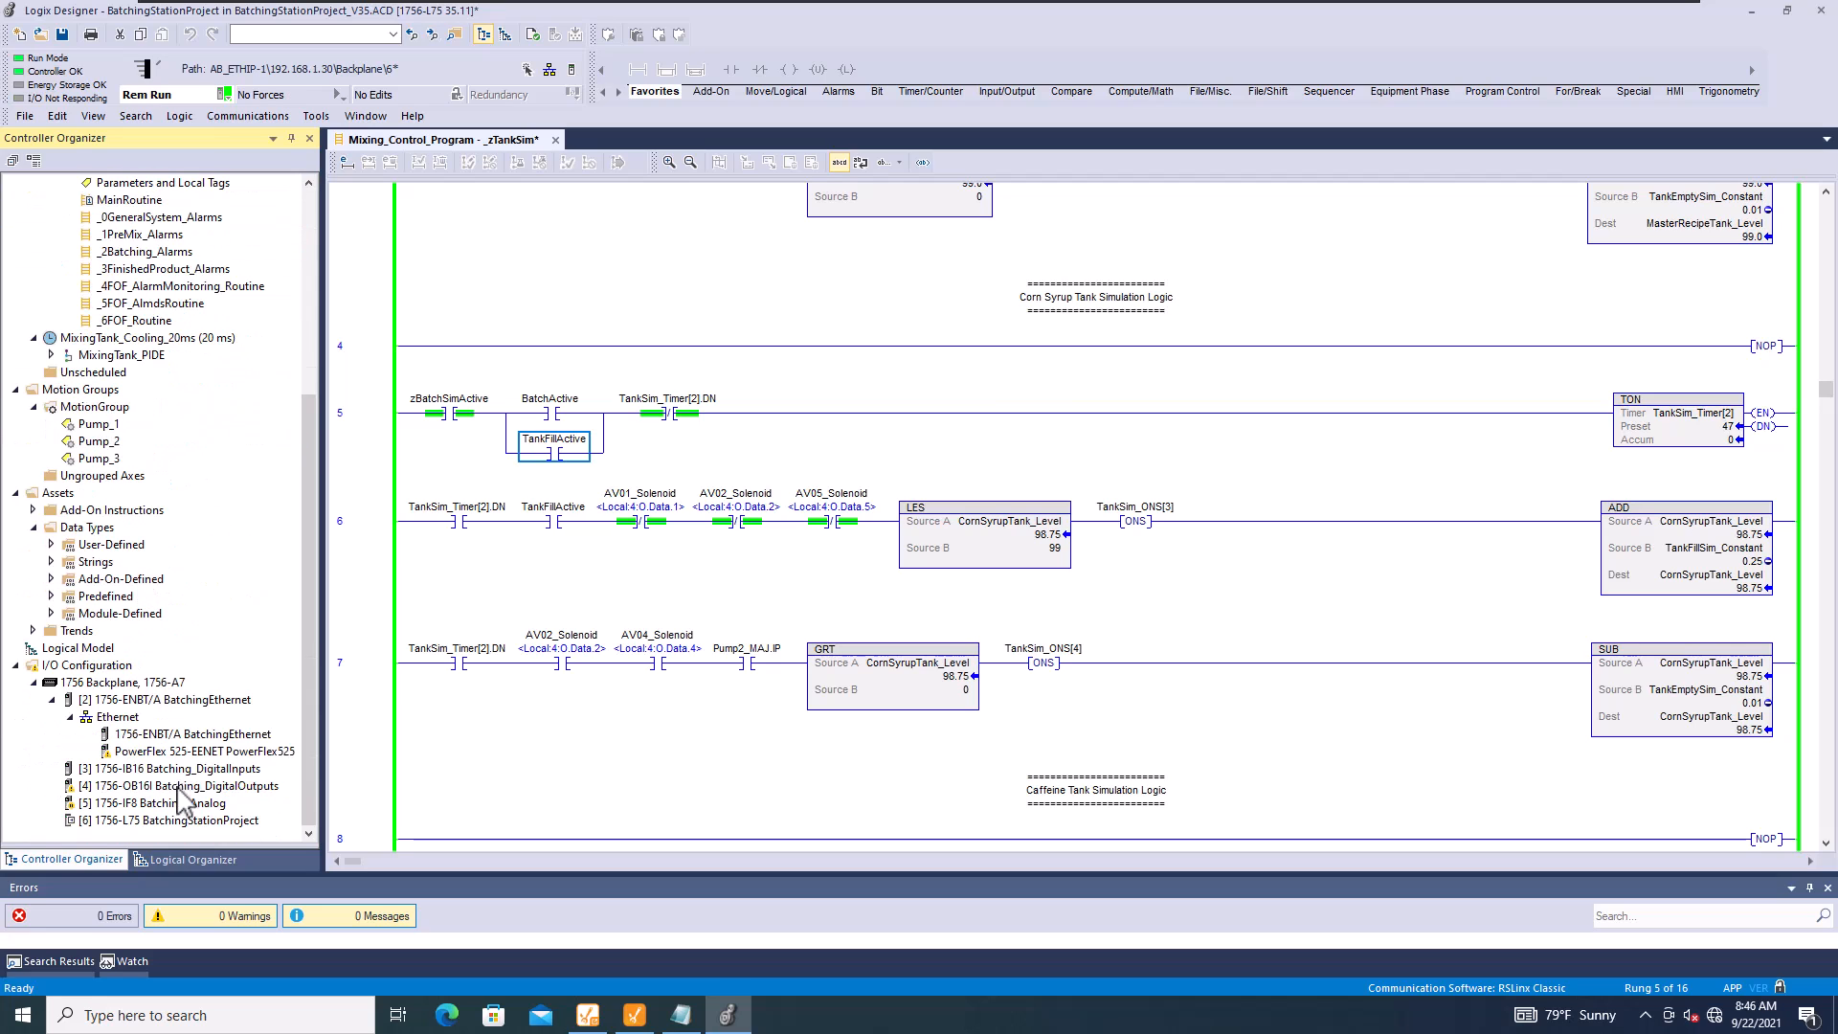
left_click(201, 750)
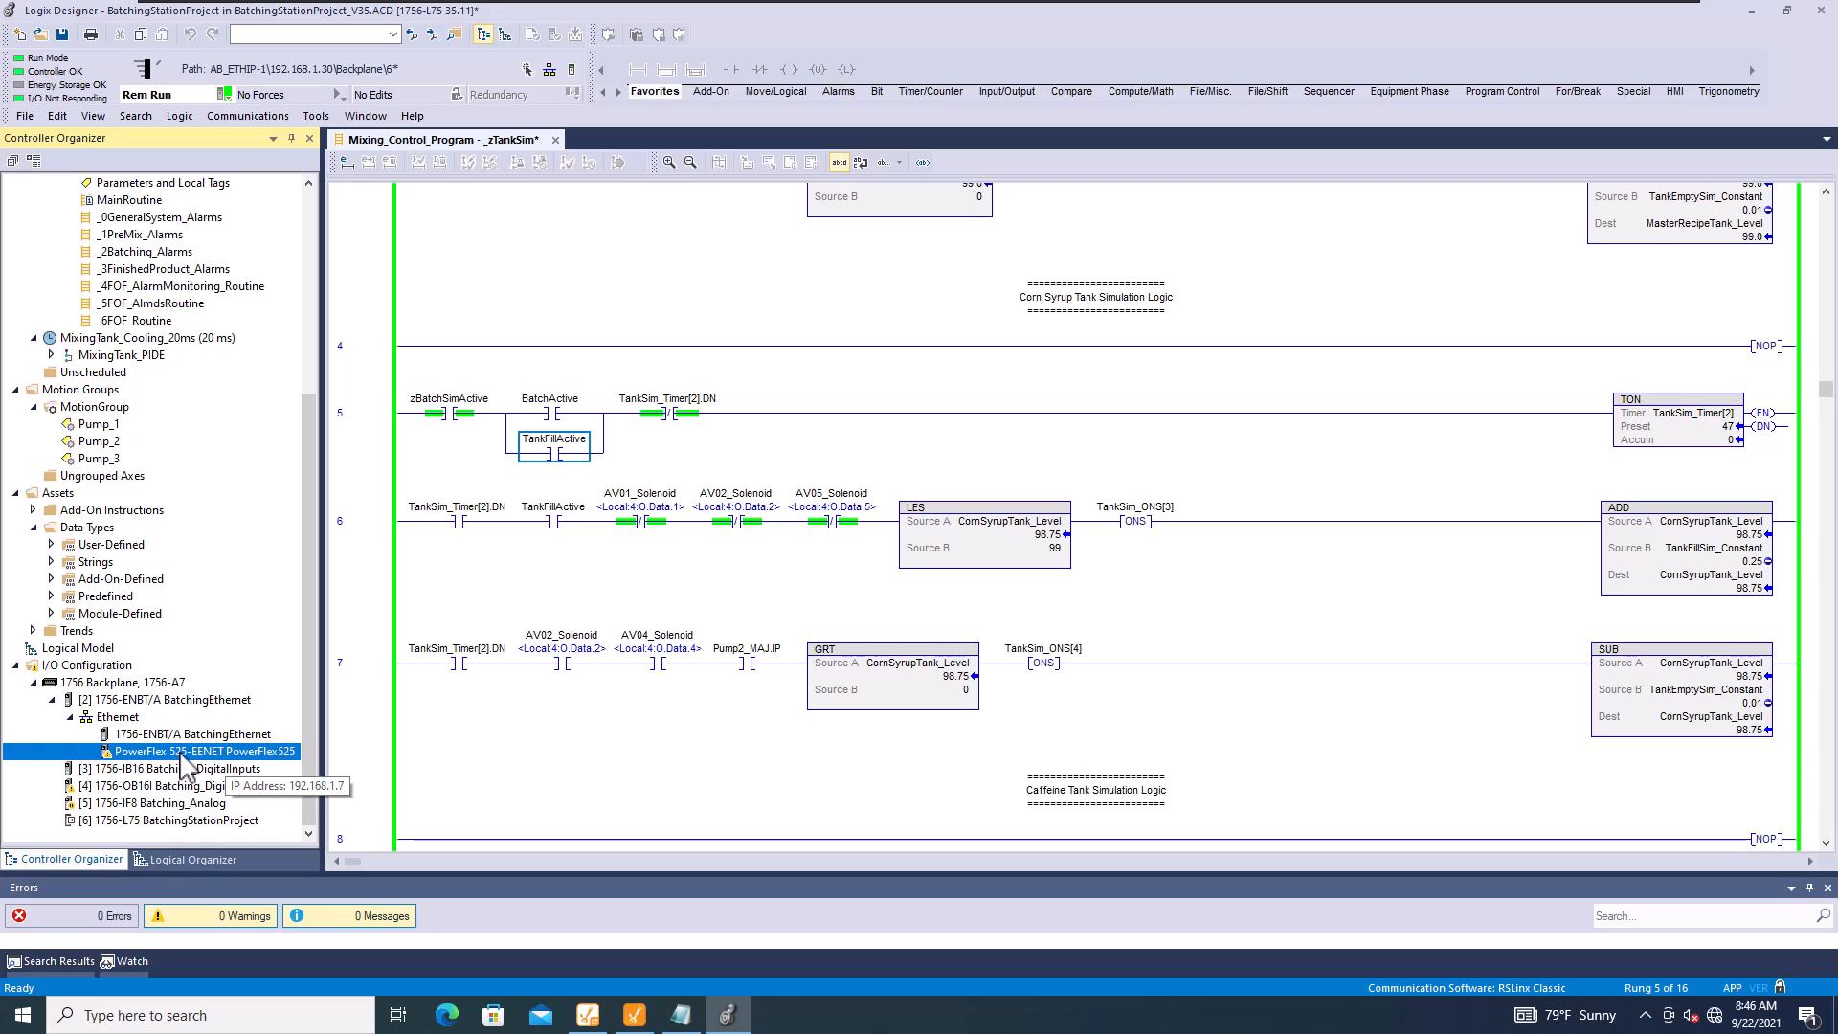
mouse_move(209, 769)
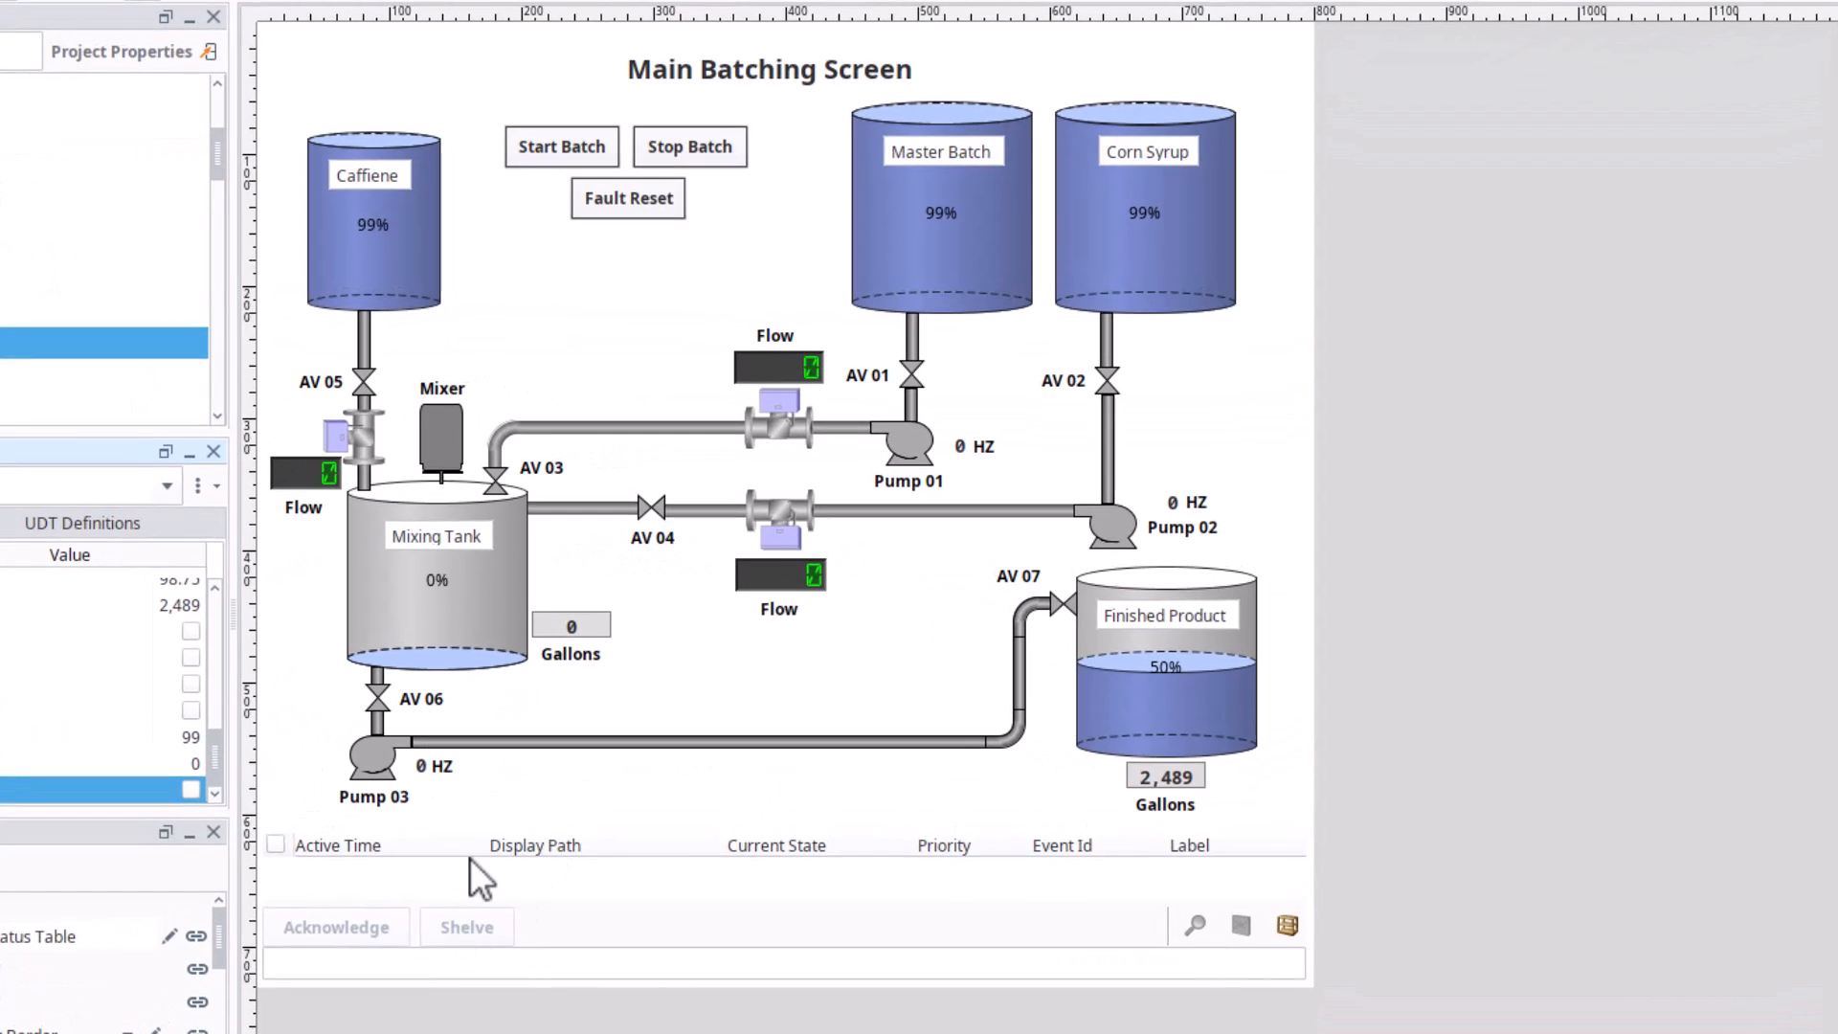
mouse_move(598, 881)
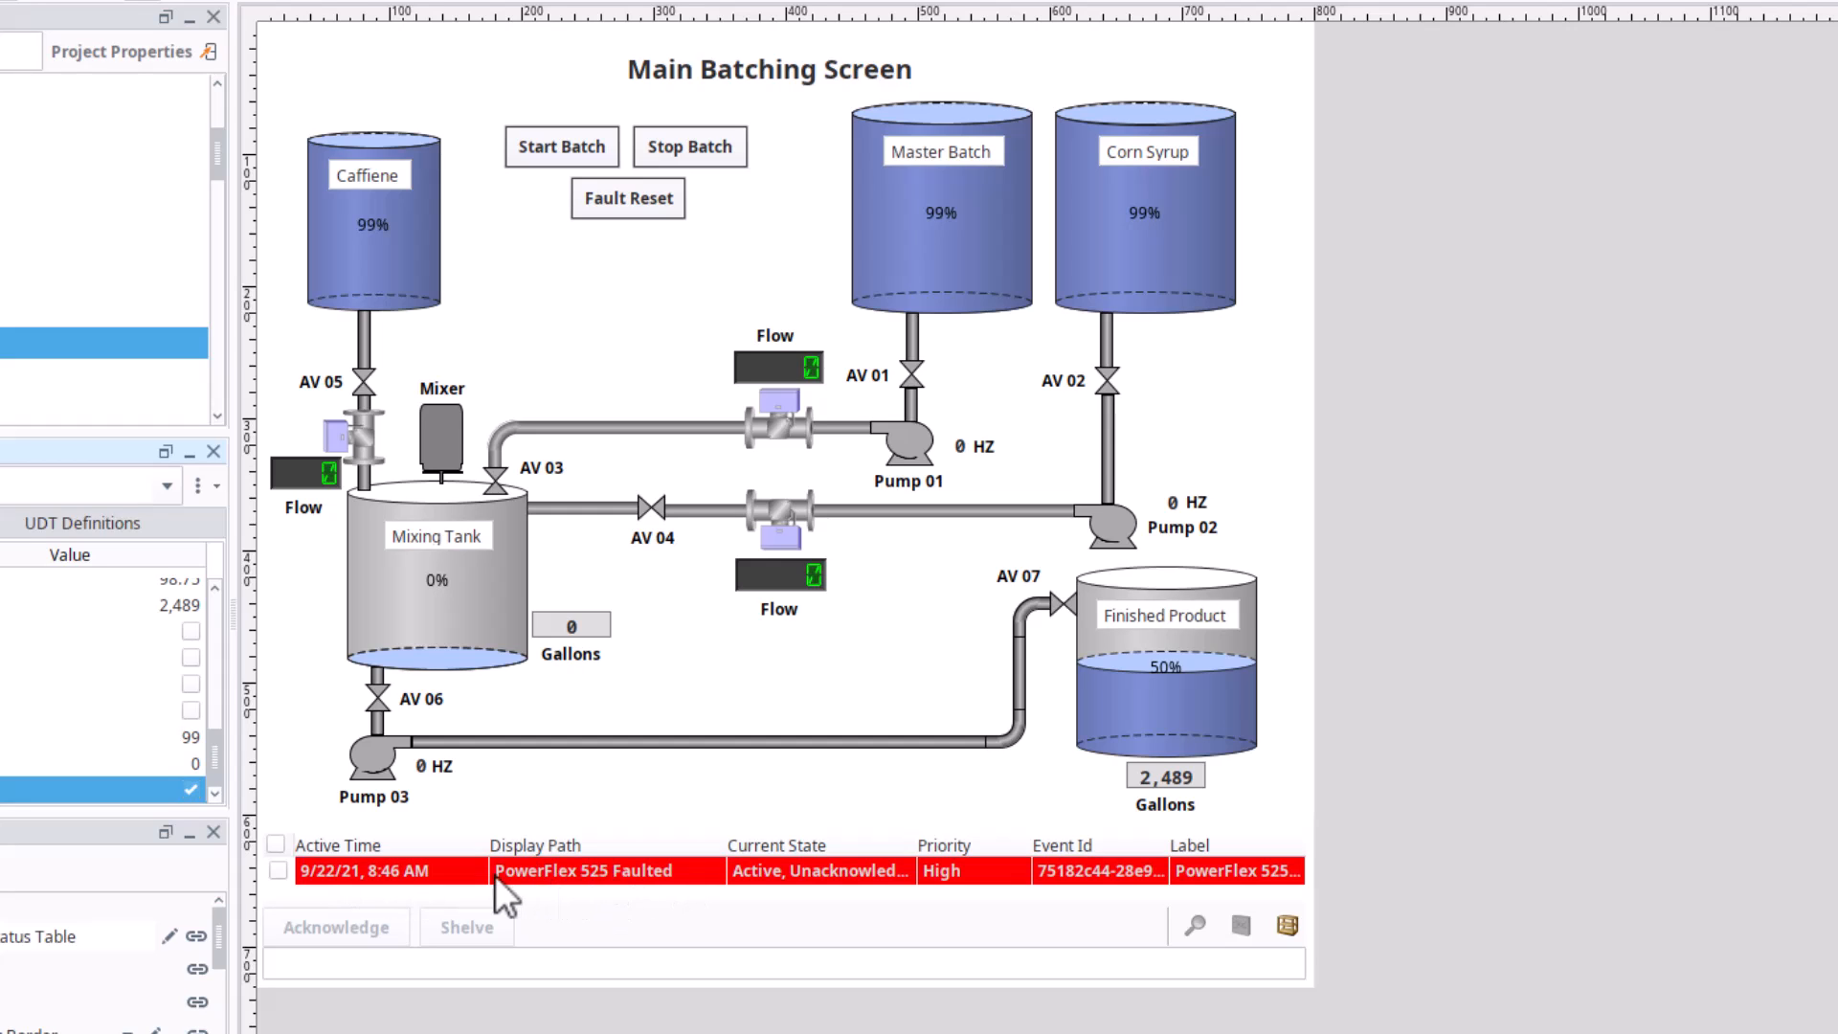
mouse_move(708, 890)
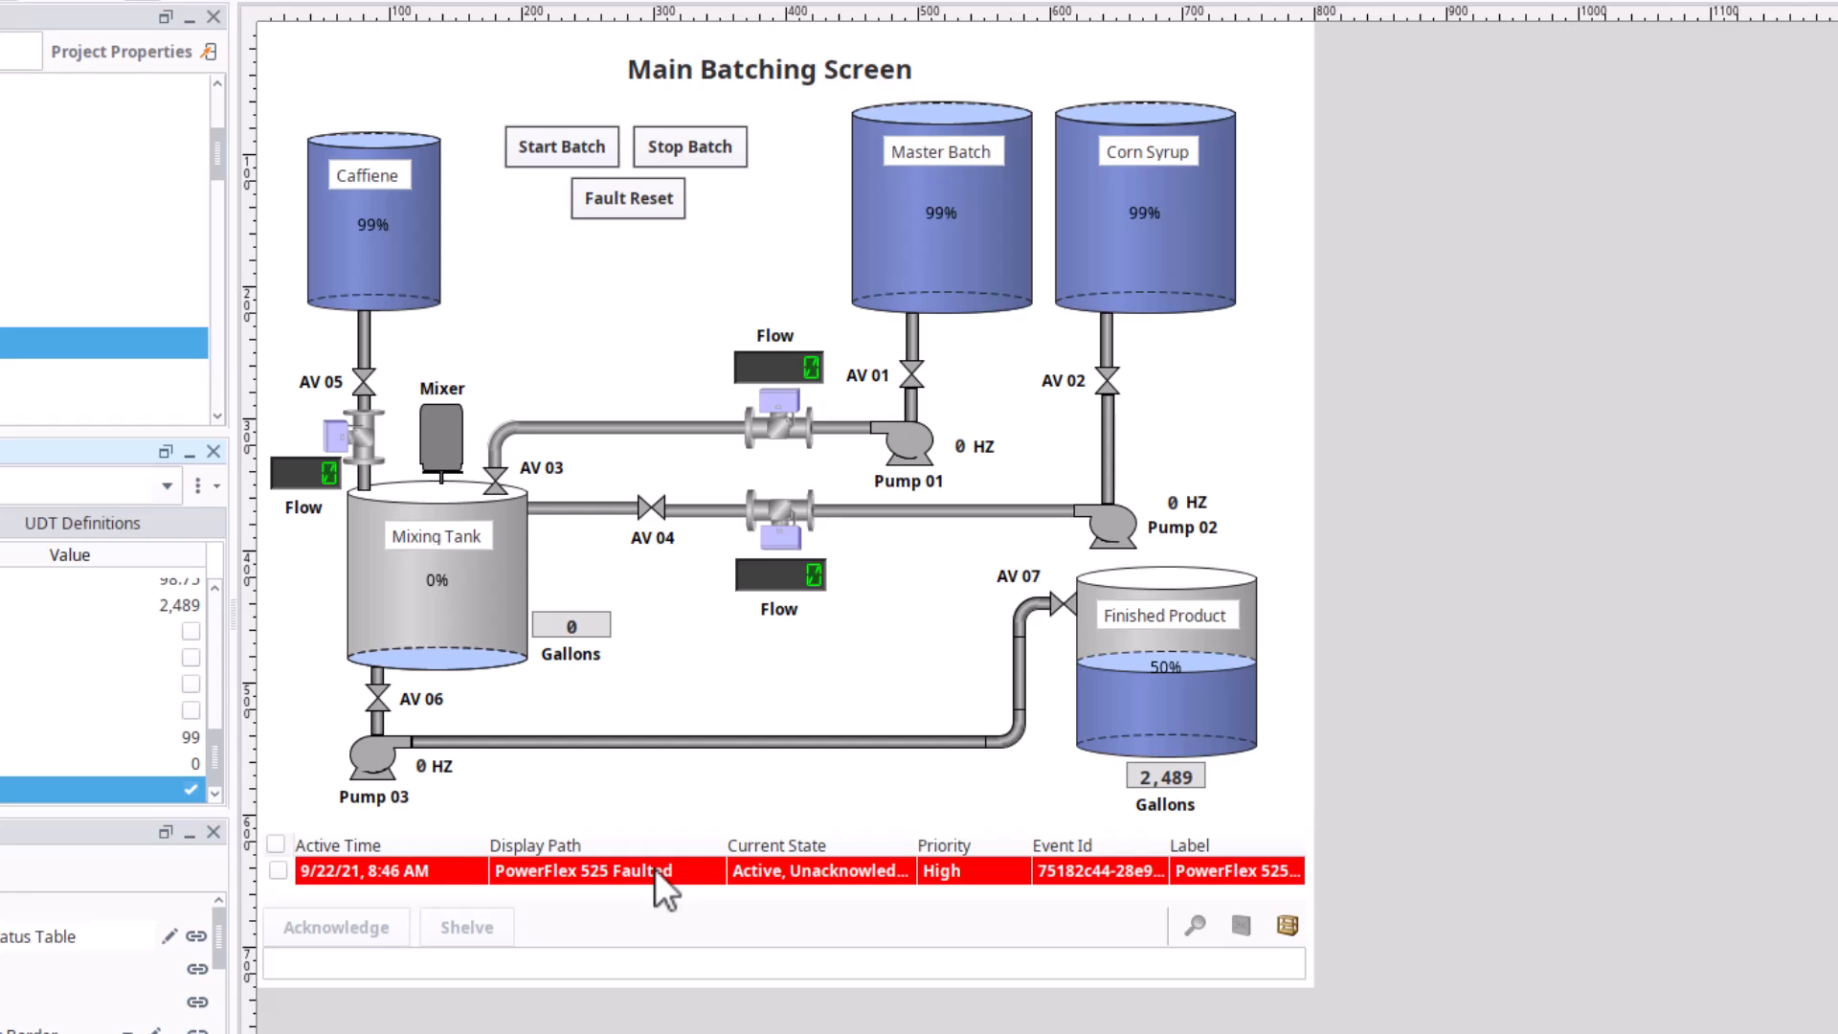
mouse_move(352, 890)
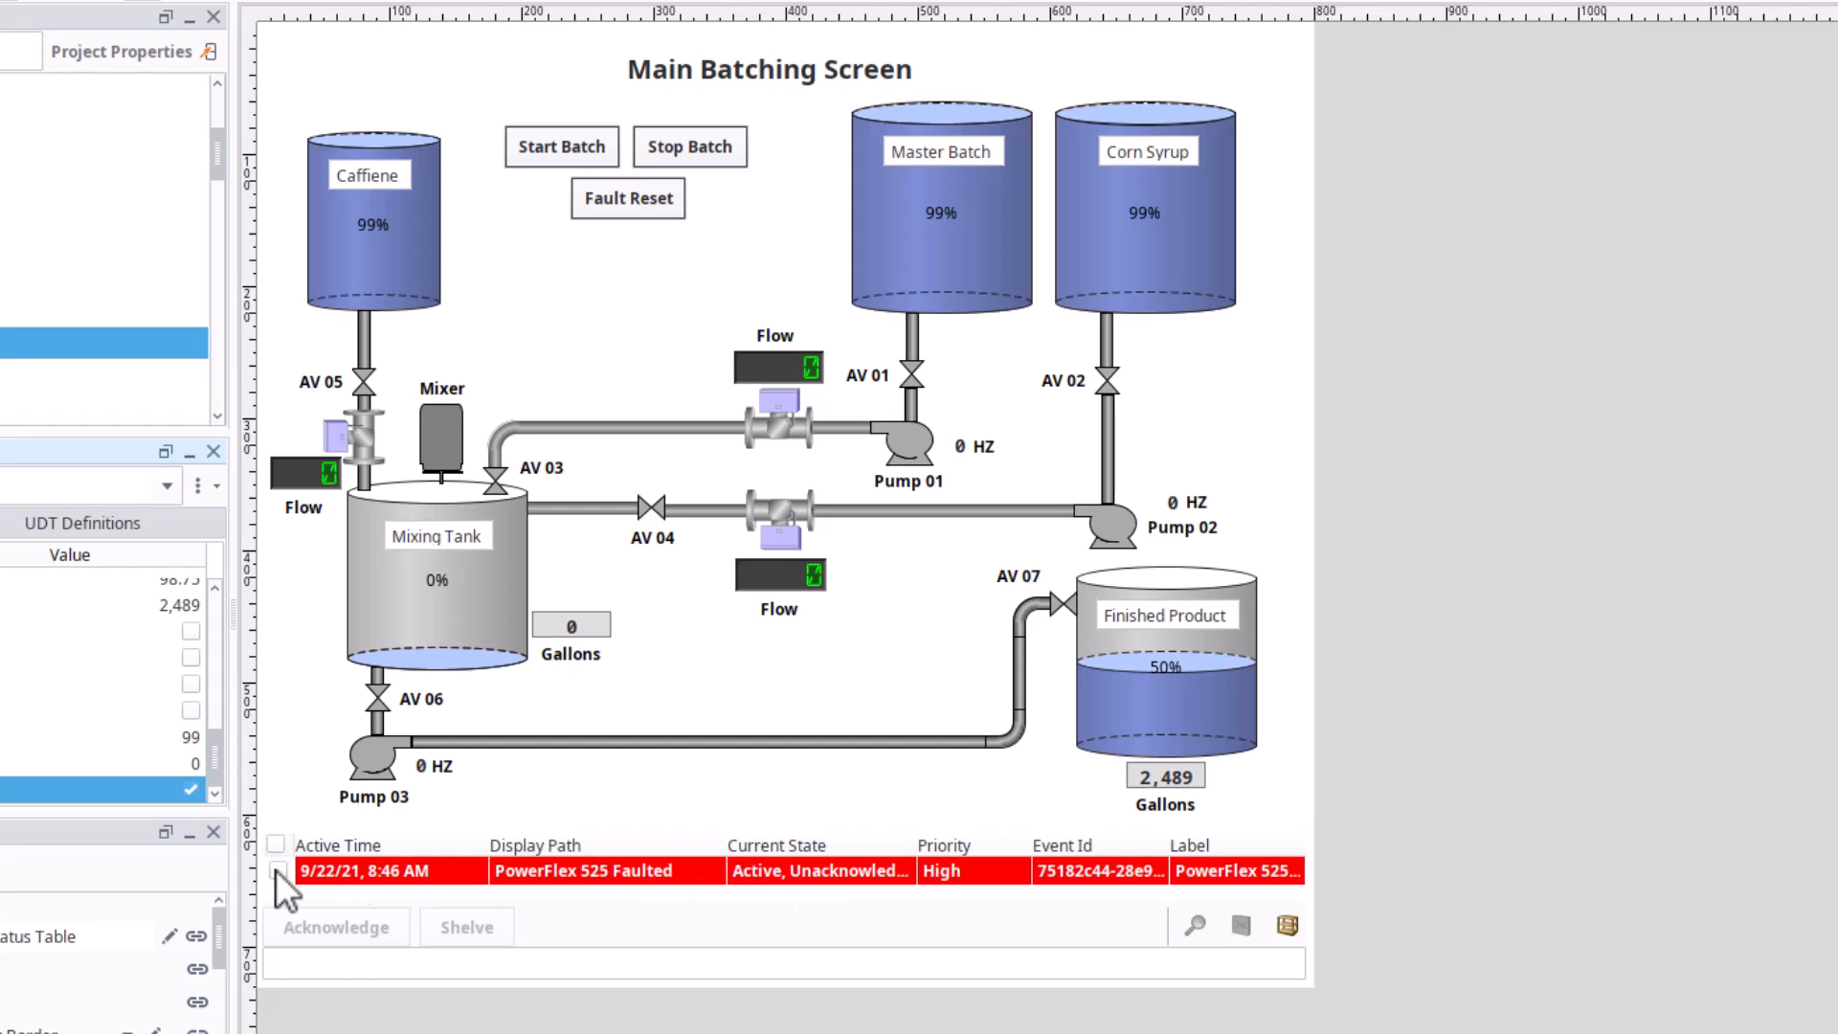
Tick the PowerFlex 525 Faulted alarm row to mark it for acknowledgement.
left_click(276, 869)
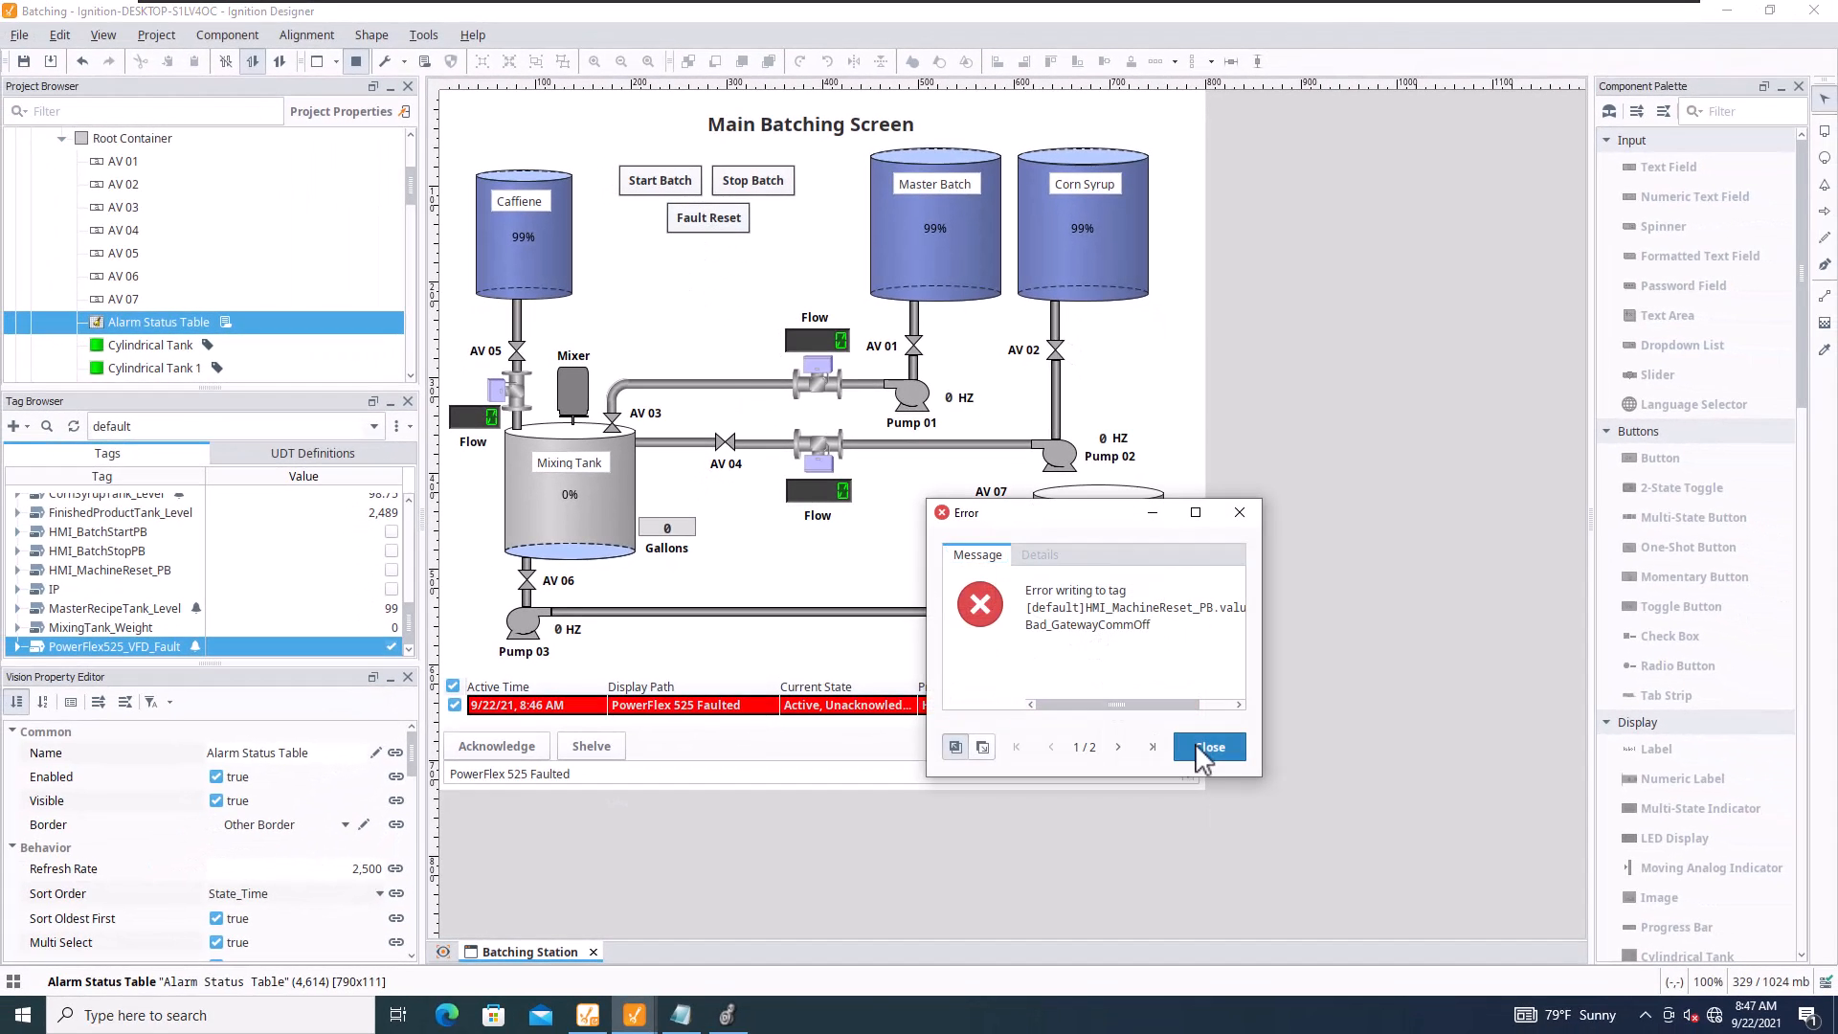
Dismiss the tag write error and acknowledge the cleared PowerFlex 525 fault alarm.
left_click(1208, 747)
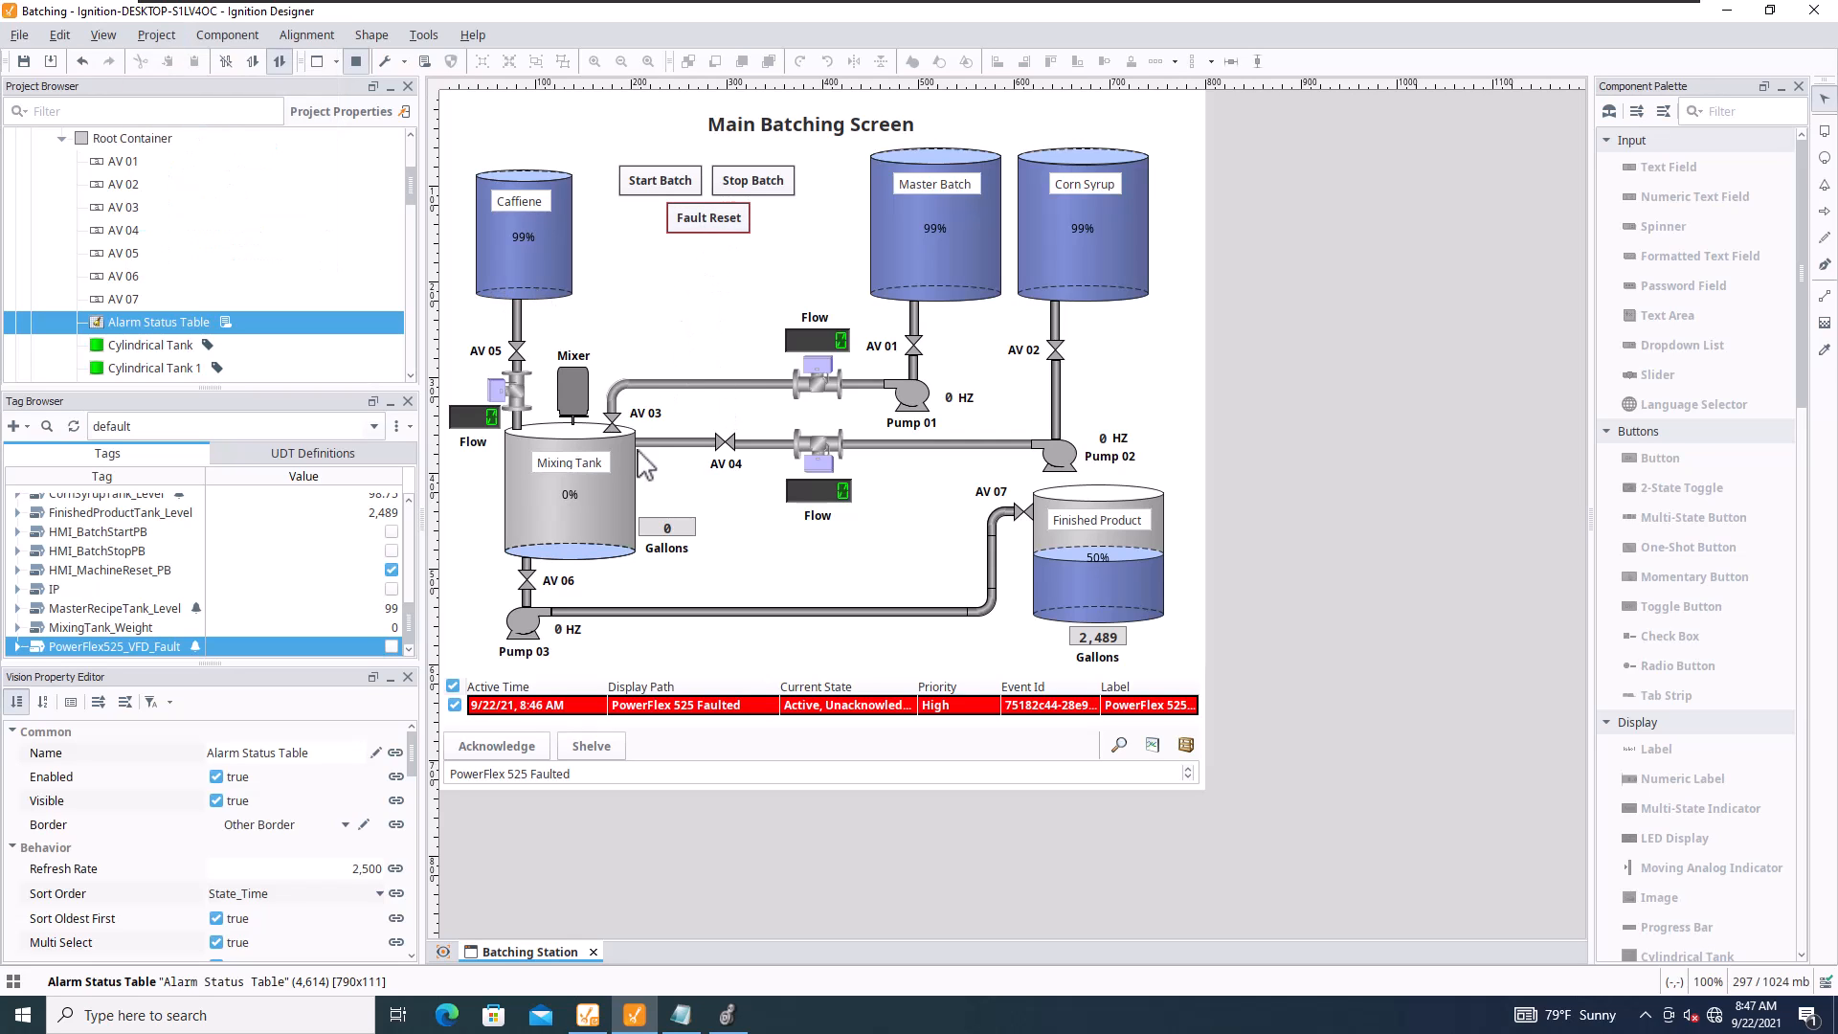
left_click(496, 745)
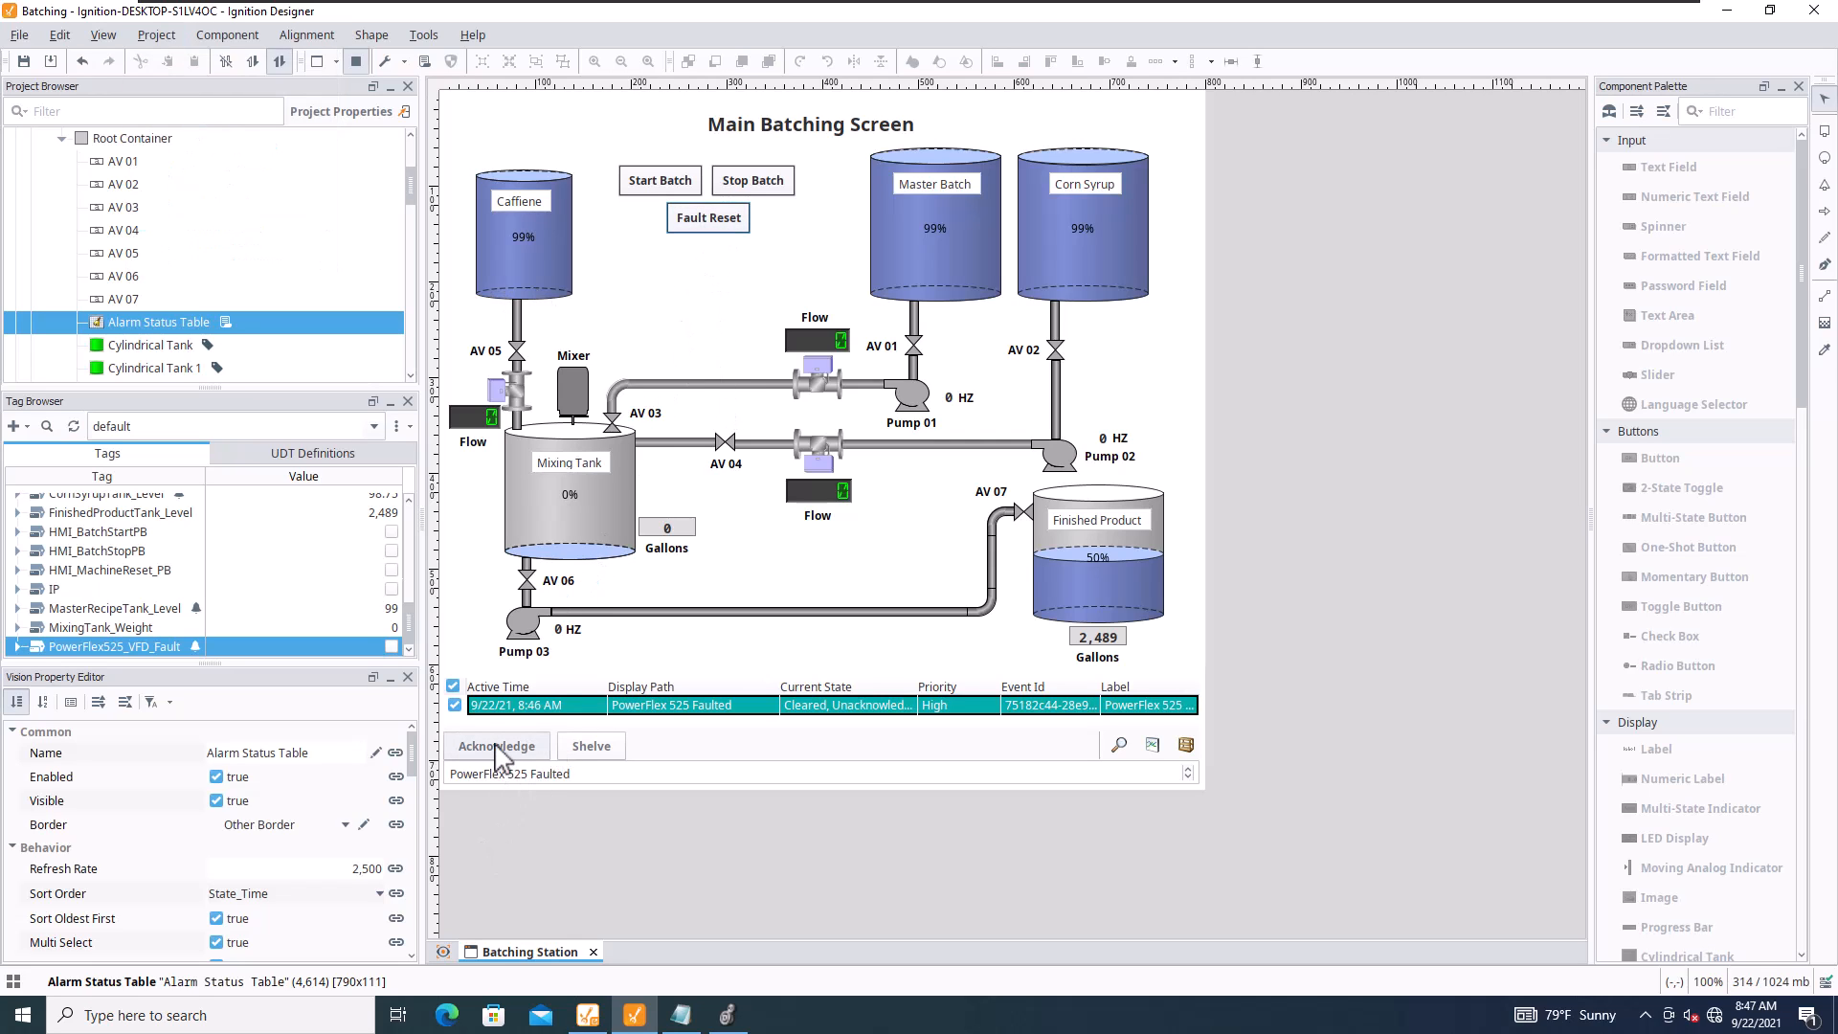
left_click(496, 745)
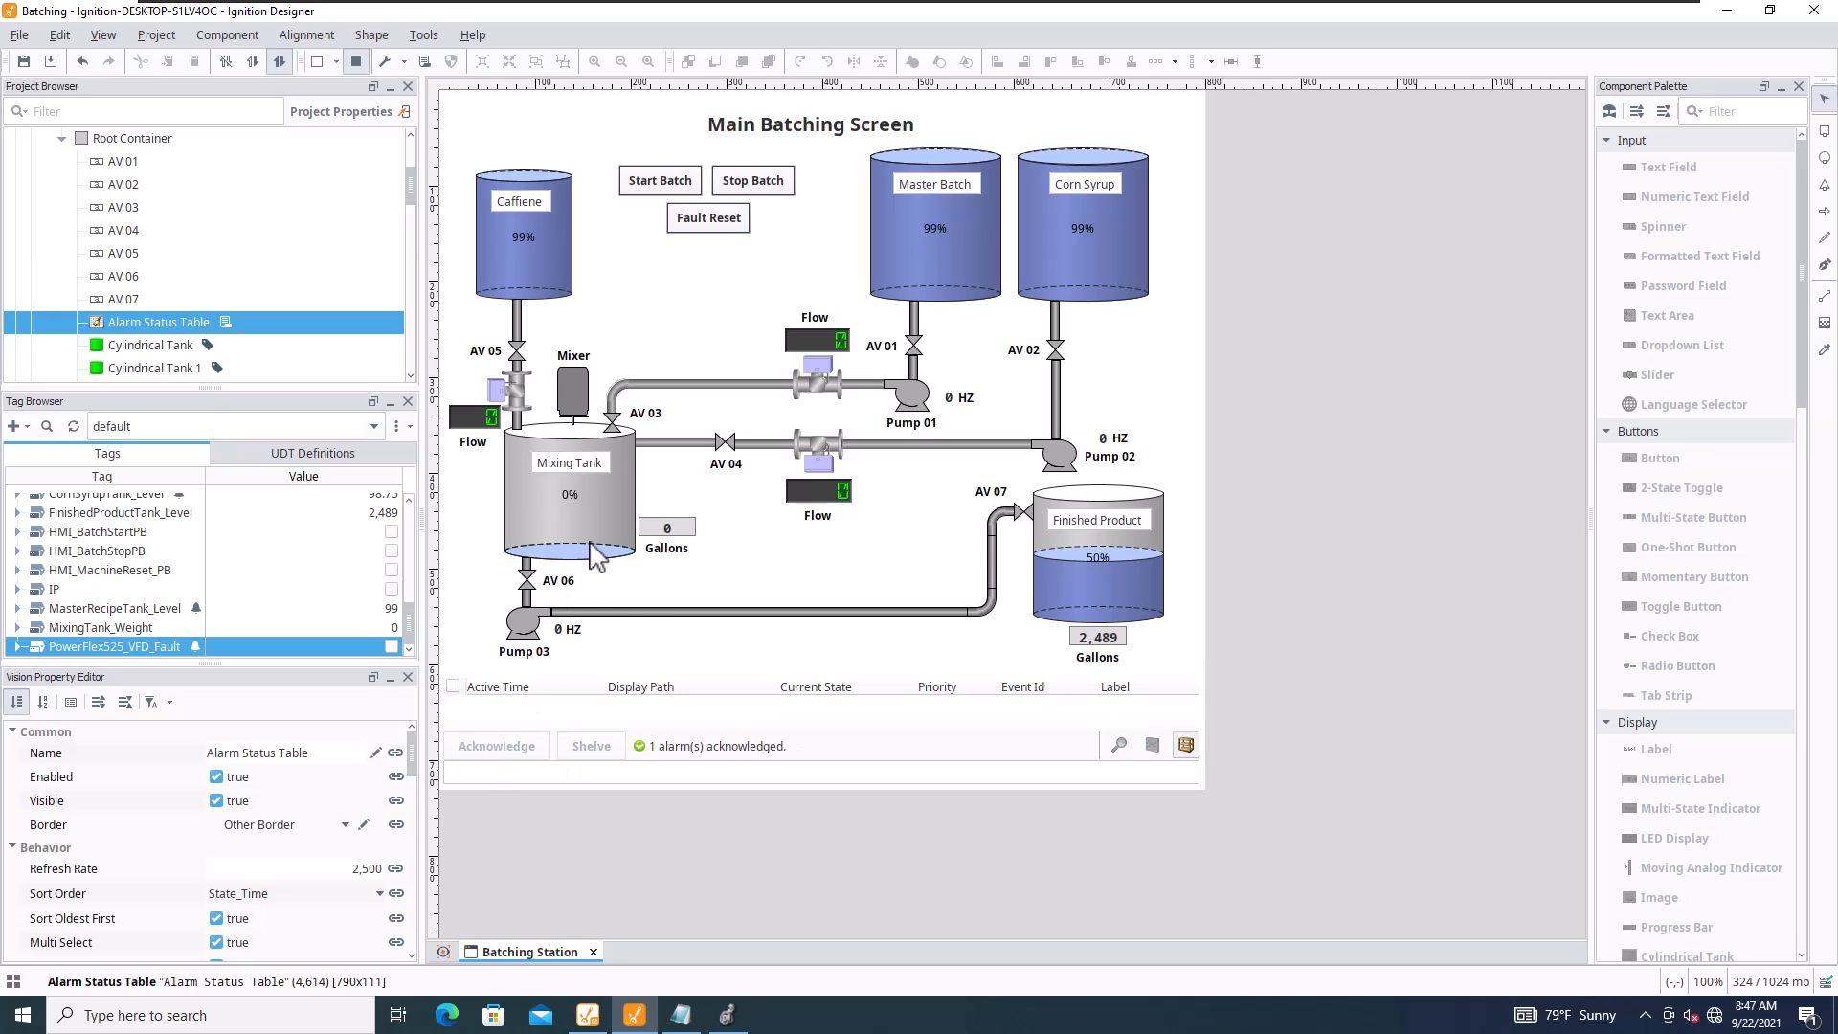
mouse_move(722, 563)
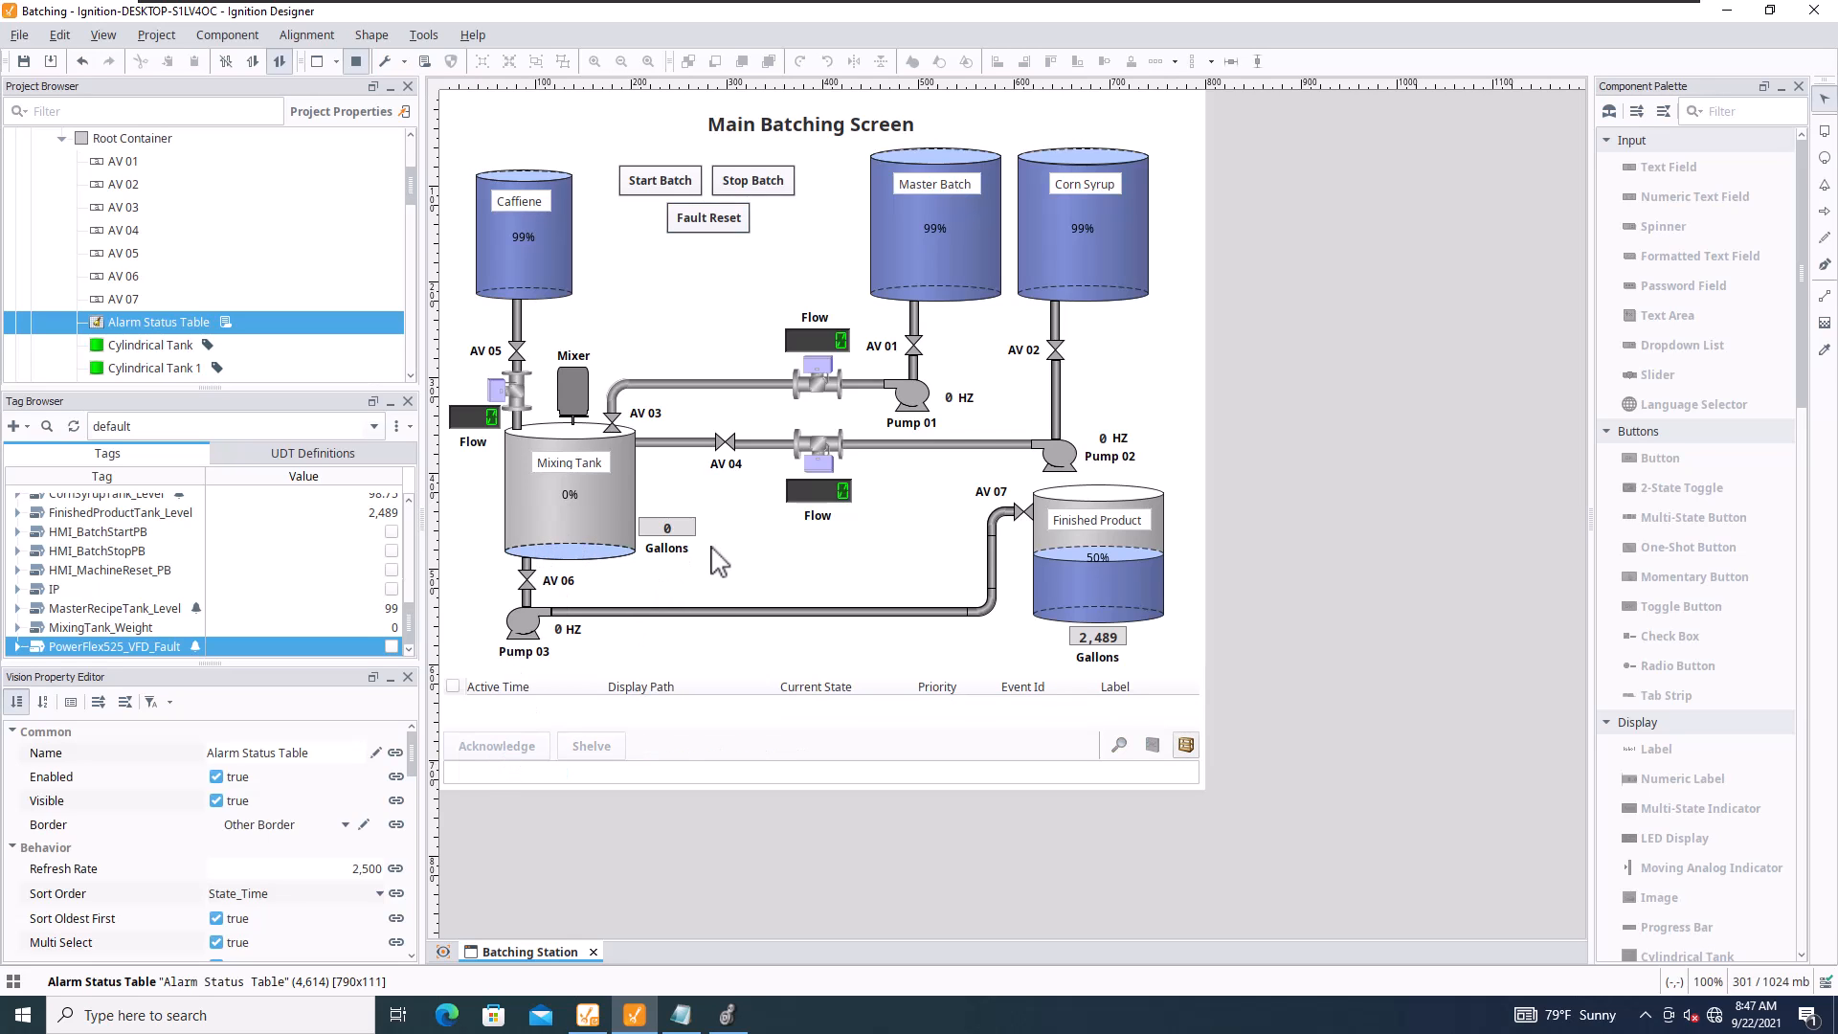
mouse_move(682, 620)
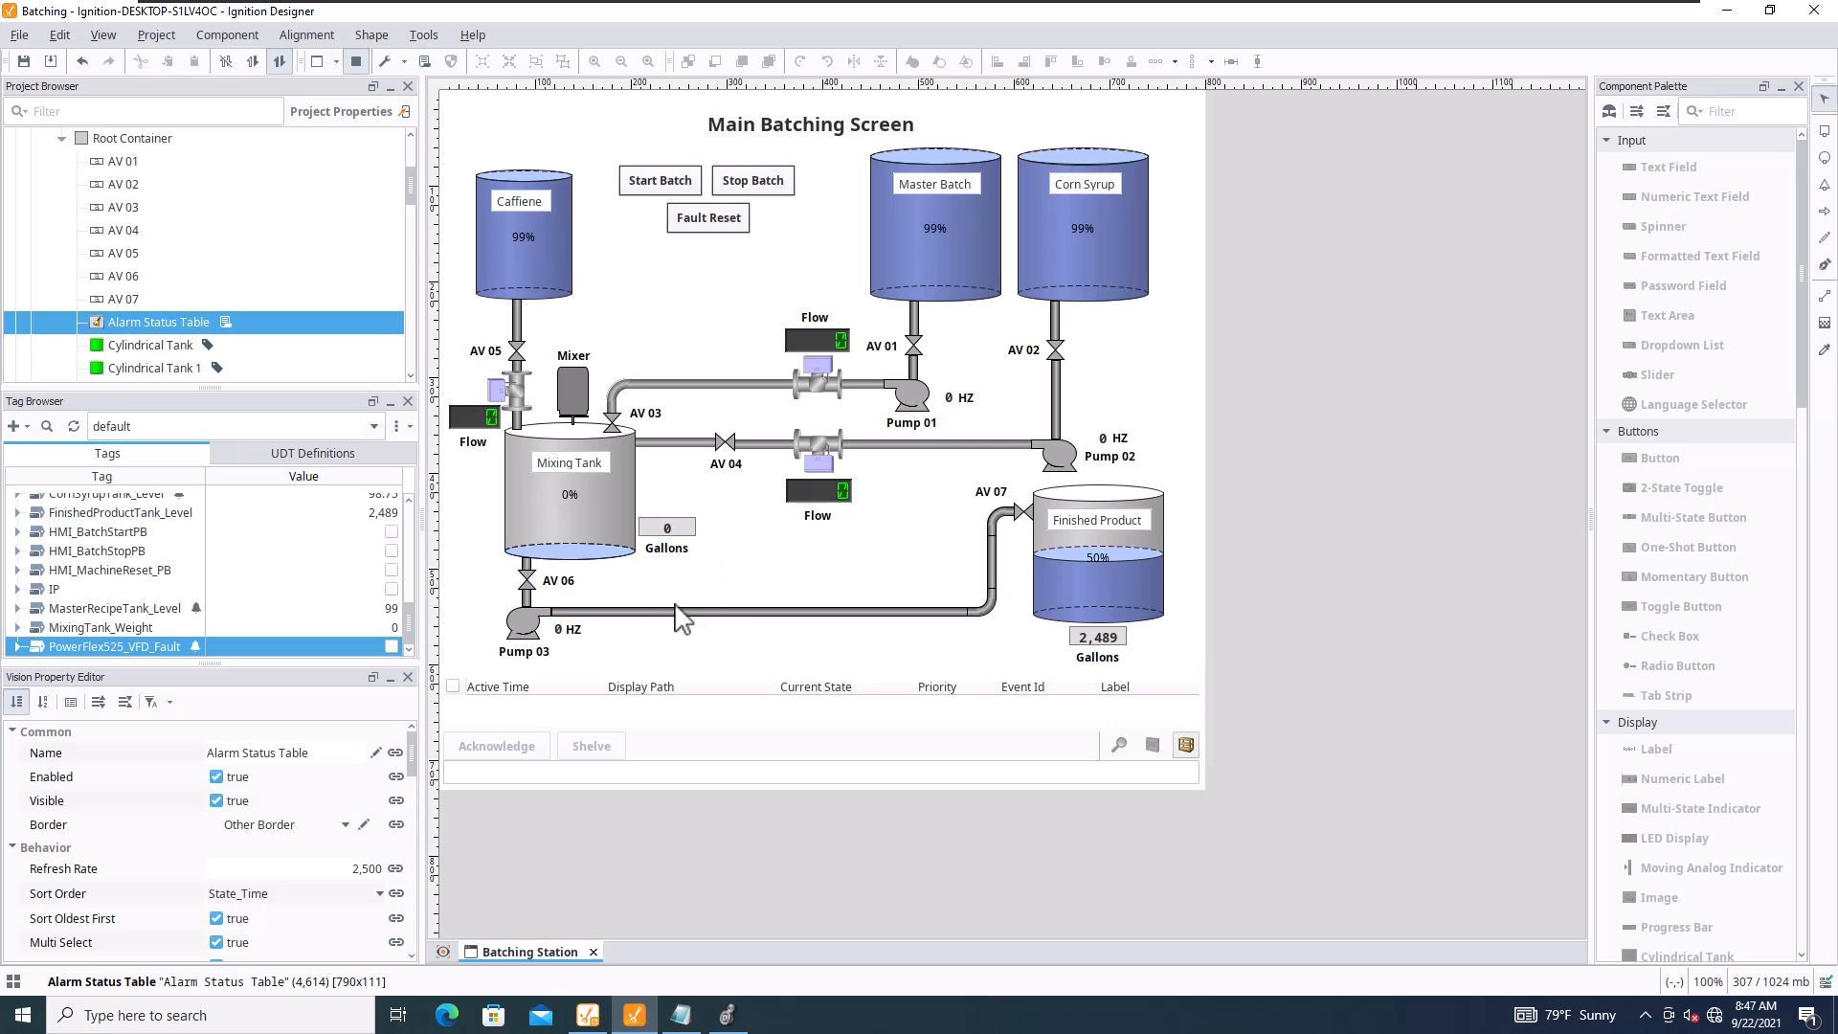
mouse_move(165, 628)
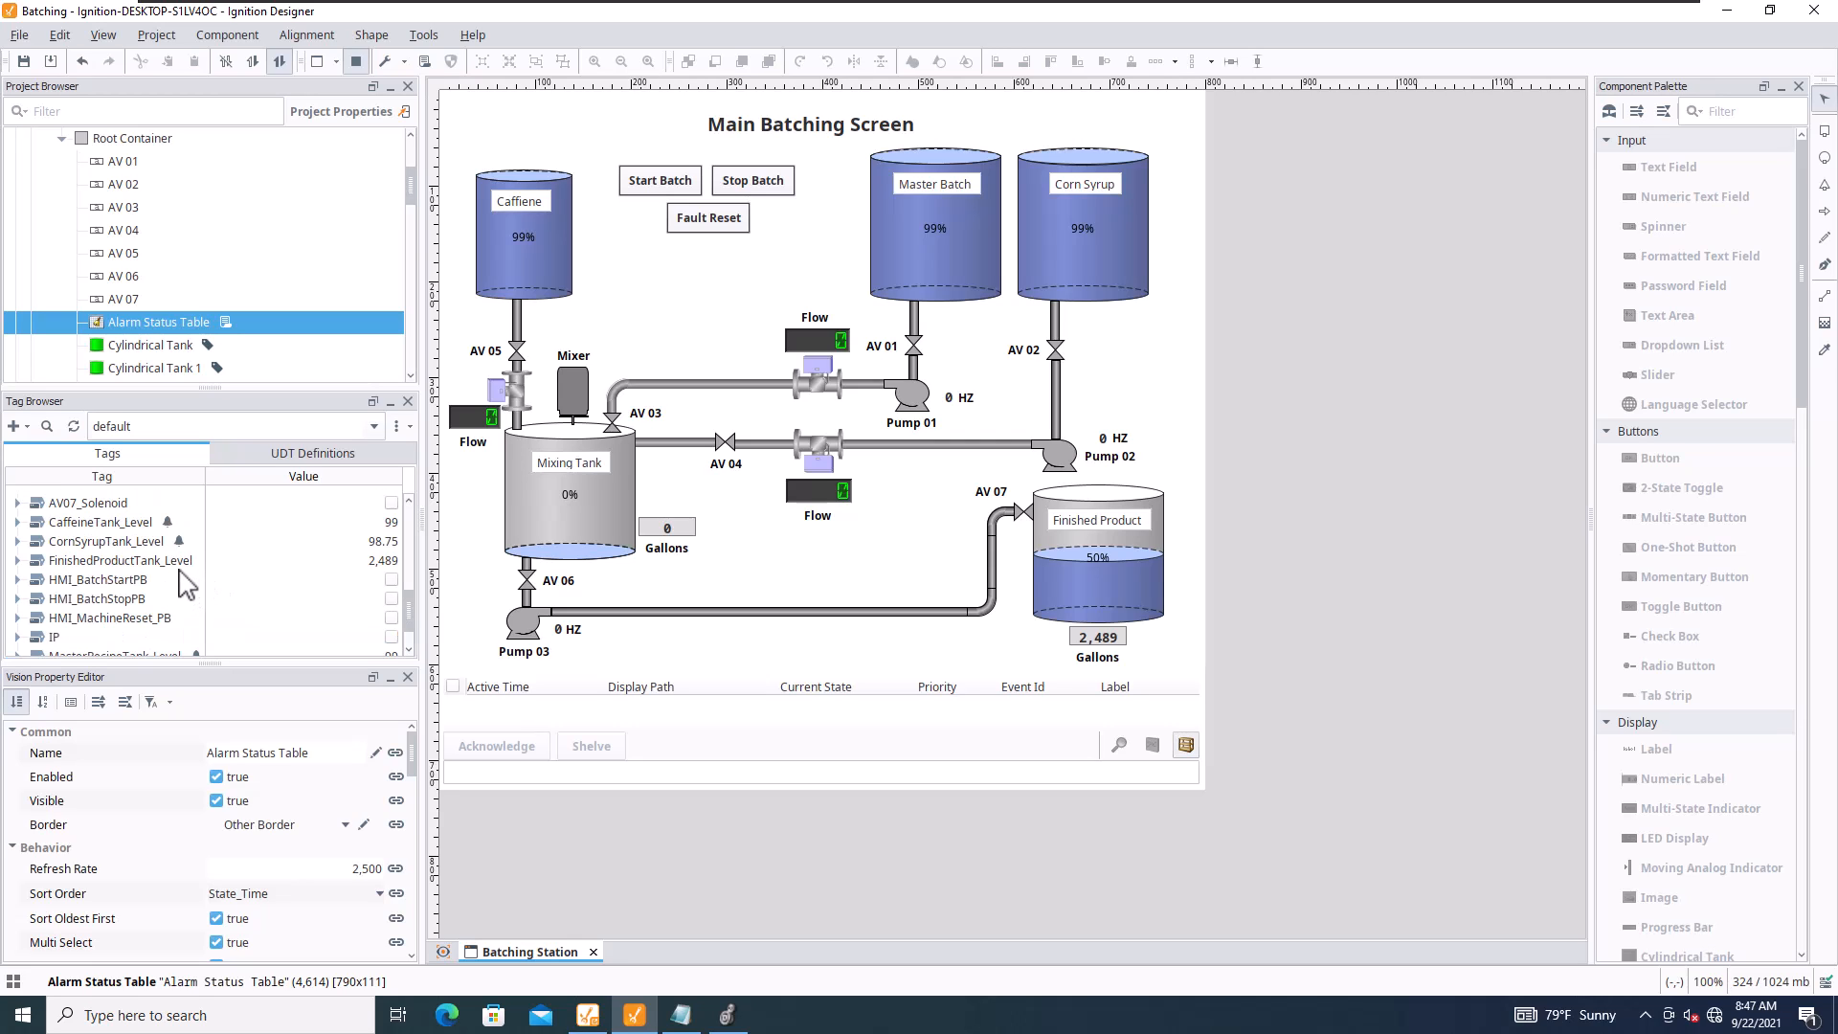
mouse_move(106, 540)
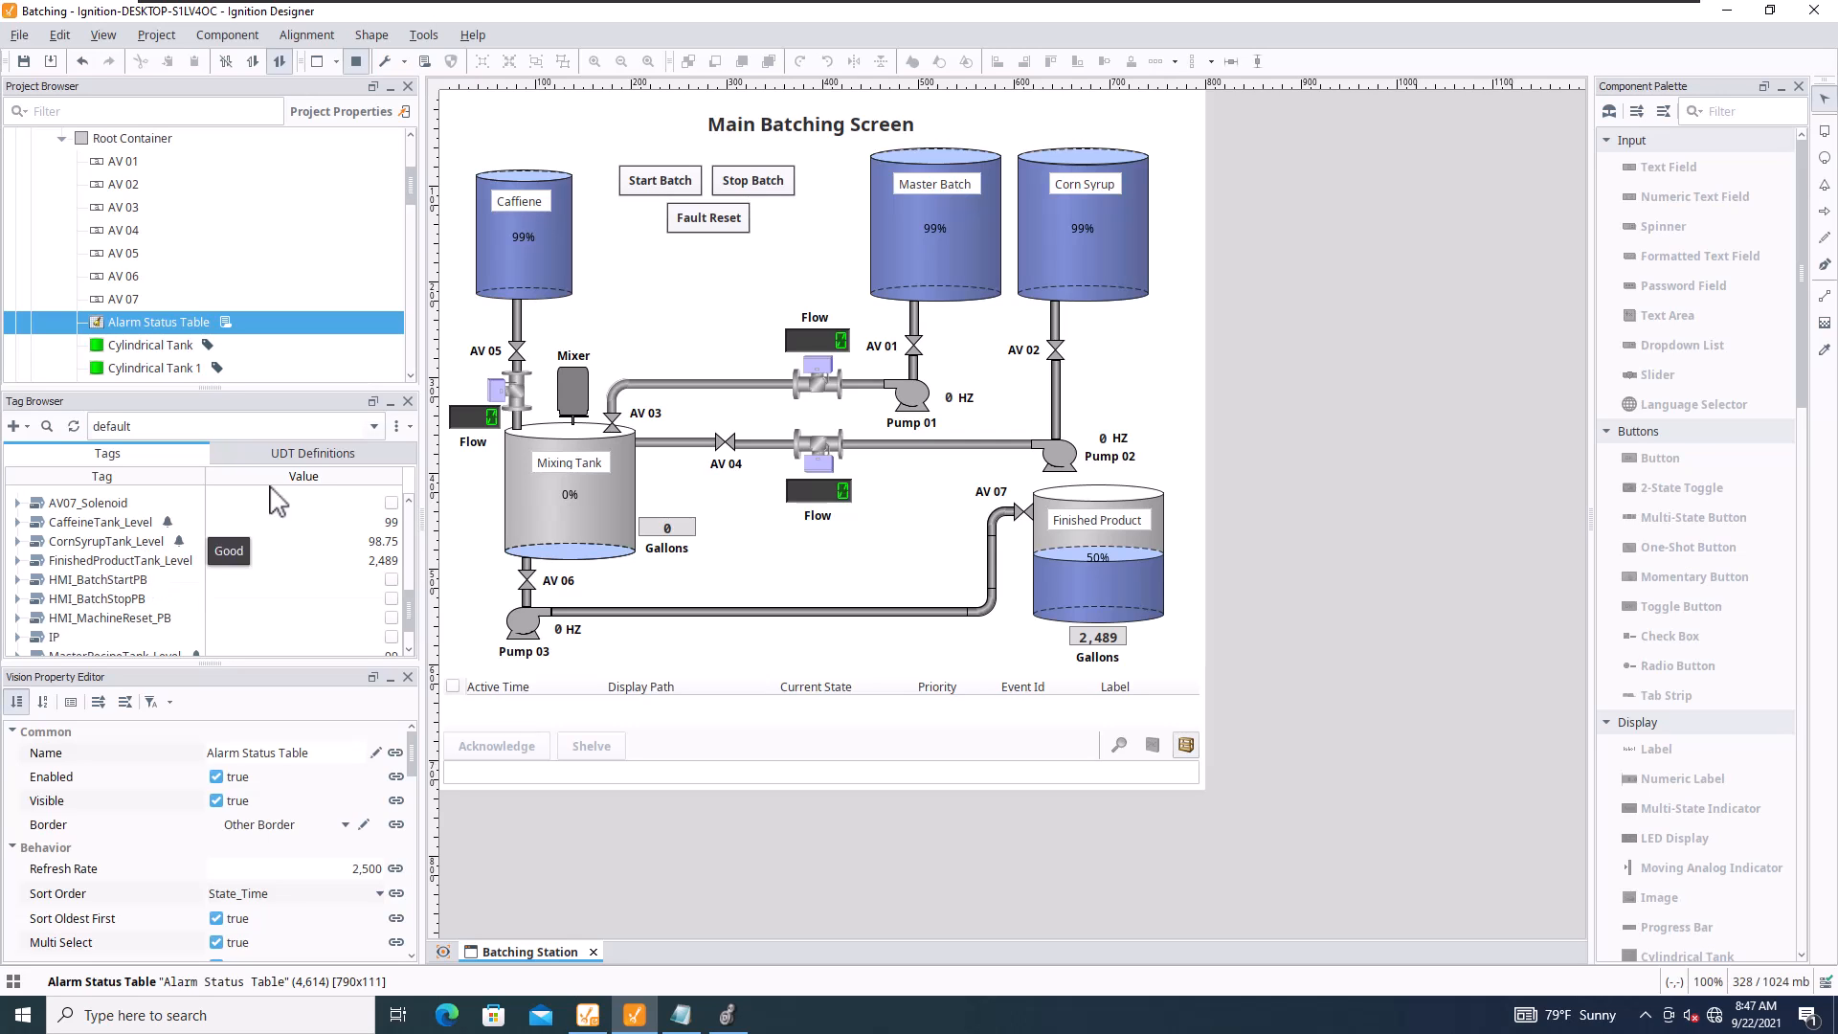
mouse_move(712, 319)
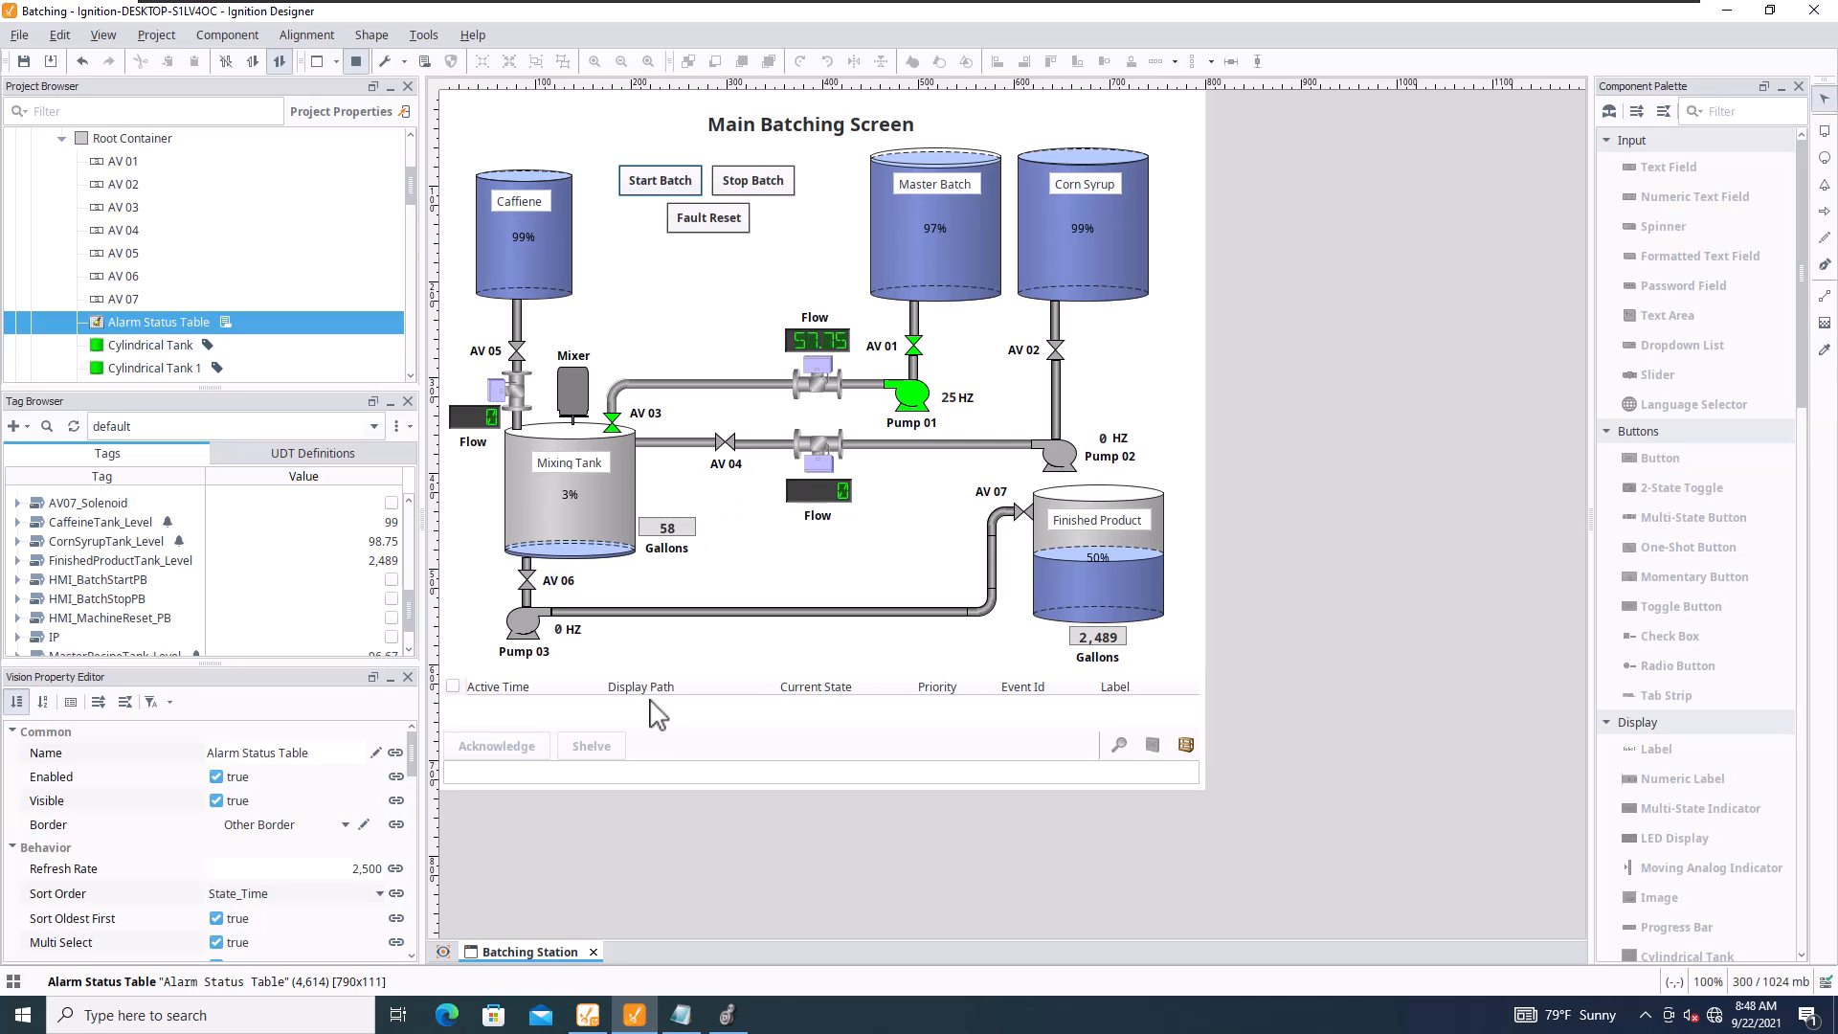
mouse_move(716, 662)
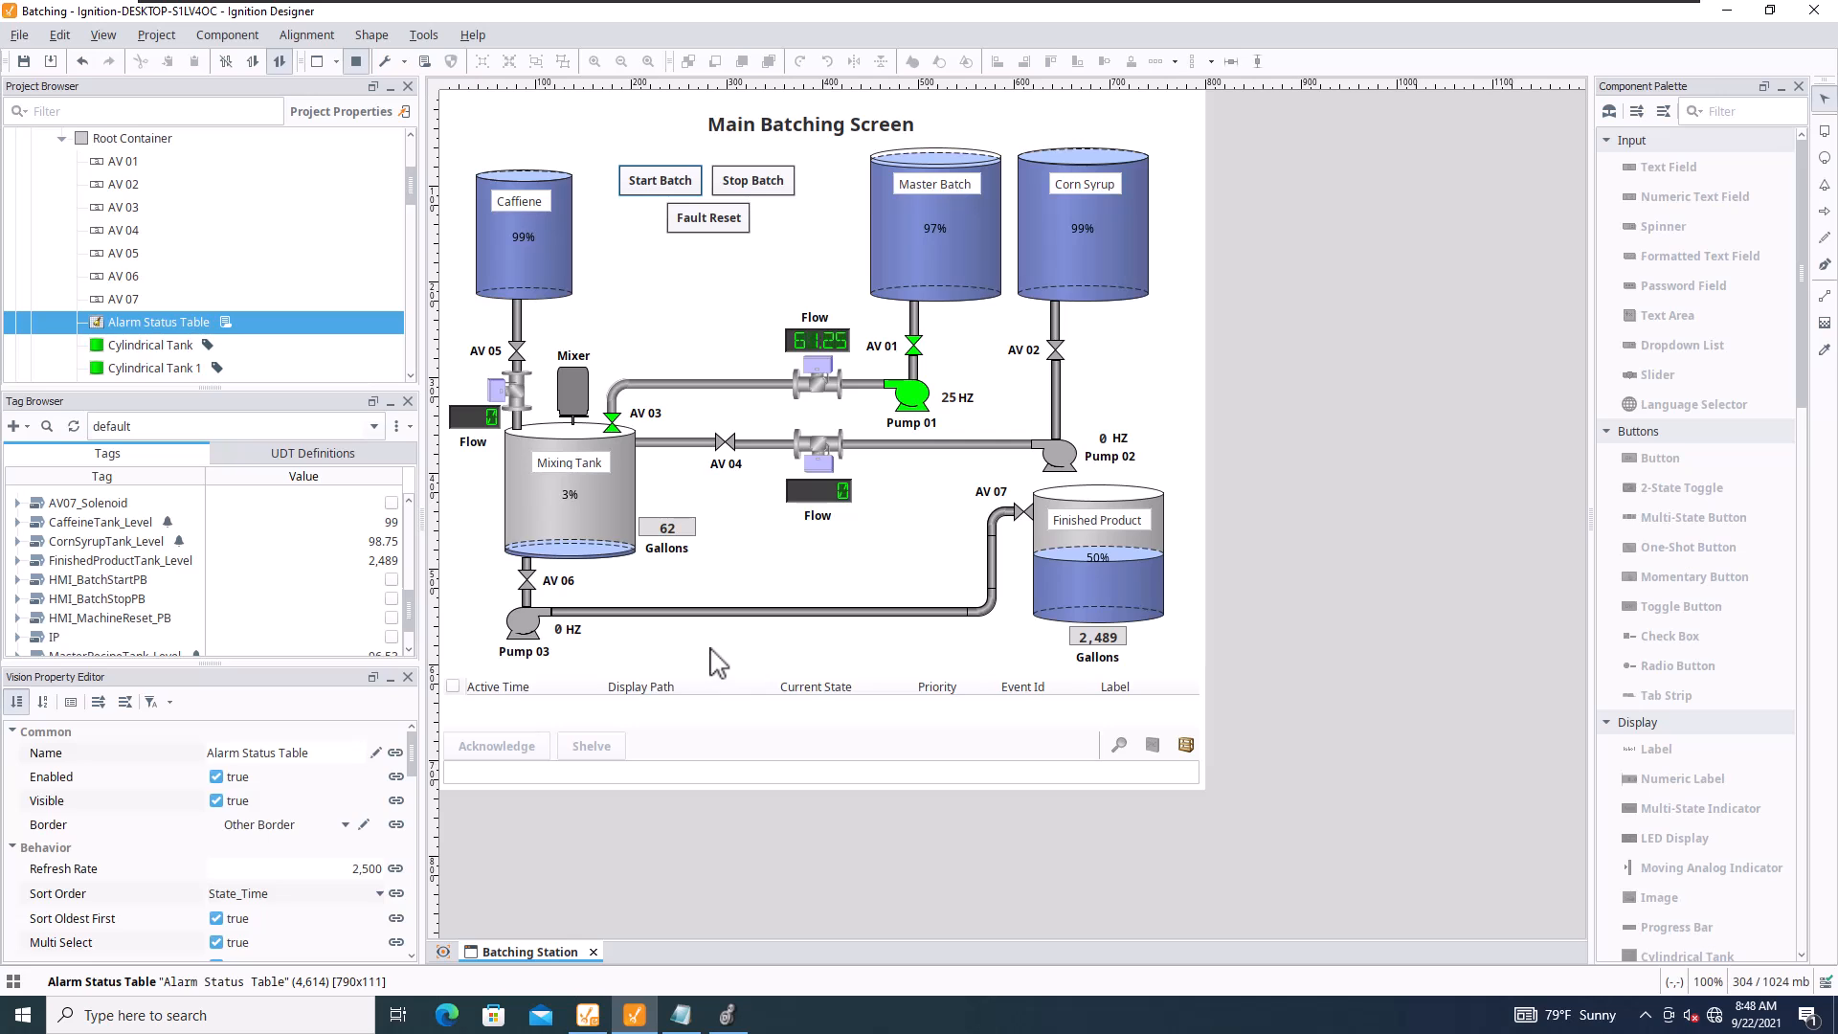